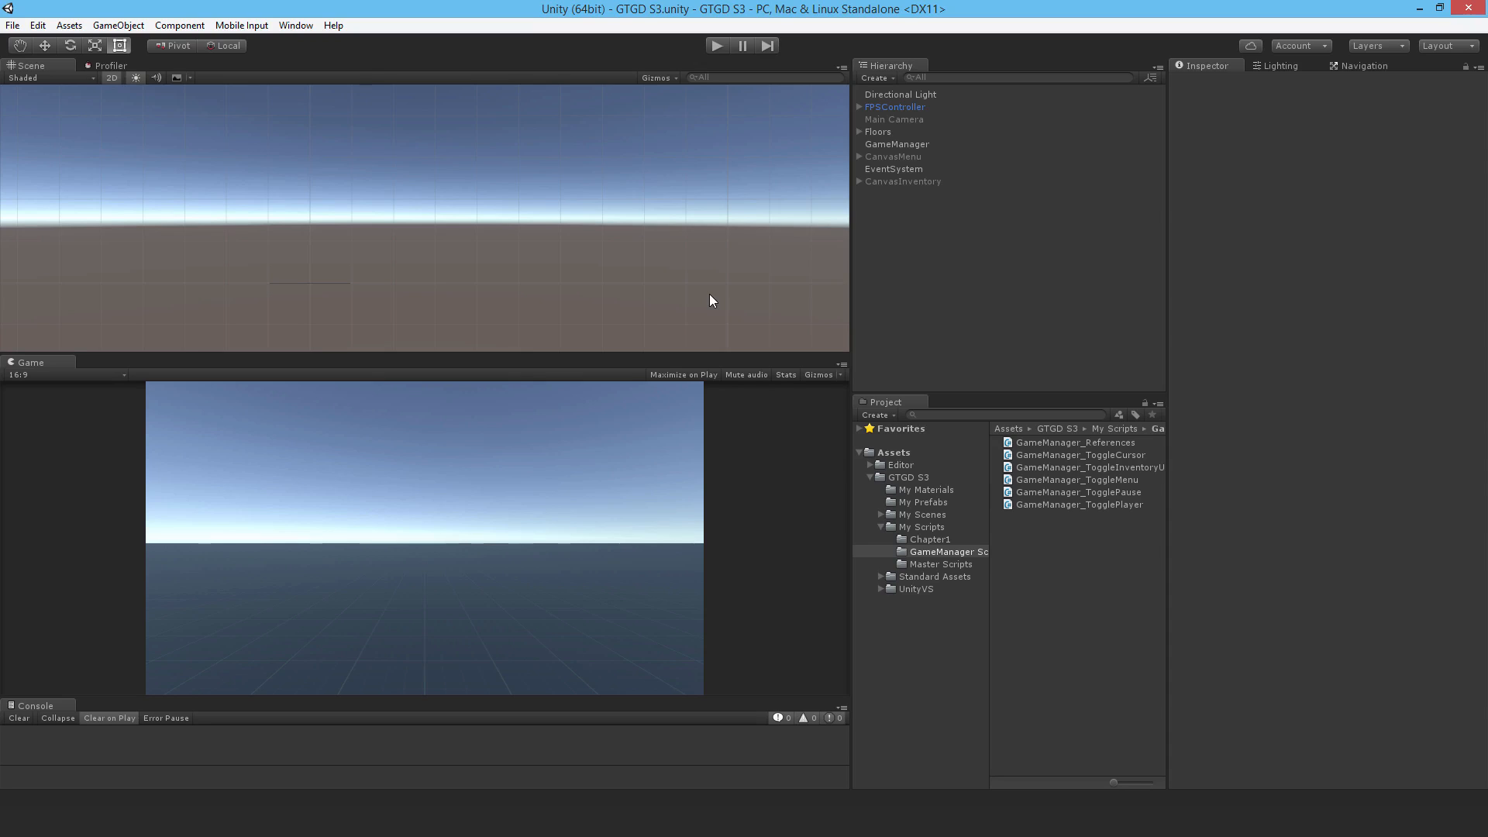
mouse_move(440, 544)
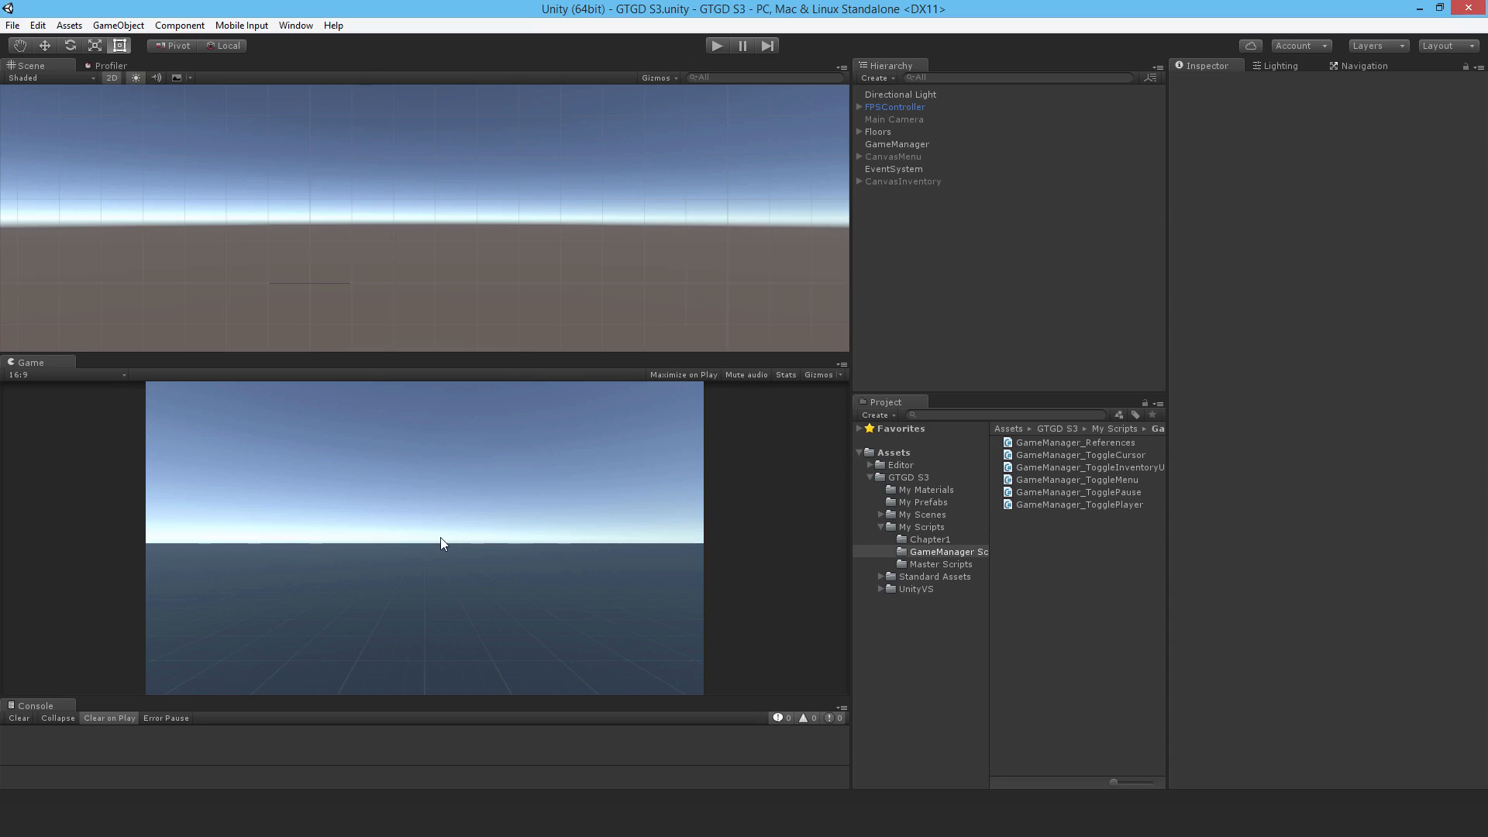
mouse_move(578, 518)
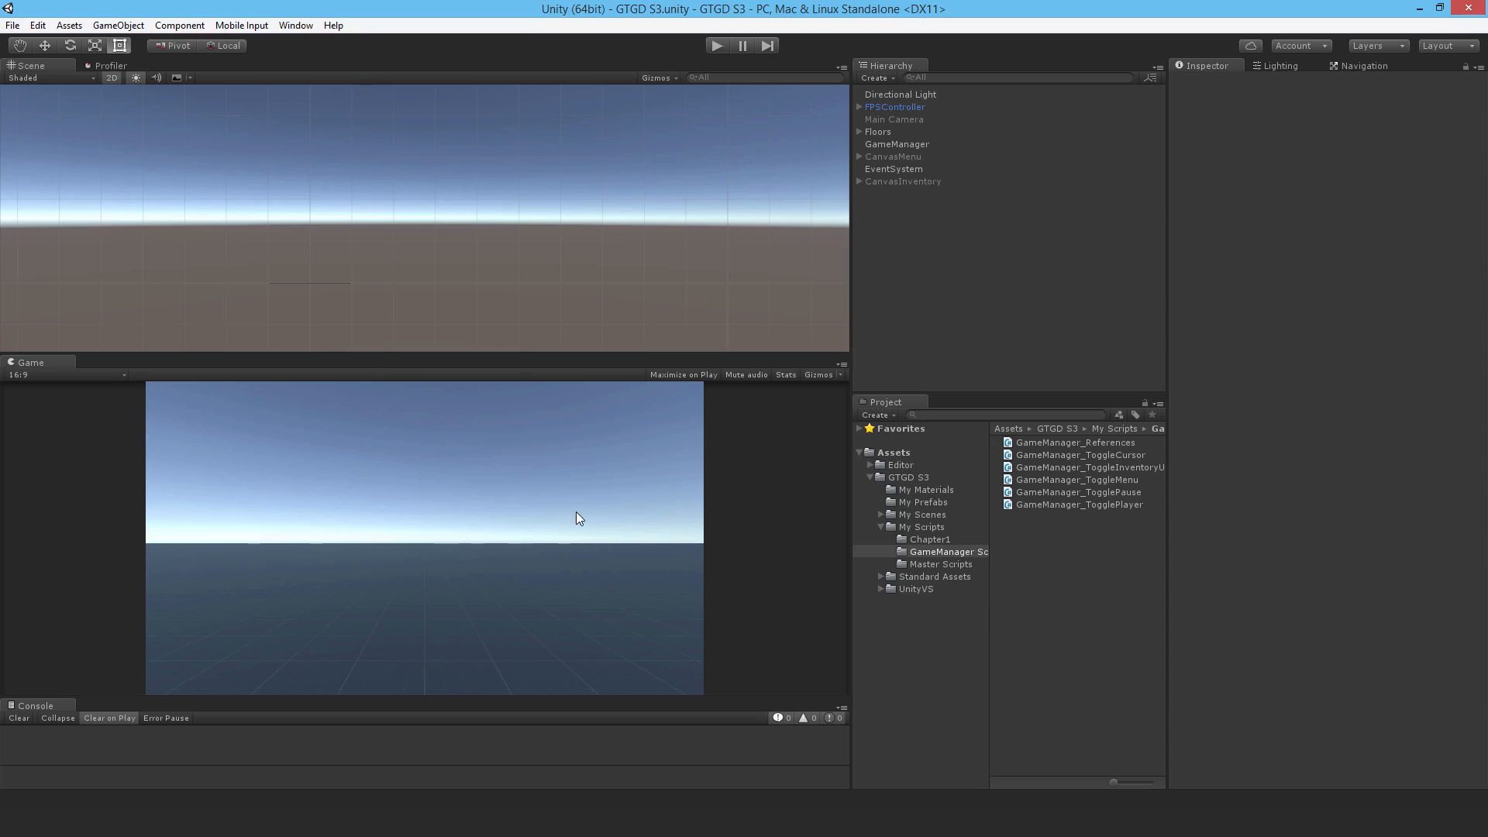
mouse_move(924, 525)
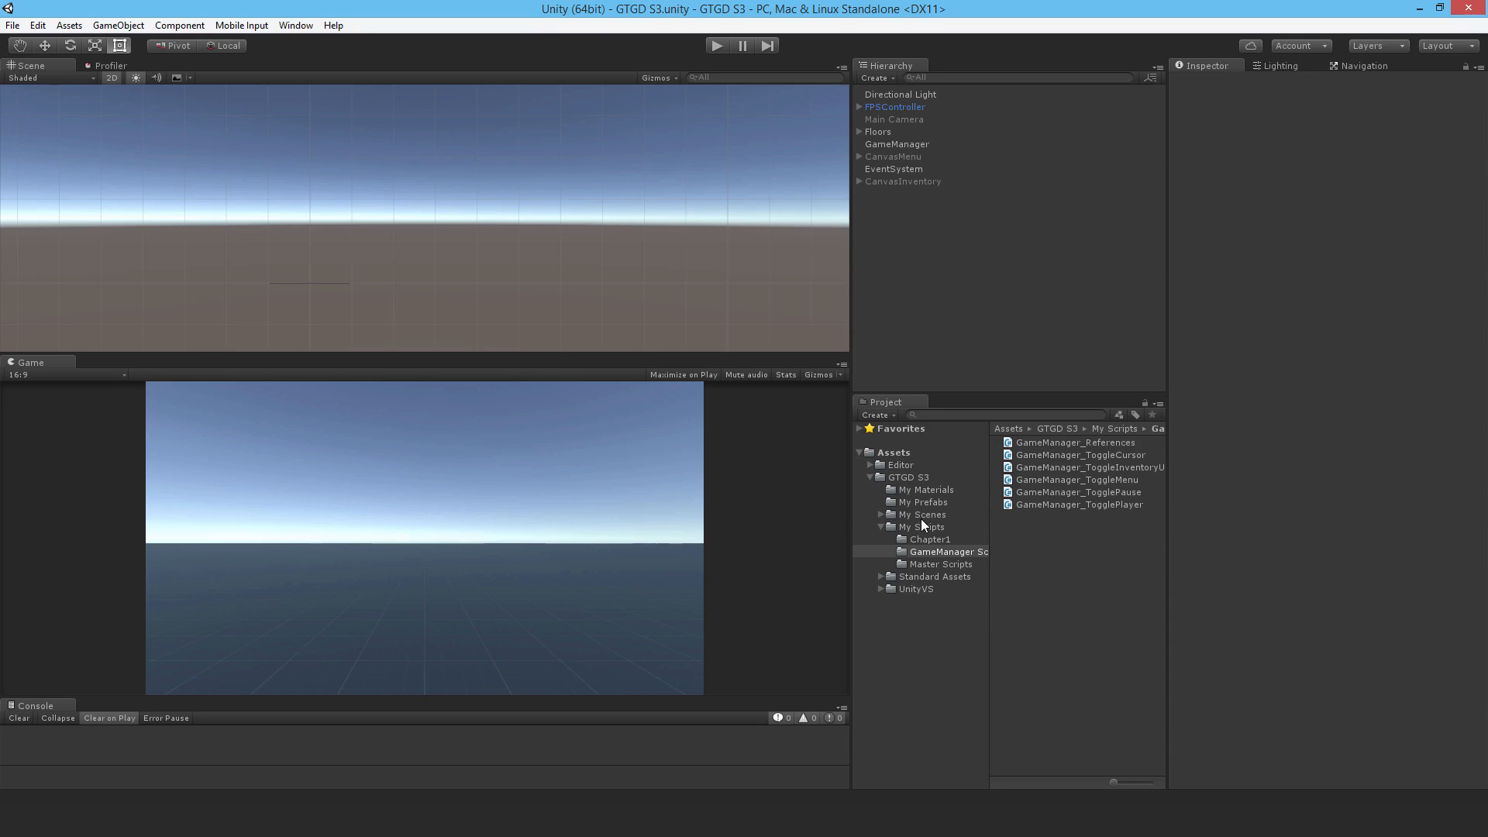
Rename the copied GTGD S4 scene in My Scenes to Main Menu
left_click(919, 513)
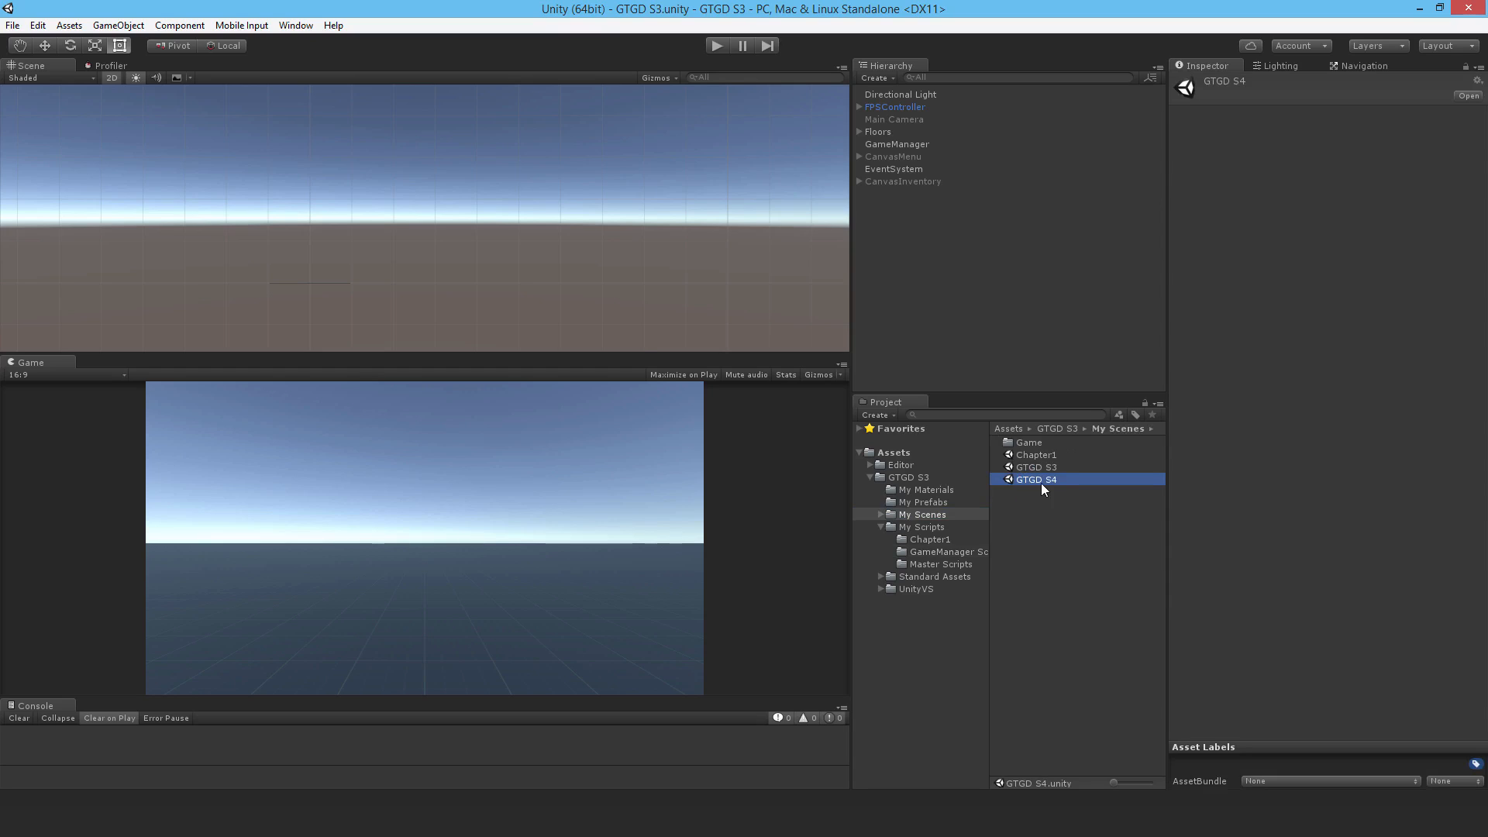
double_click(1034, 479)
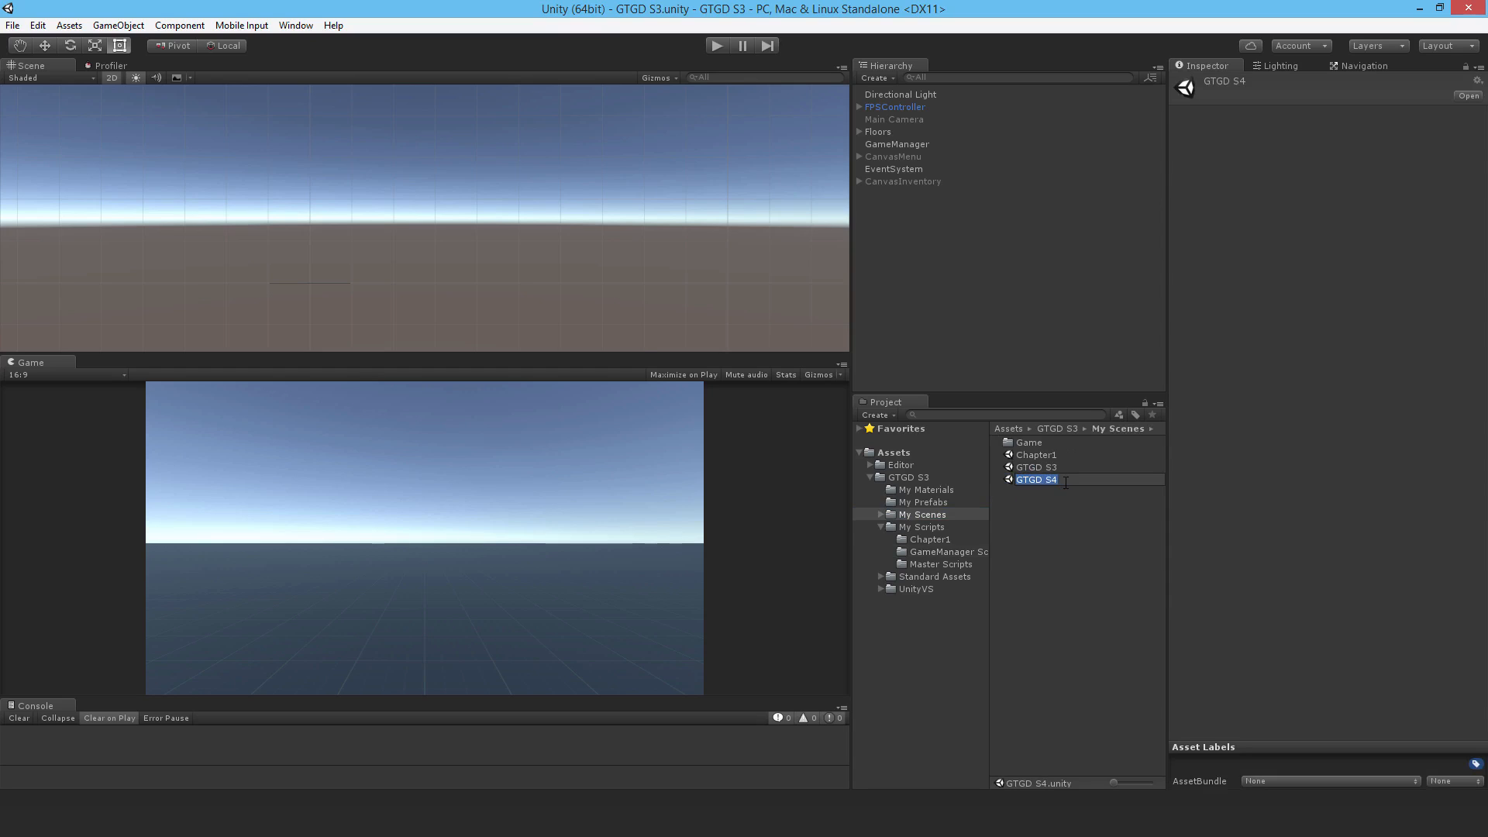
type("Main Menu")
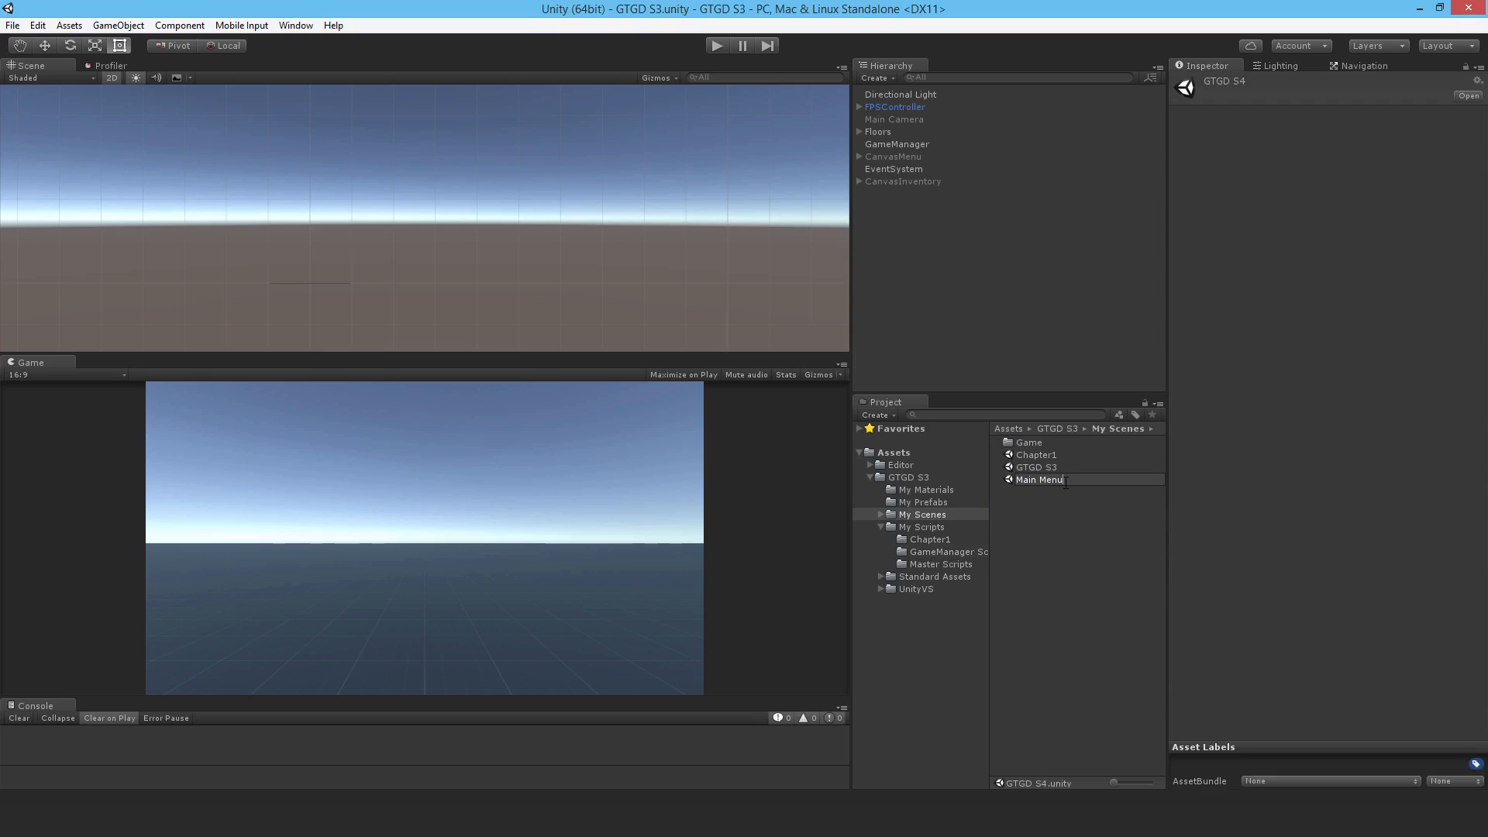
left_click(1040, 479)
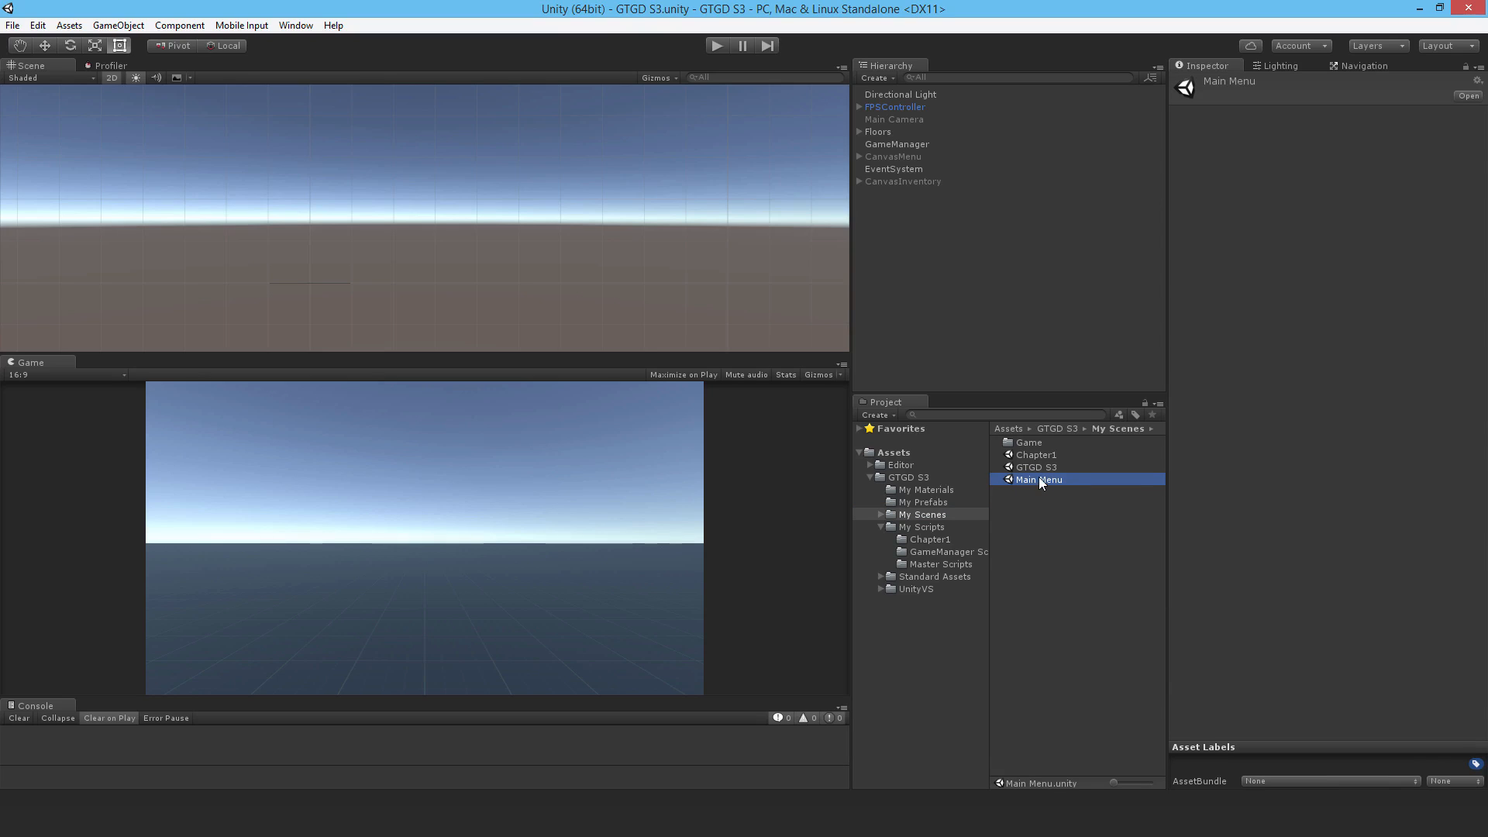
Open Main Menu, remove FPSController, GameManager and old canvases, and enable Main Camera
double_click(1039, 479)
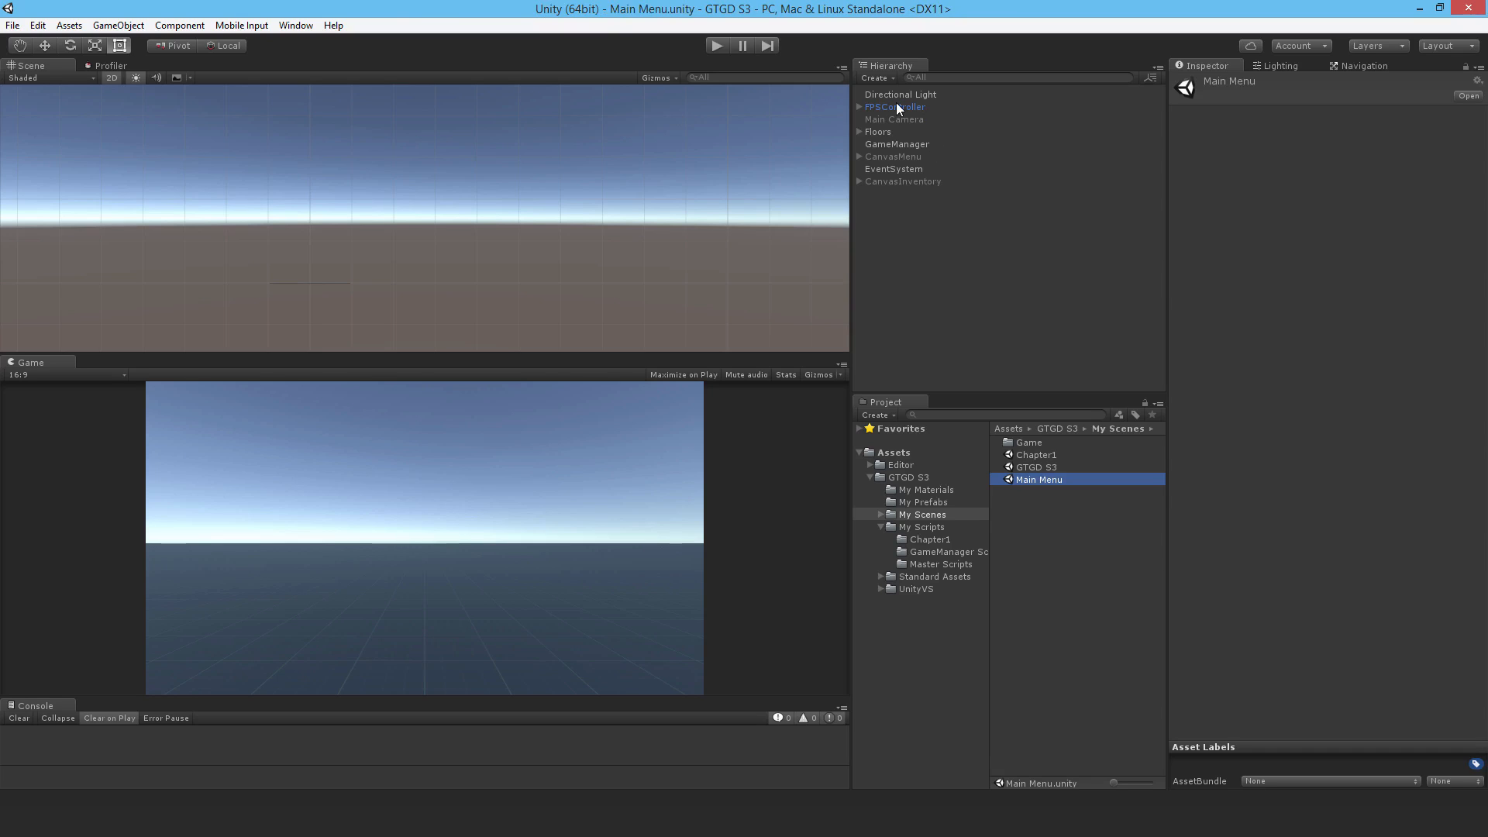
left_click(896, 142)
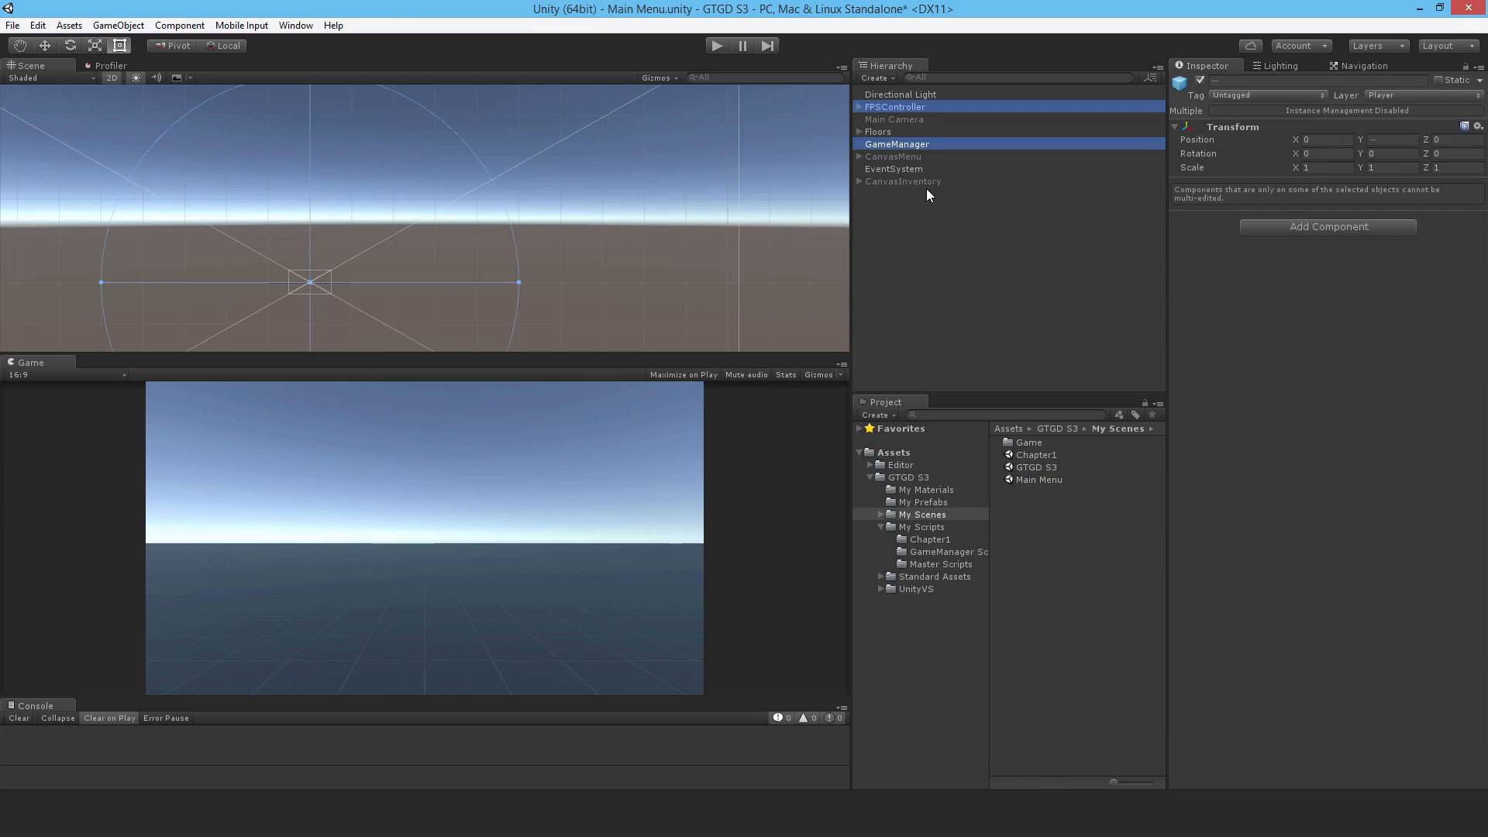
left_click(903, 155)
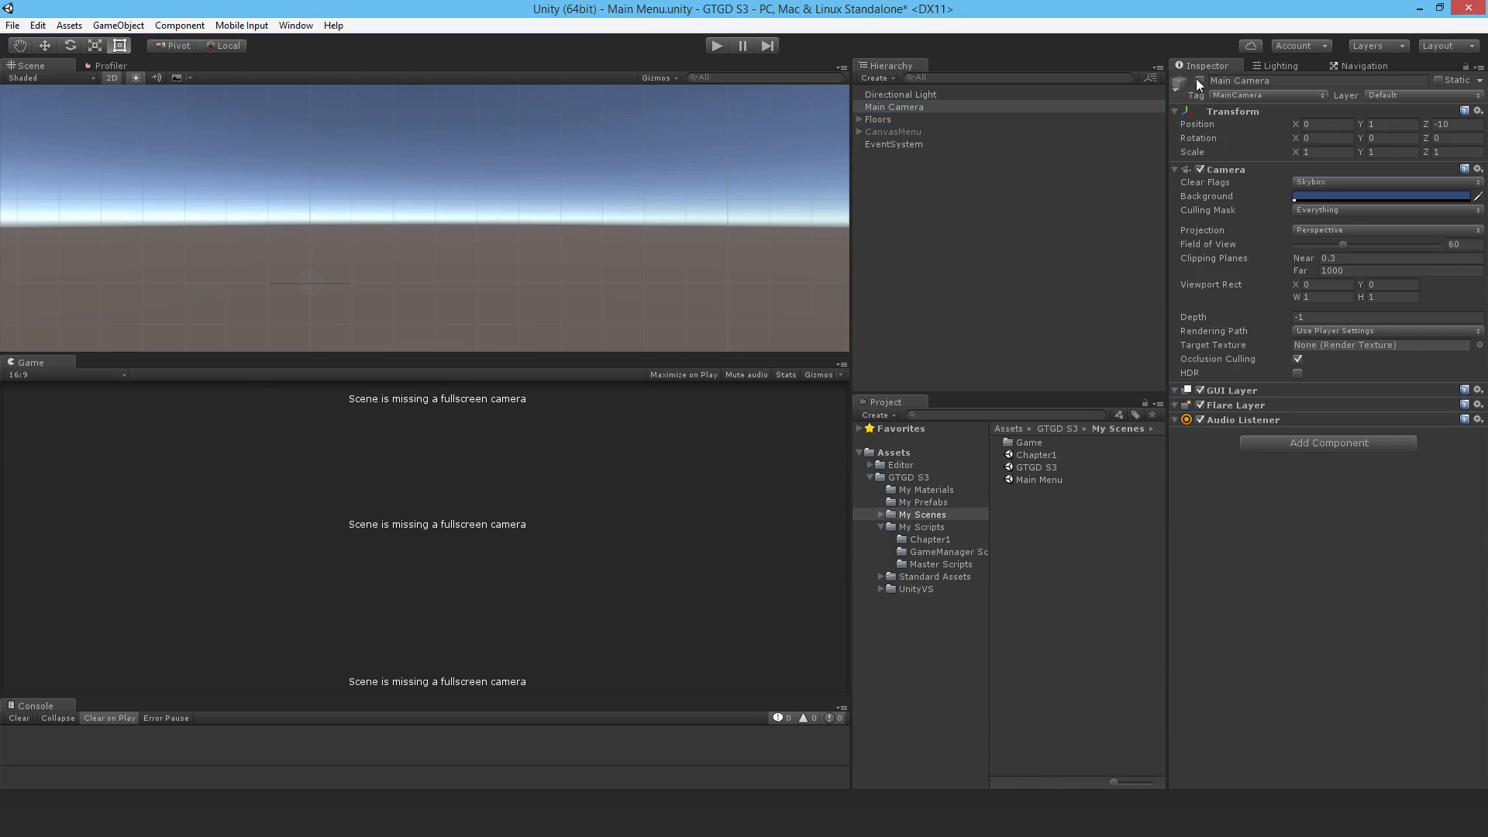
left_click(894, 107)
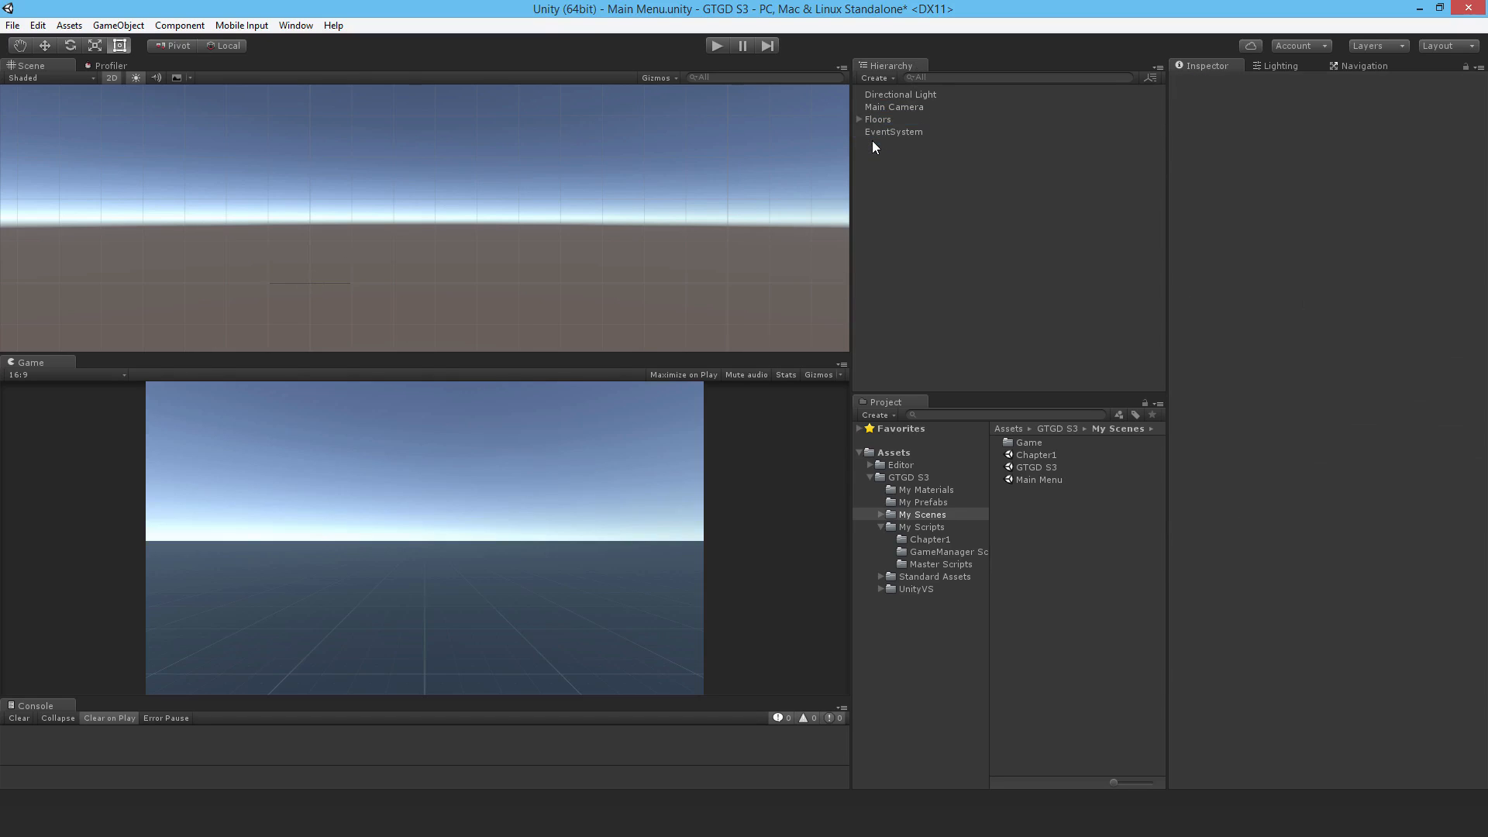
mouse_move(890, 175)
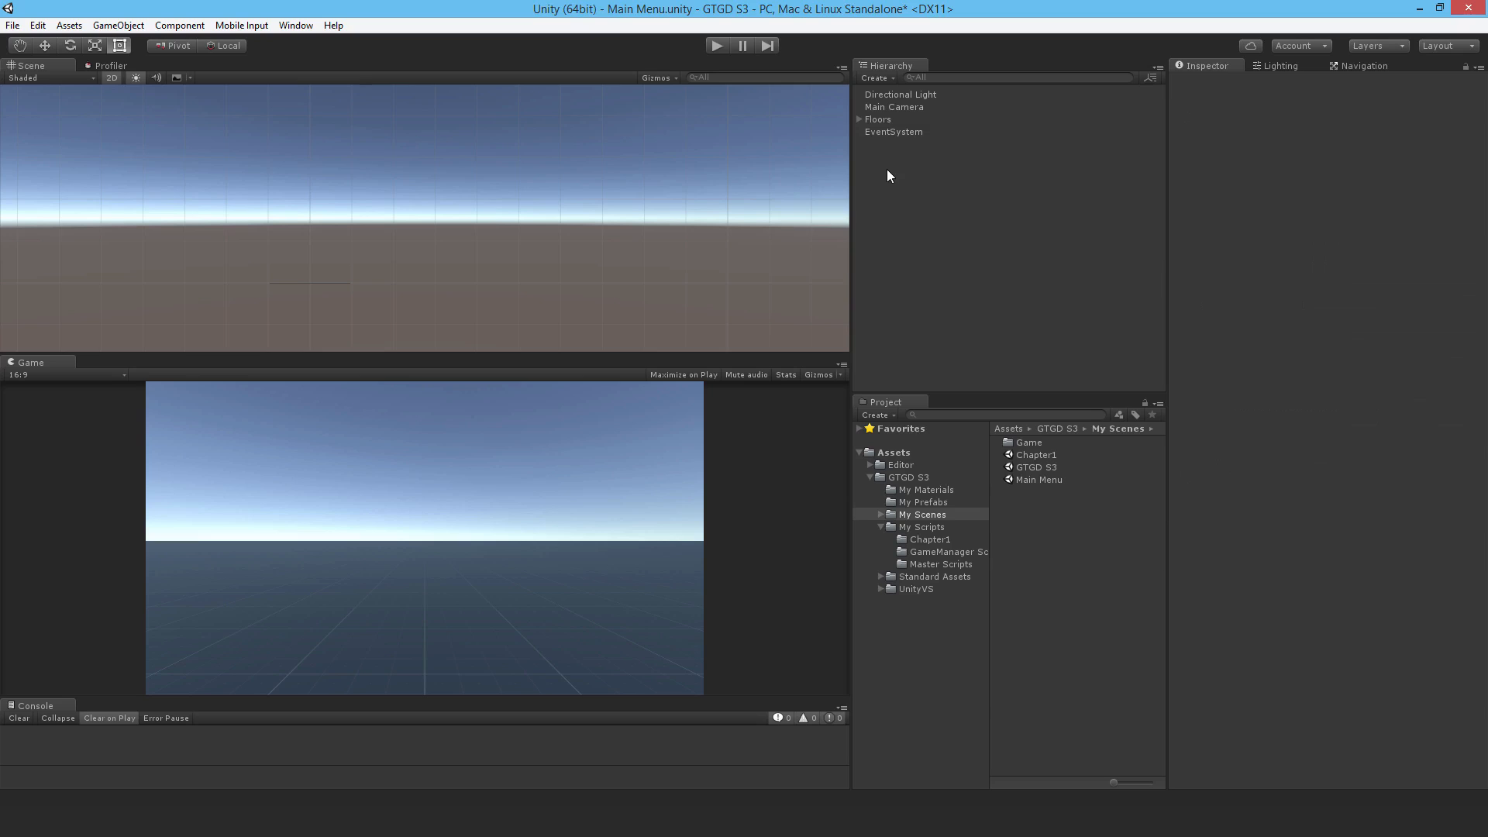
Create a UI canvas named CanvasMainMenu with a child Panel
right_click(890, 169)
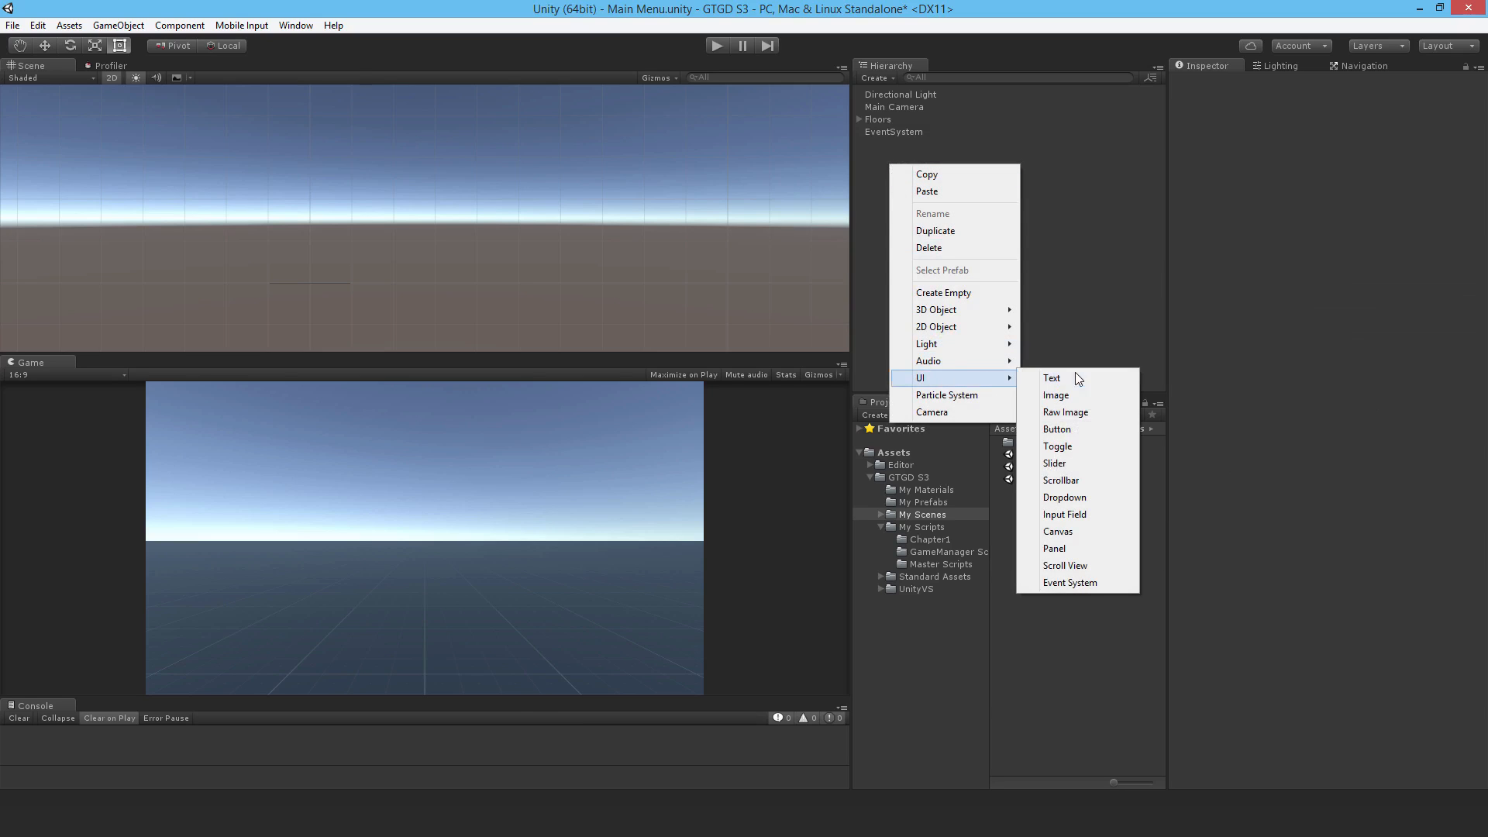
mouse_move(1078, 532)
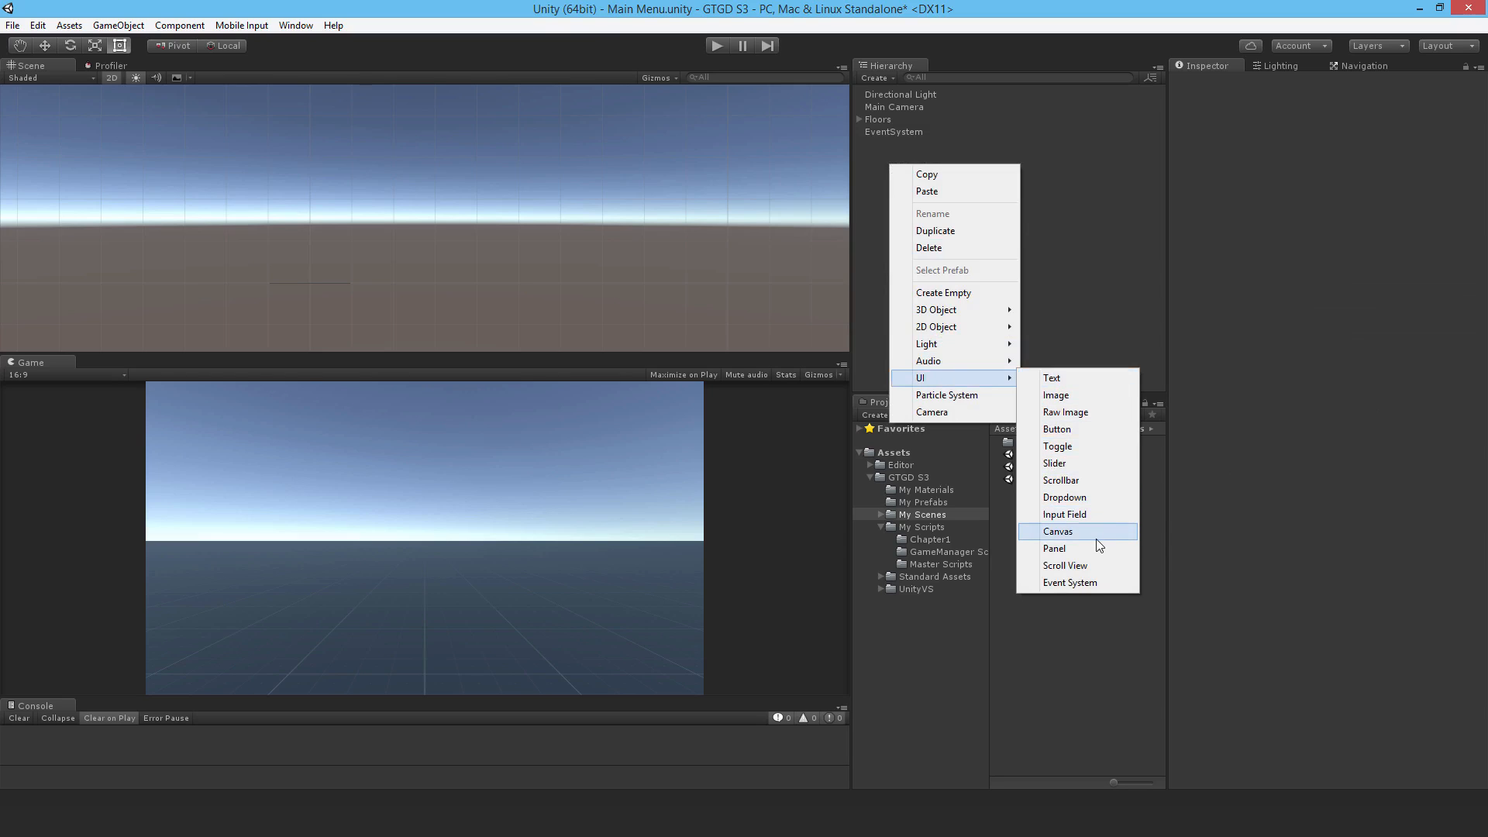
left_click(1057, 530)
type("CanvasMainMenu")
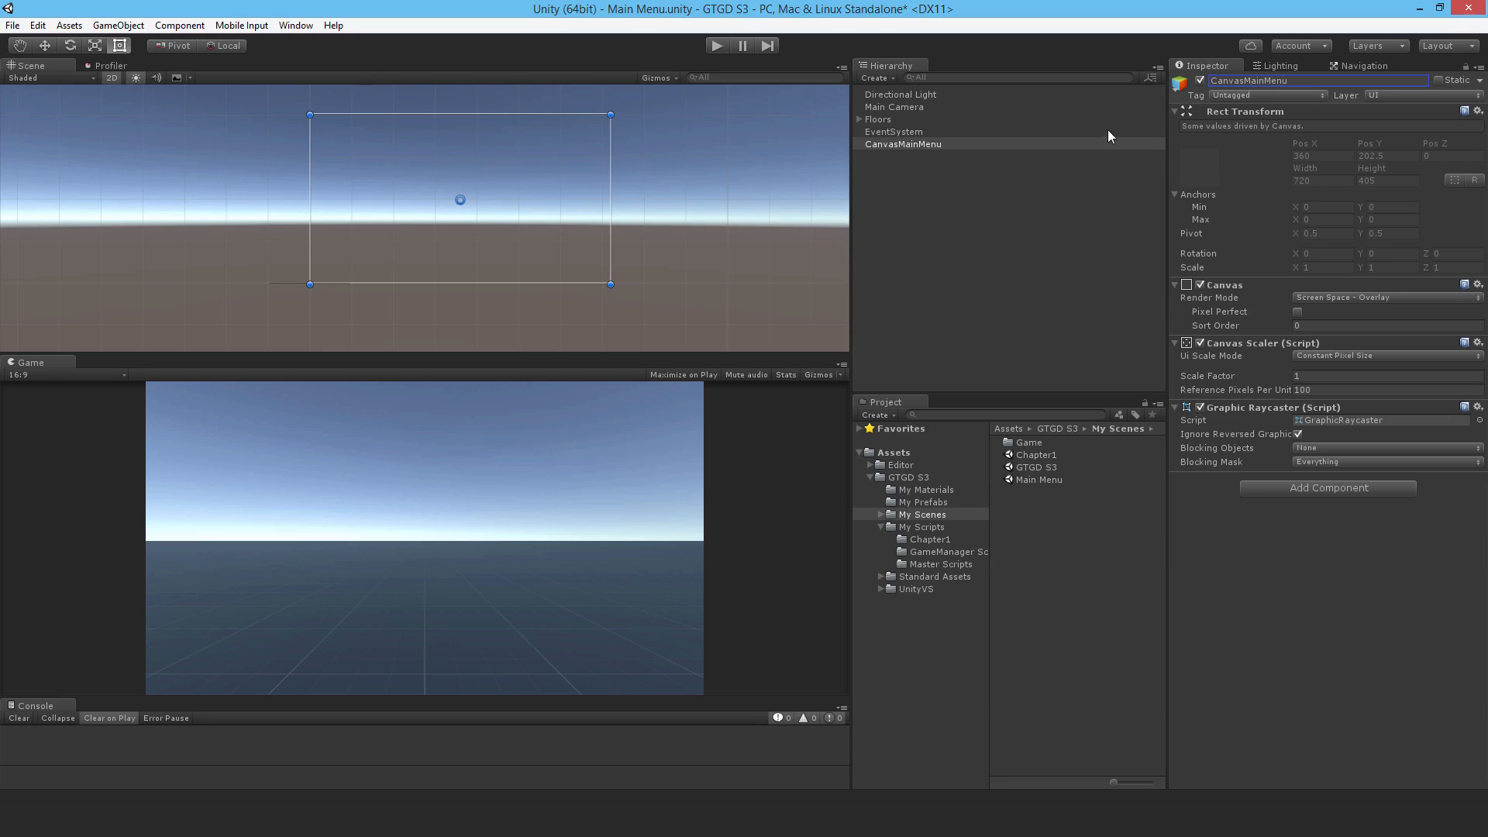
right_click(902, 143)
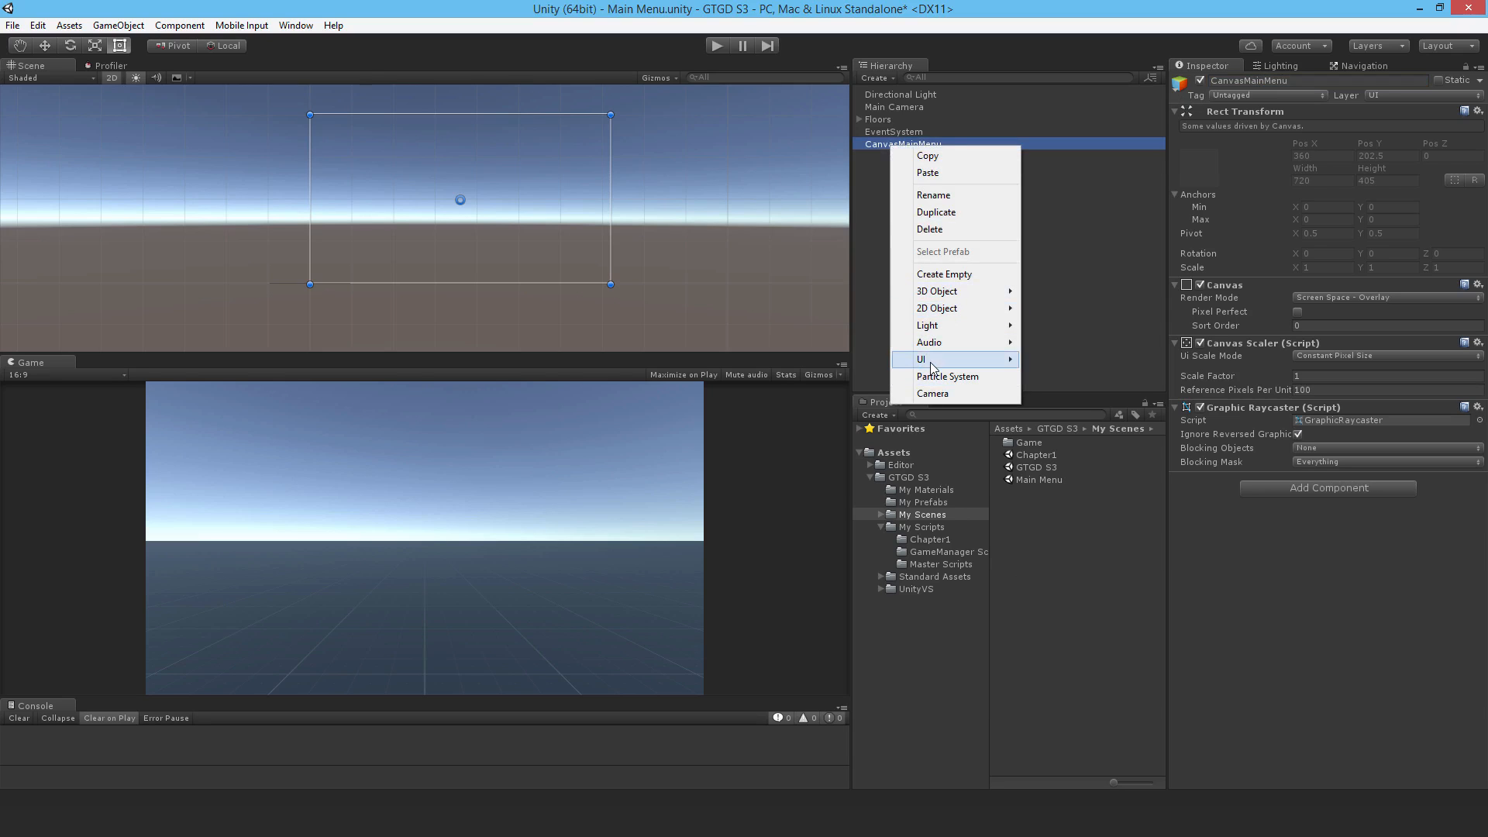
left_click(919, 358)
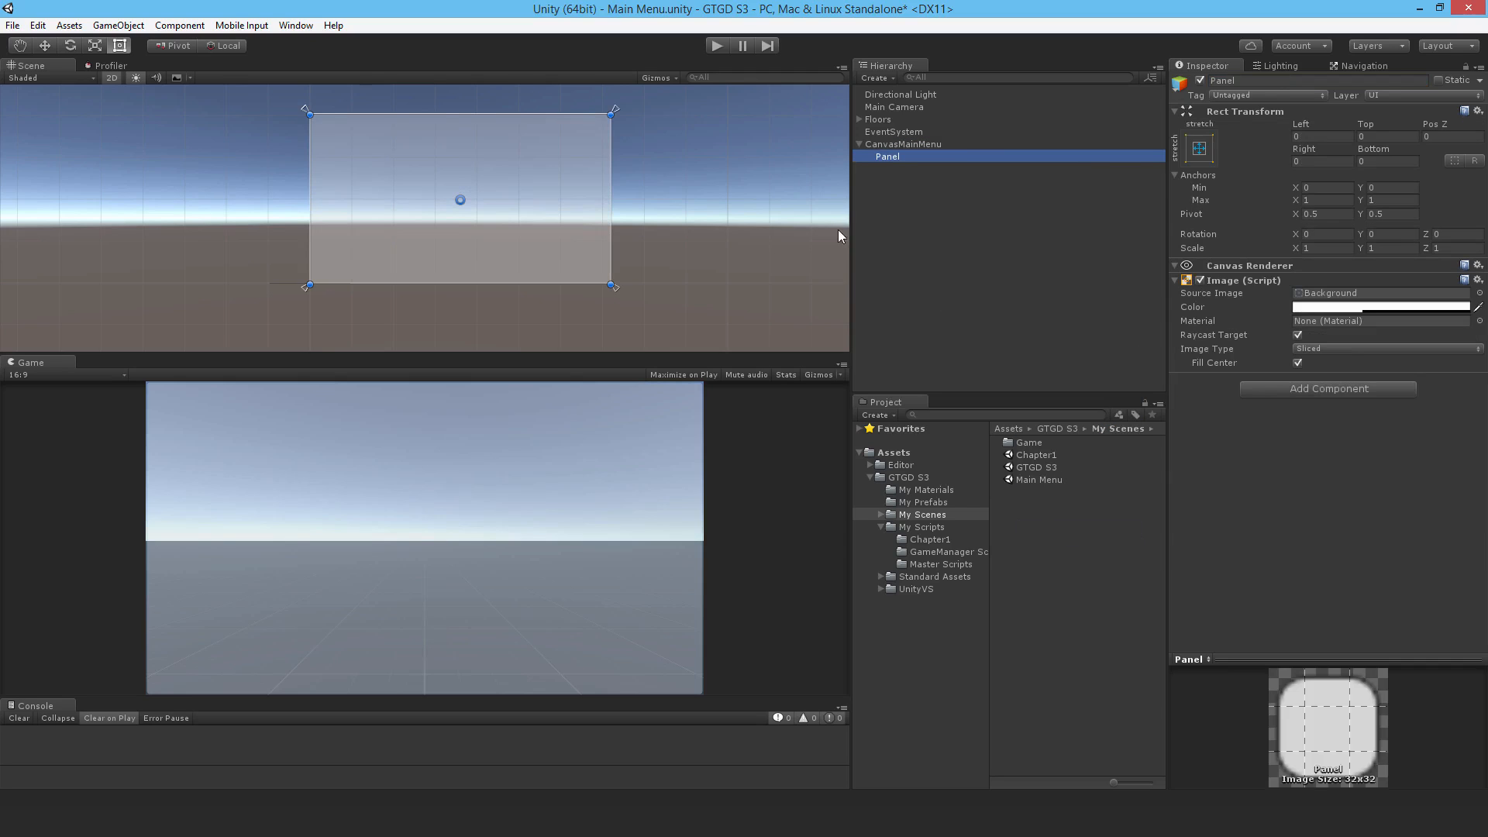
mouse_move(672, 607)
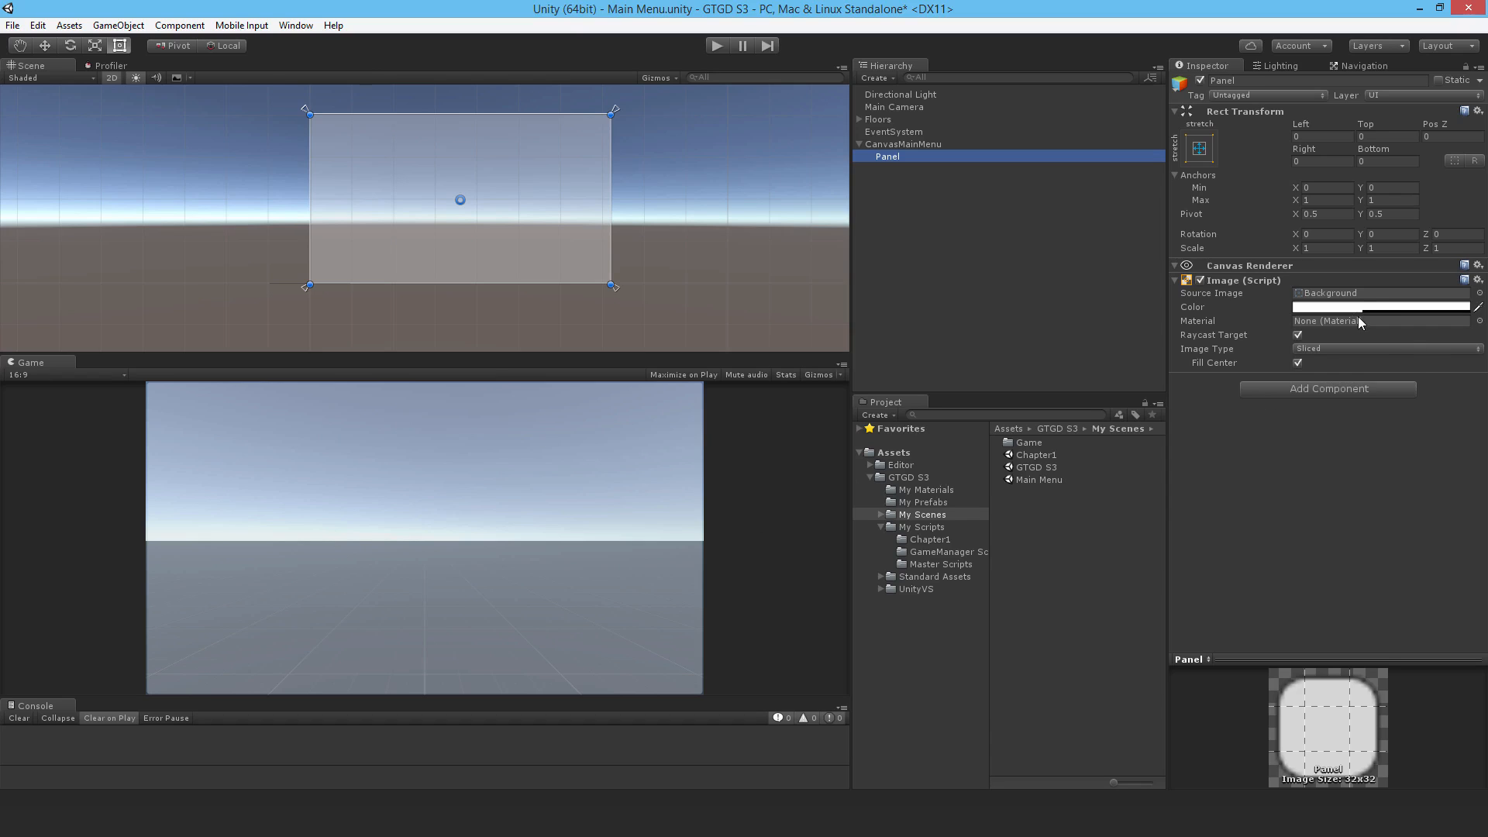
right_click(886, 155)
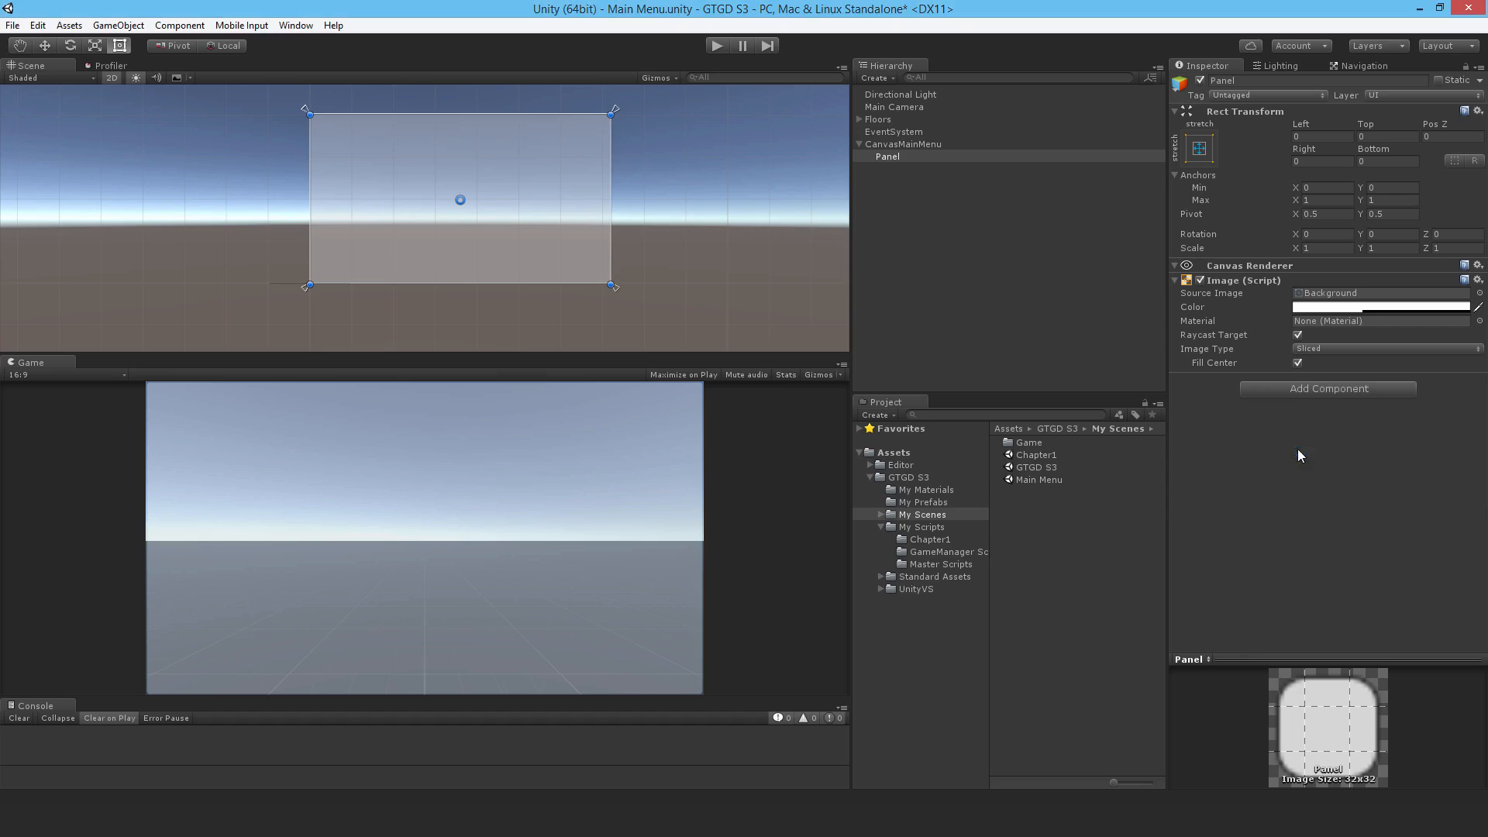
Scale canvas with screen size at 1920×1080; give Panel a Grid Layout Group, cells 500×100, spacing Y 20
left_click(902, 143)
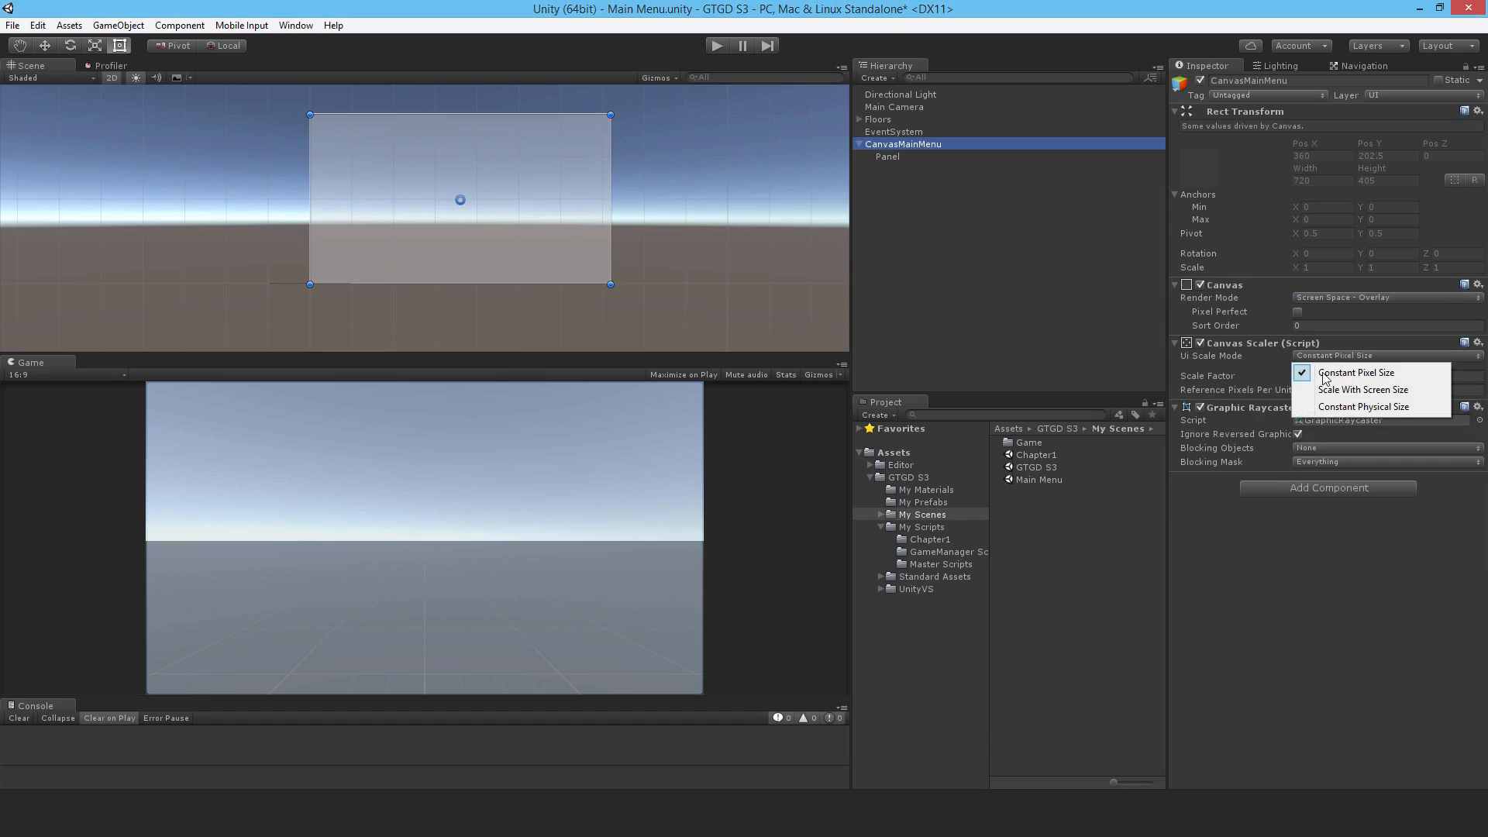
left_click(1363, 389)
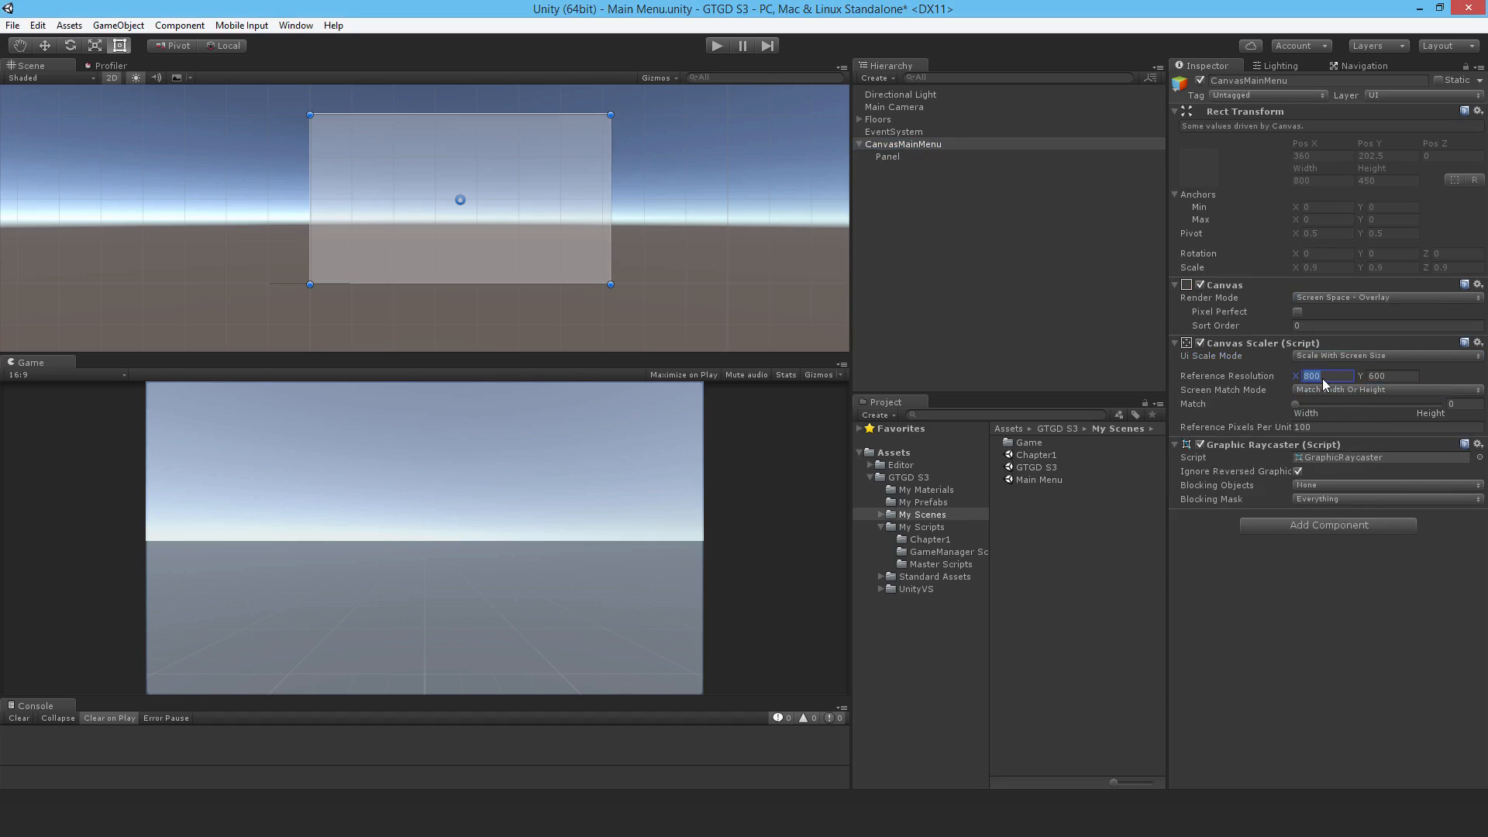
type("1920")
left_click(1463, 403)
type(".5")
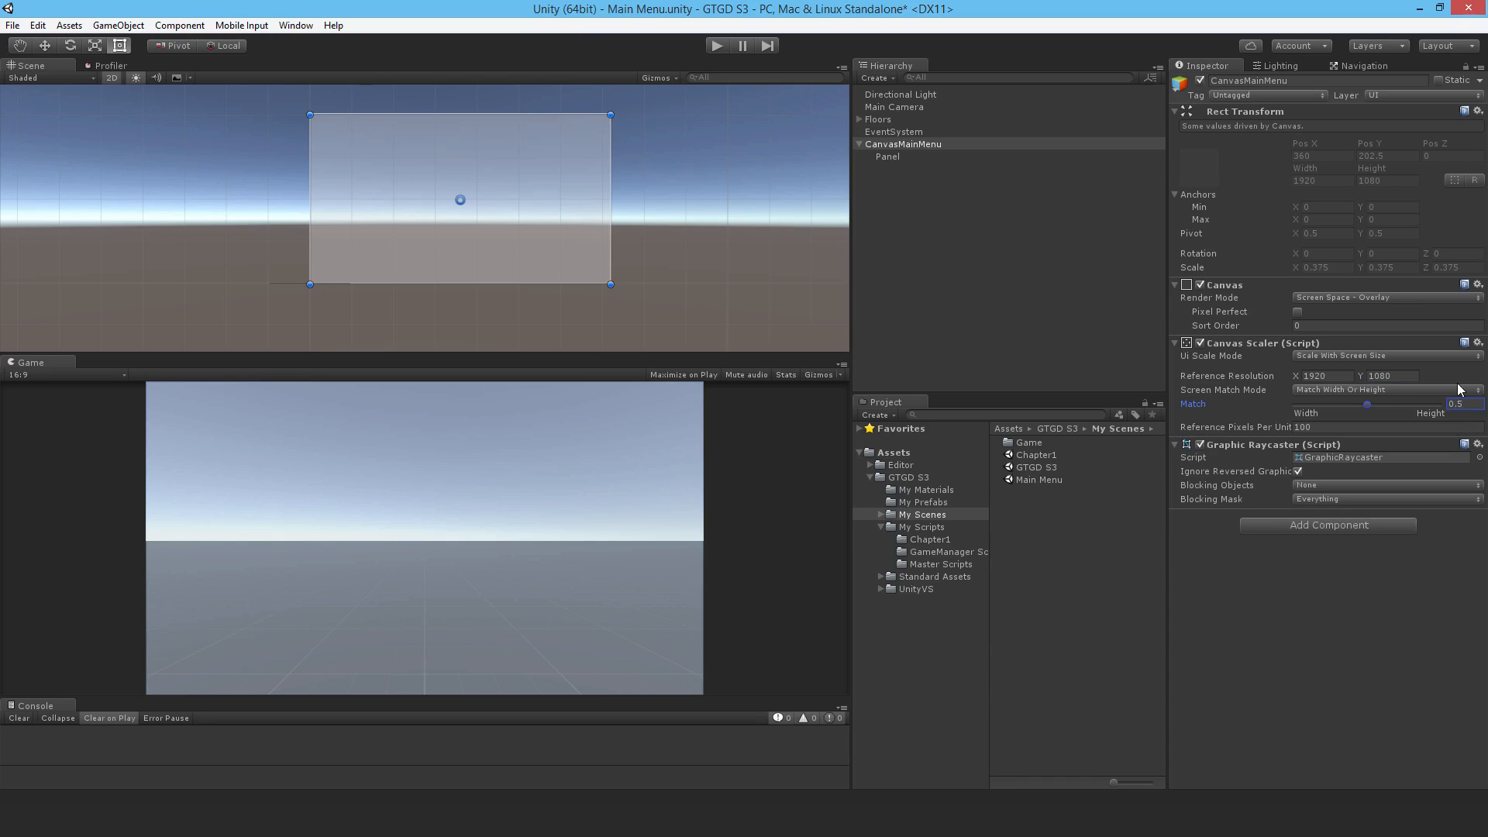
left_click(887, 157)
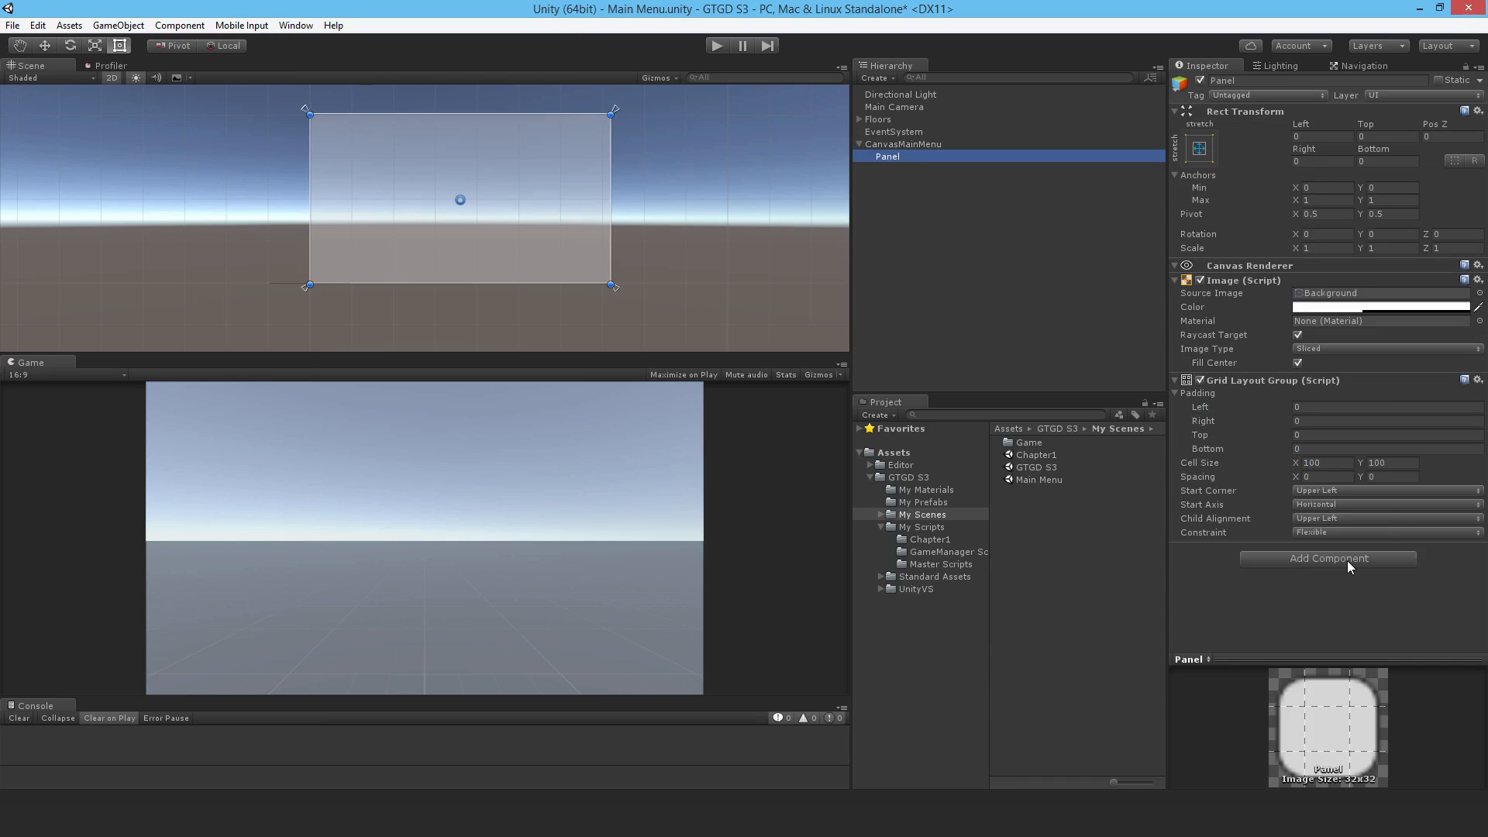
mouse_move(1324, 450)
type("500")
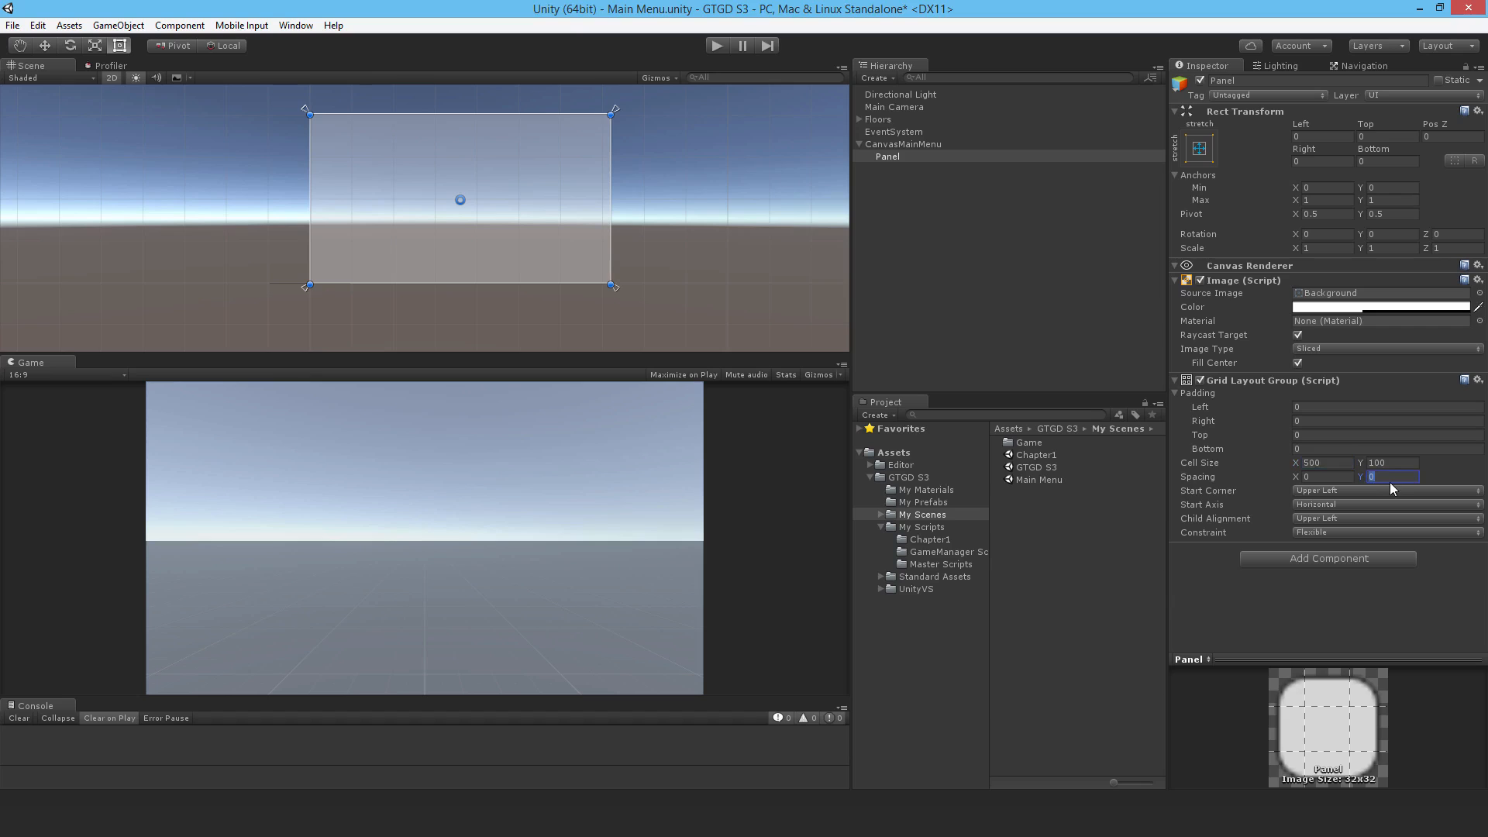
type("20")
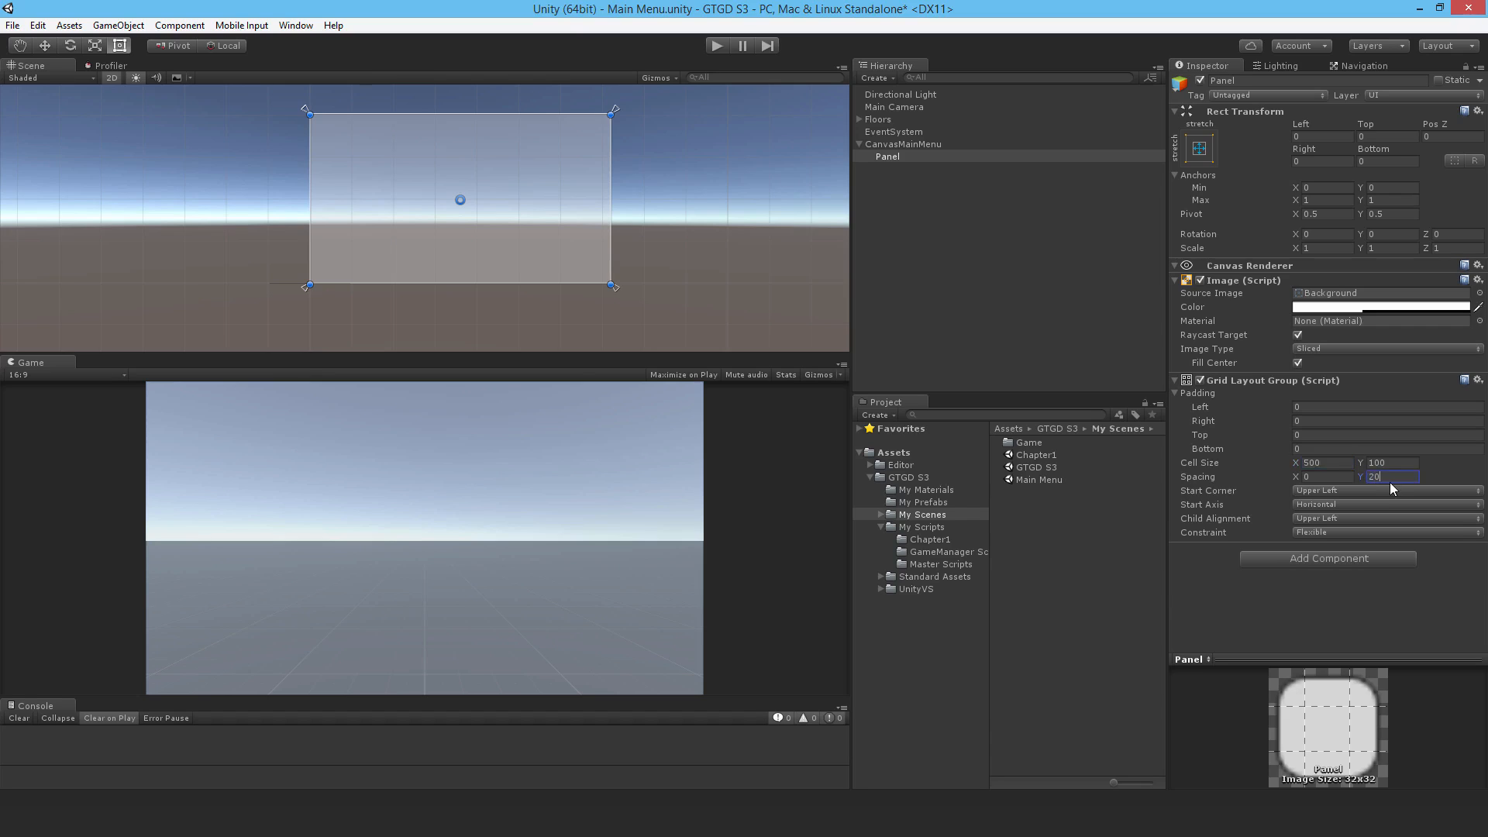
Add buttons to the panel, set grid to Vertical, Middle Center alignment and cell width 700
right_click(886, 155)
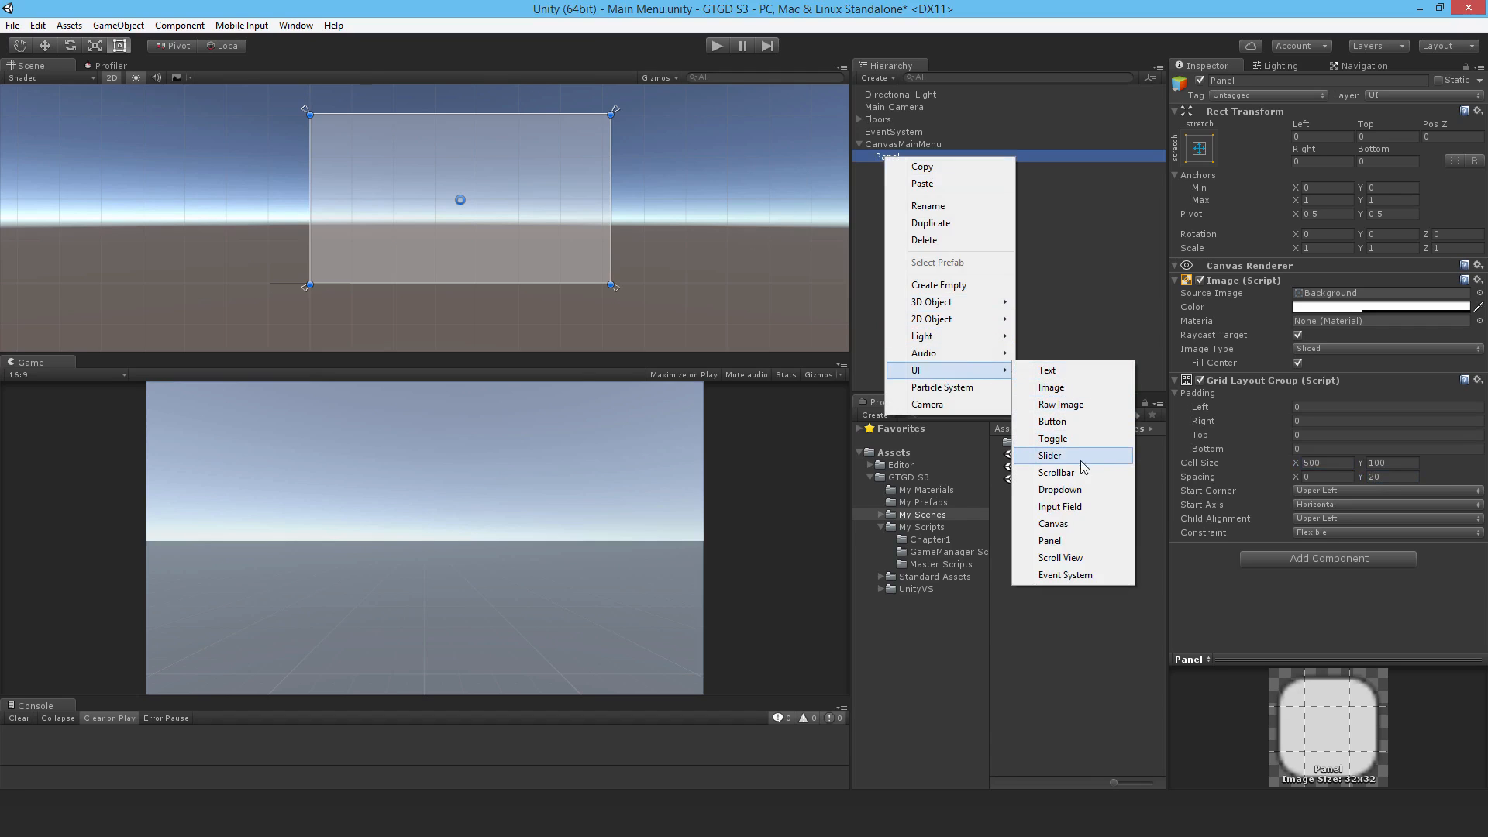
left_click(1051, 422)
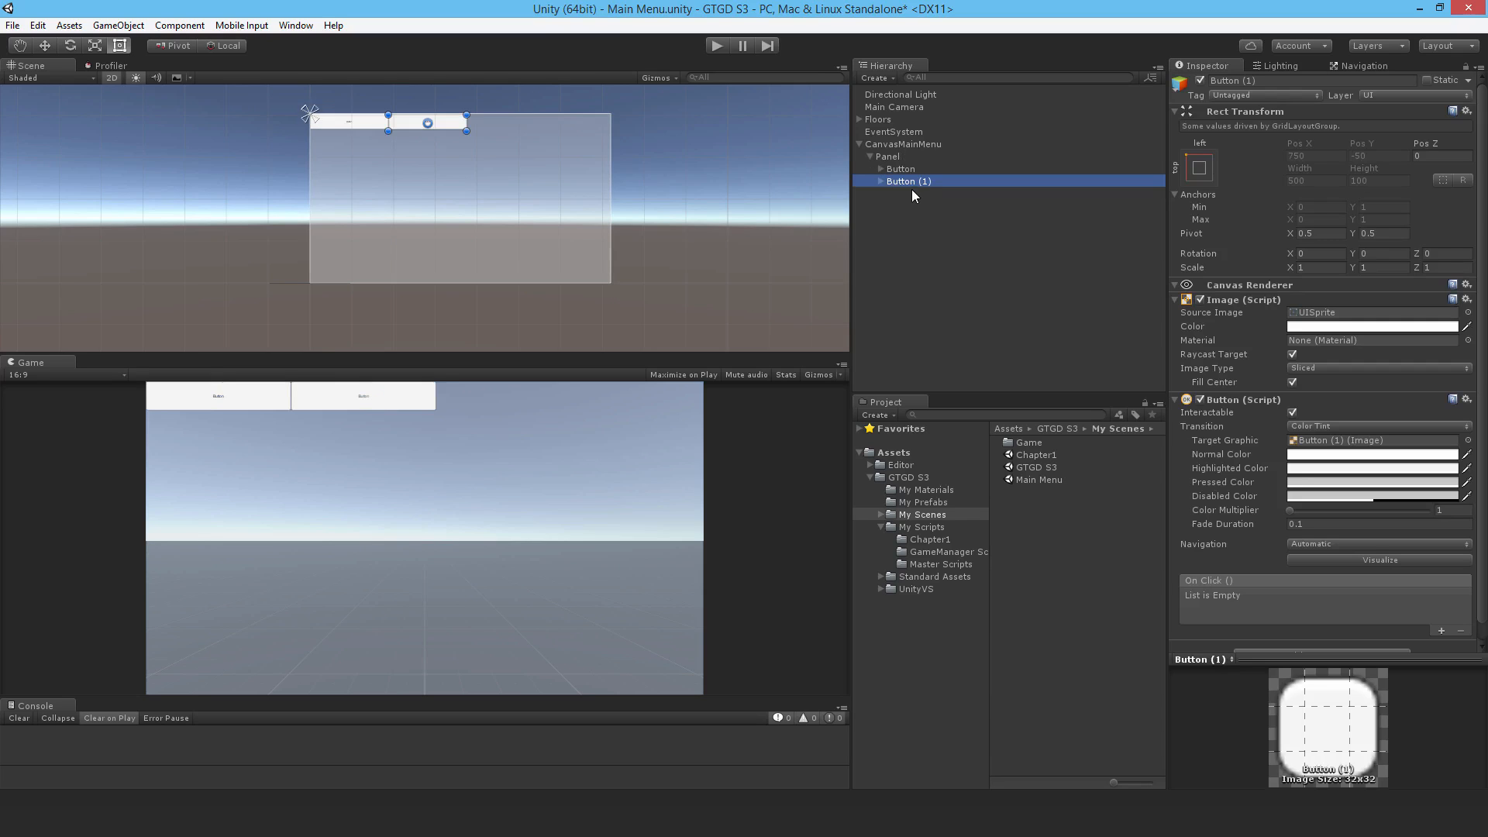
left_click(887, 155)
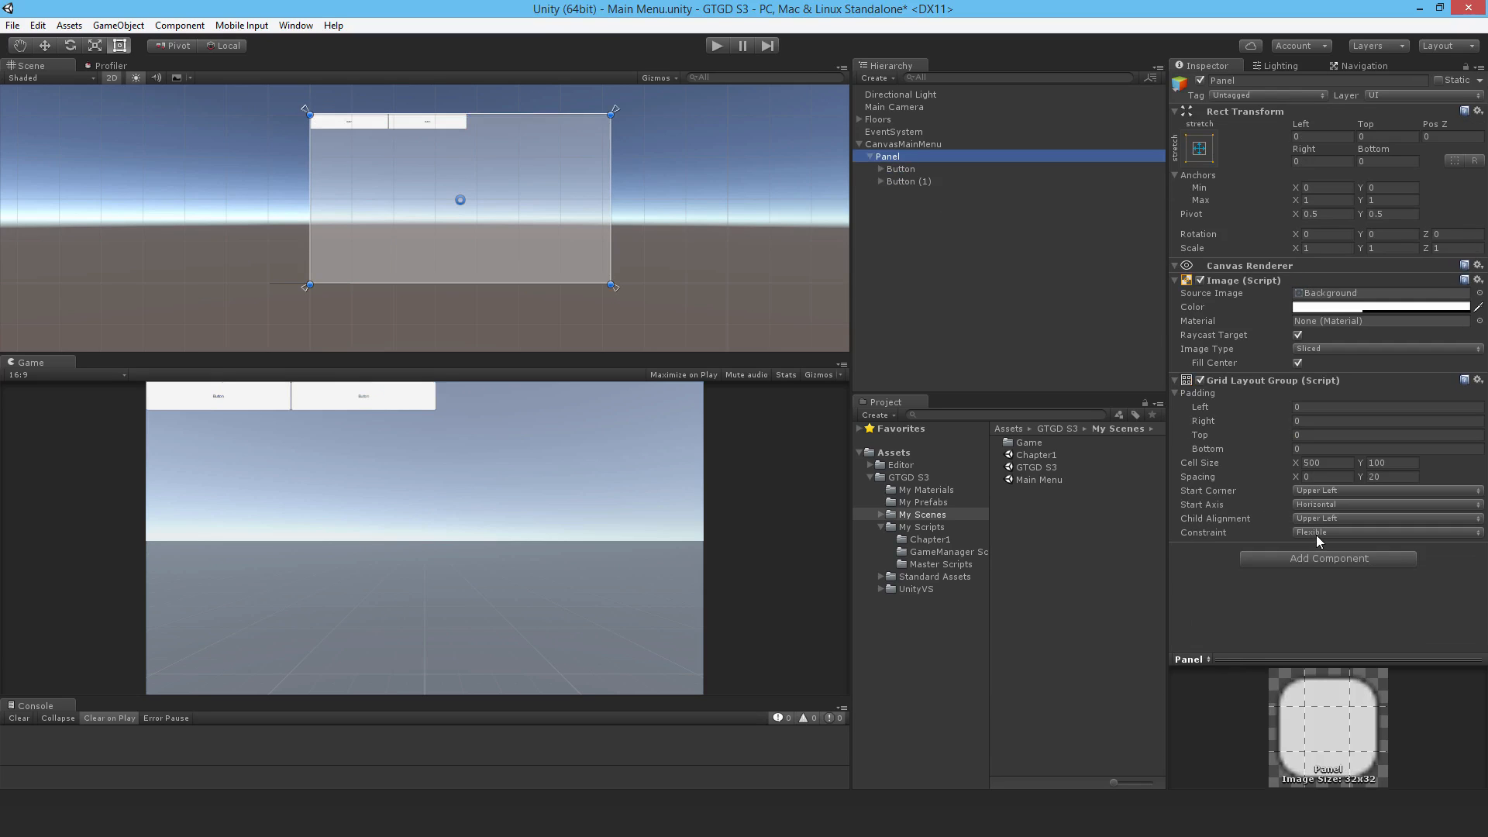
left_click(1386, 504)
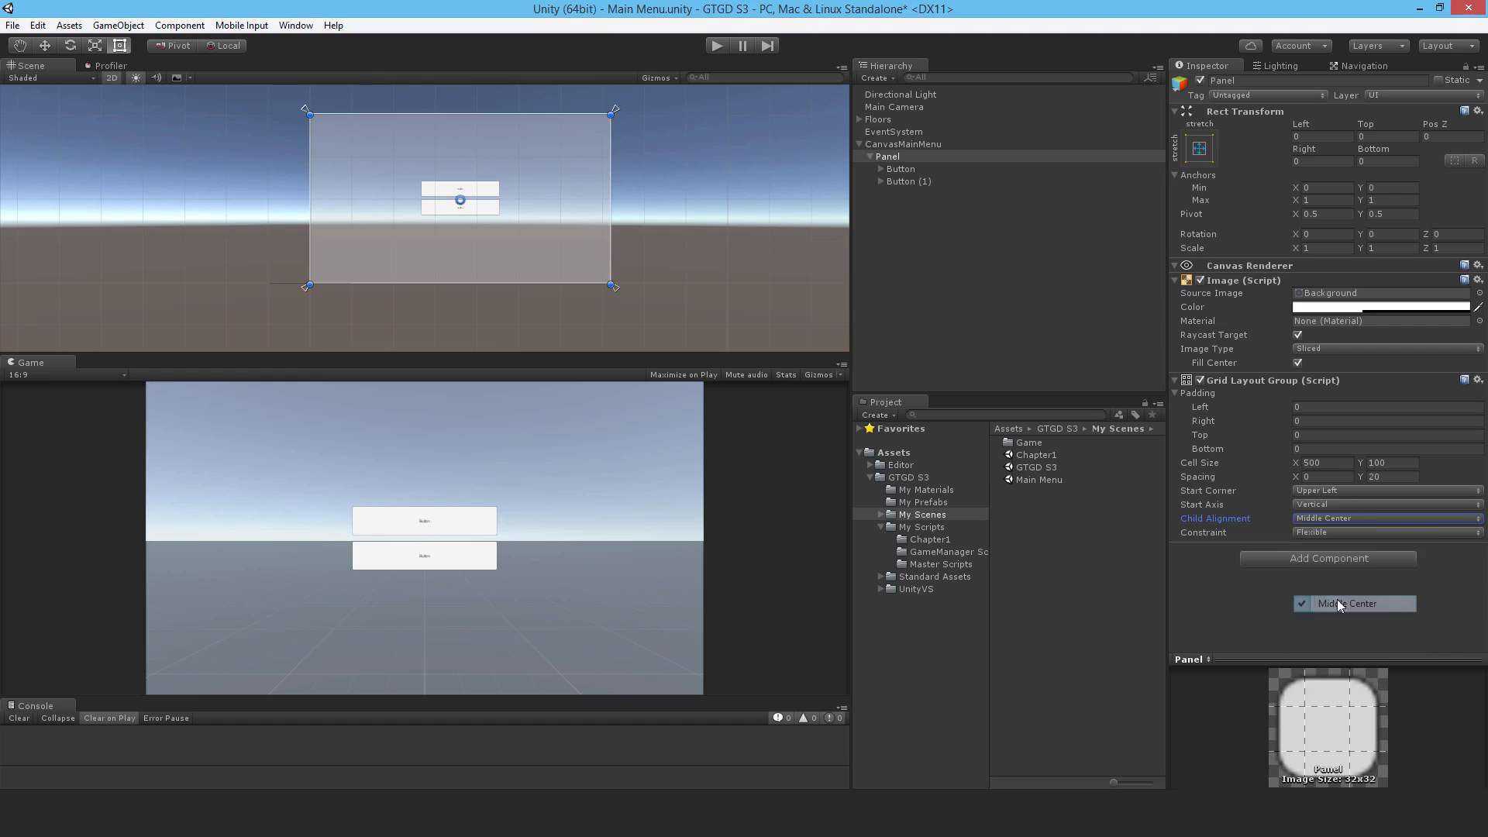
left_click(1349, 603)
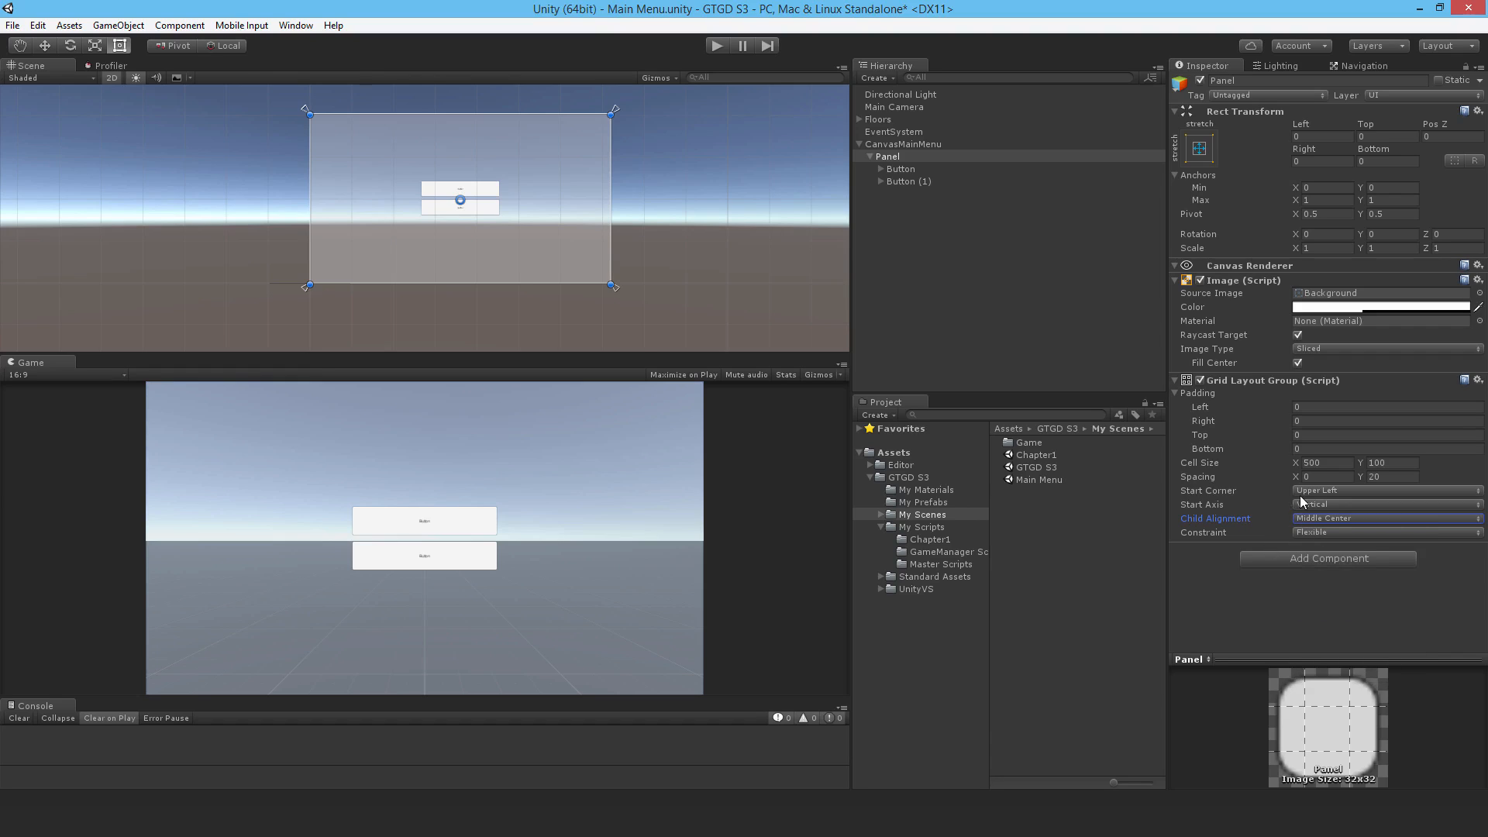
triple_click(1324, 462)
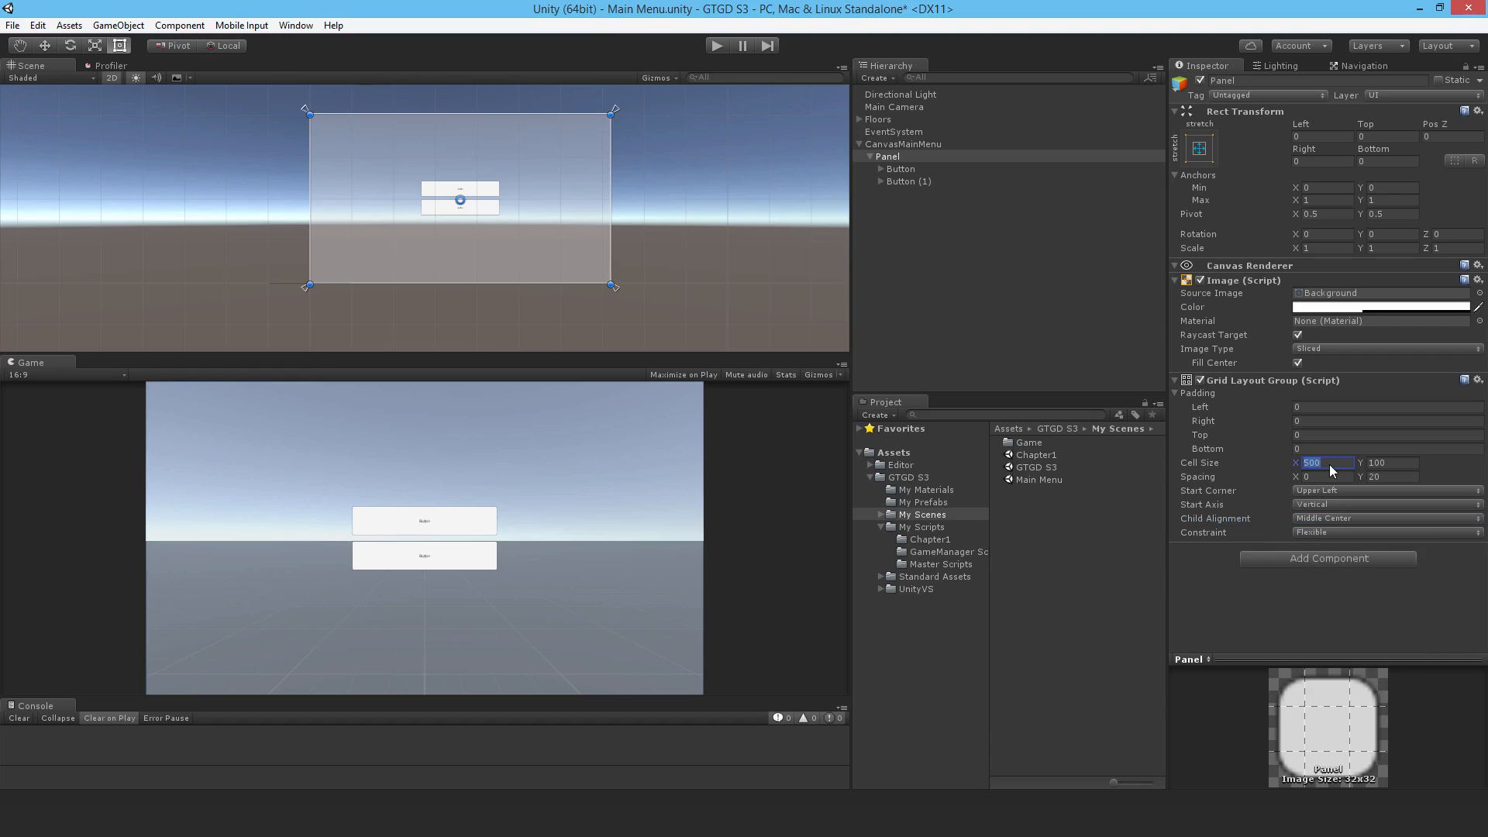
type("700")
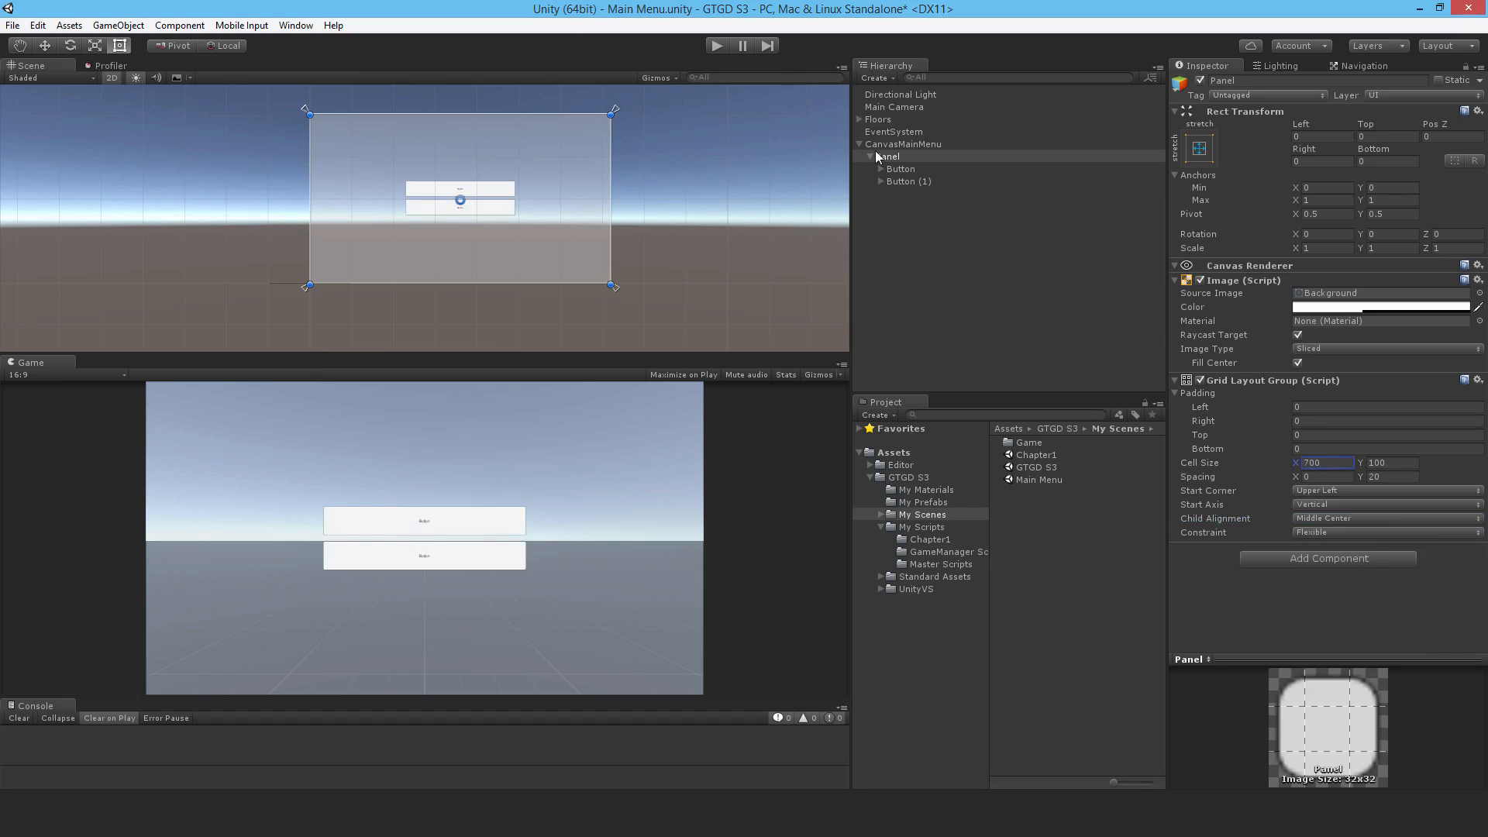
Enable Best Fit on both labels, name the first button ButtonPlayGame with text Play Game
left_click(905, 180)
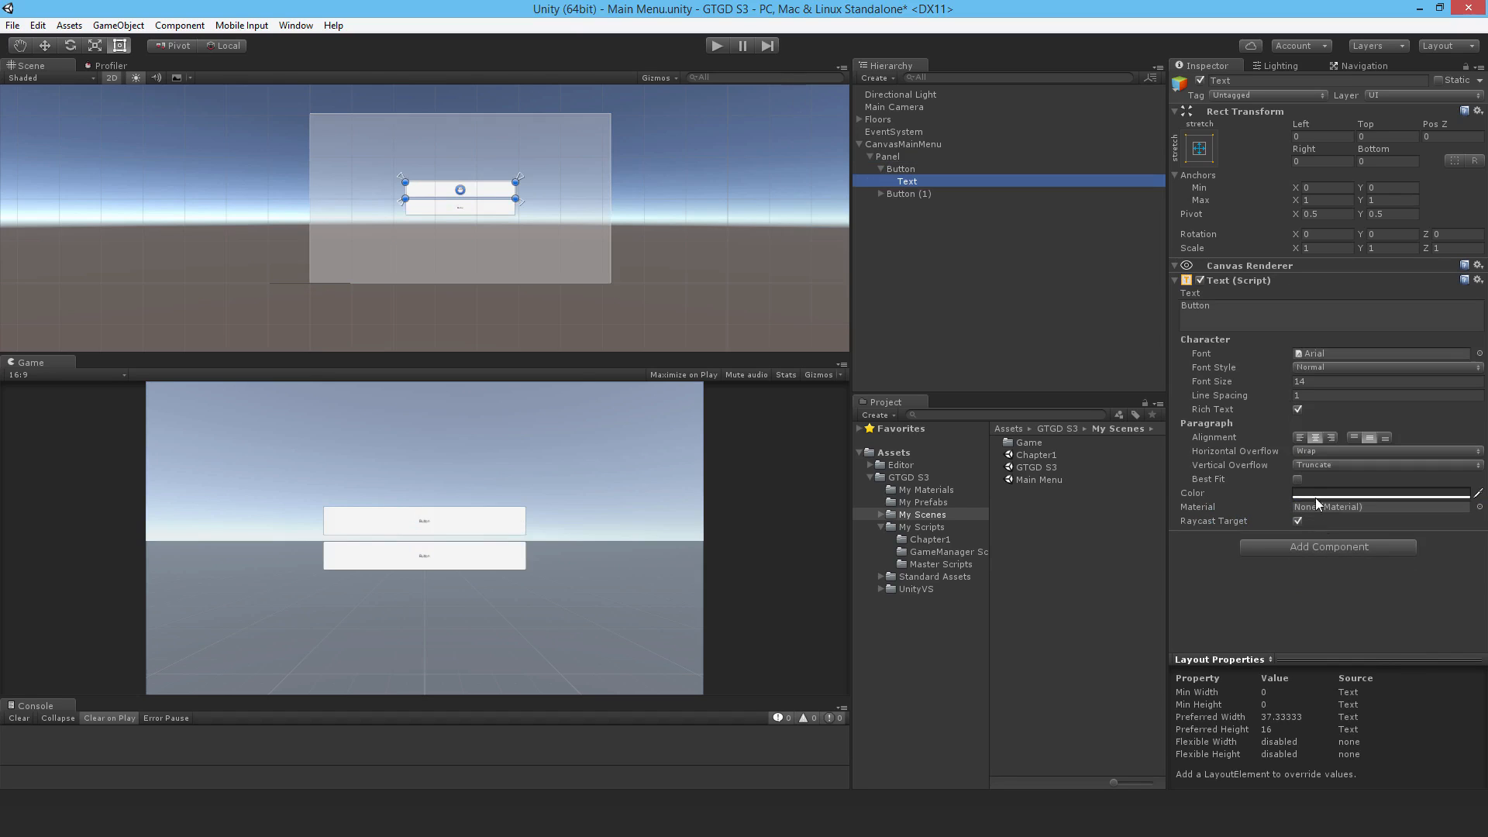
left_click(1299, 479)
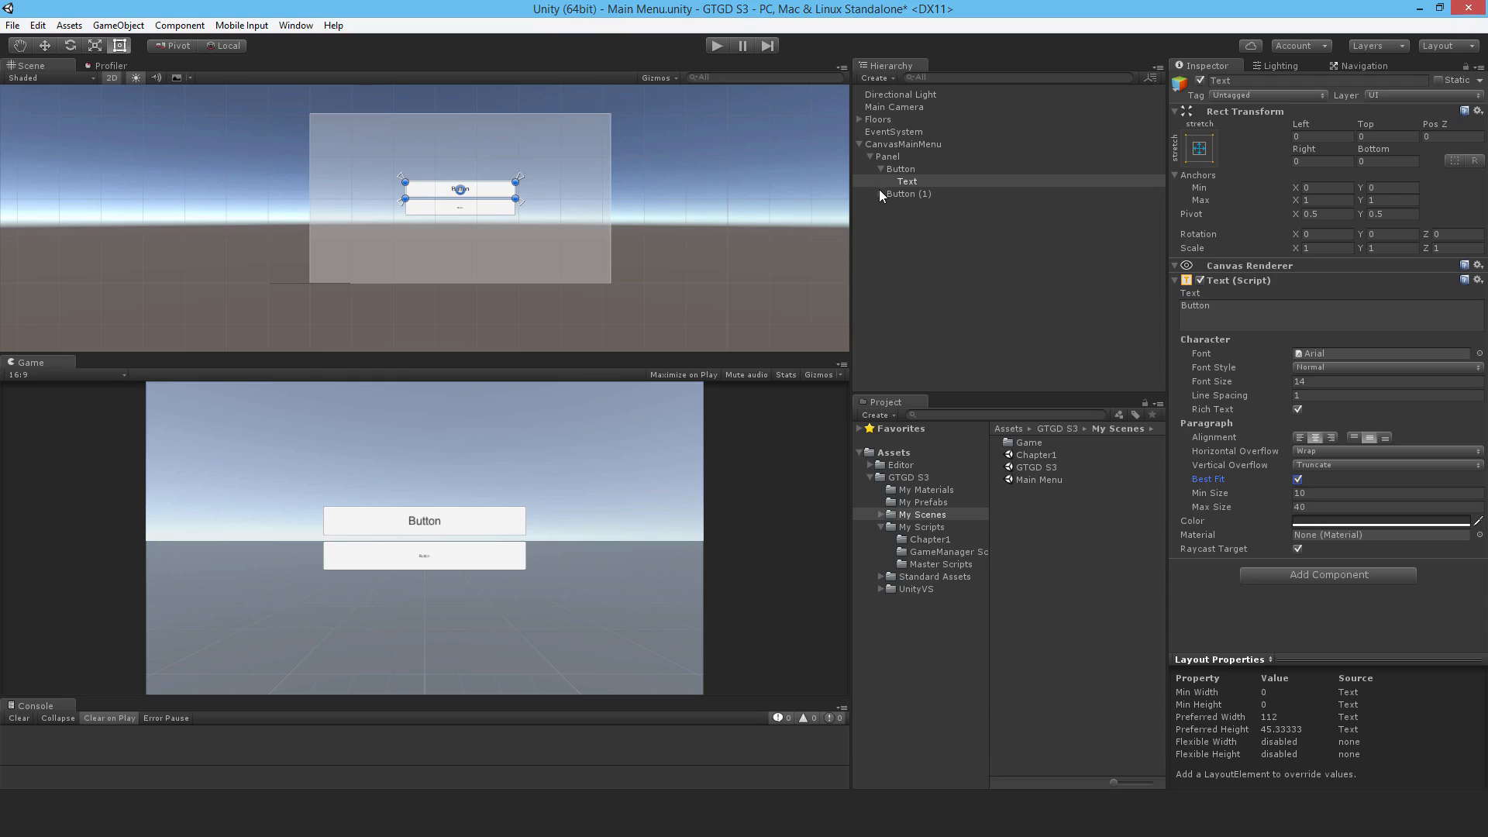
left_click(907, 206)
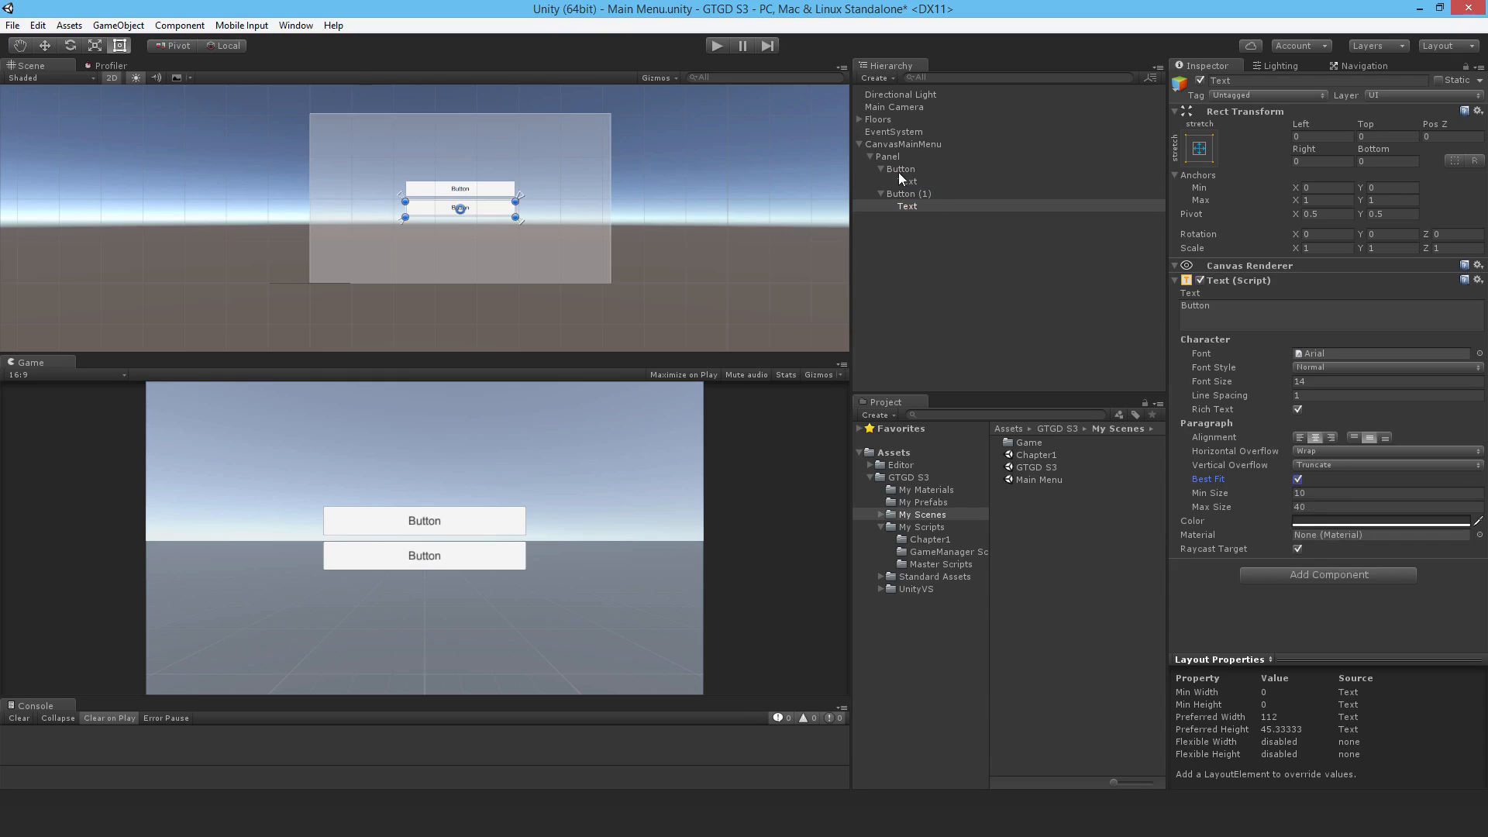
left_click(900, 167)
type("ButtonPlayGame")
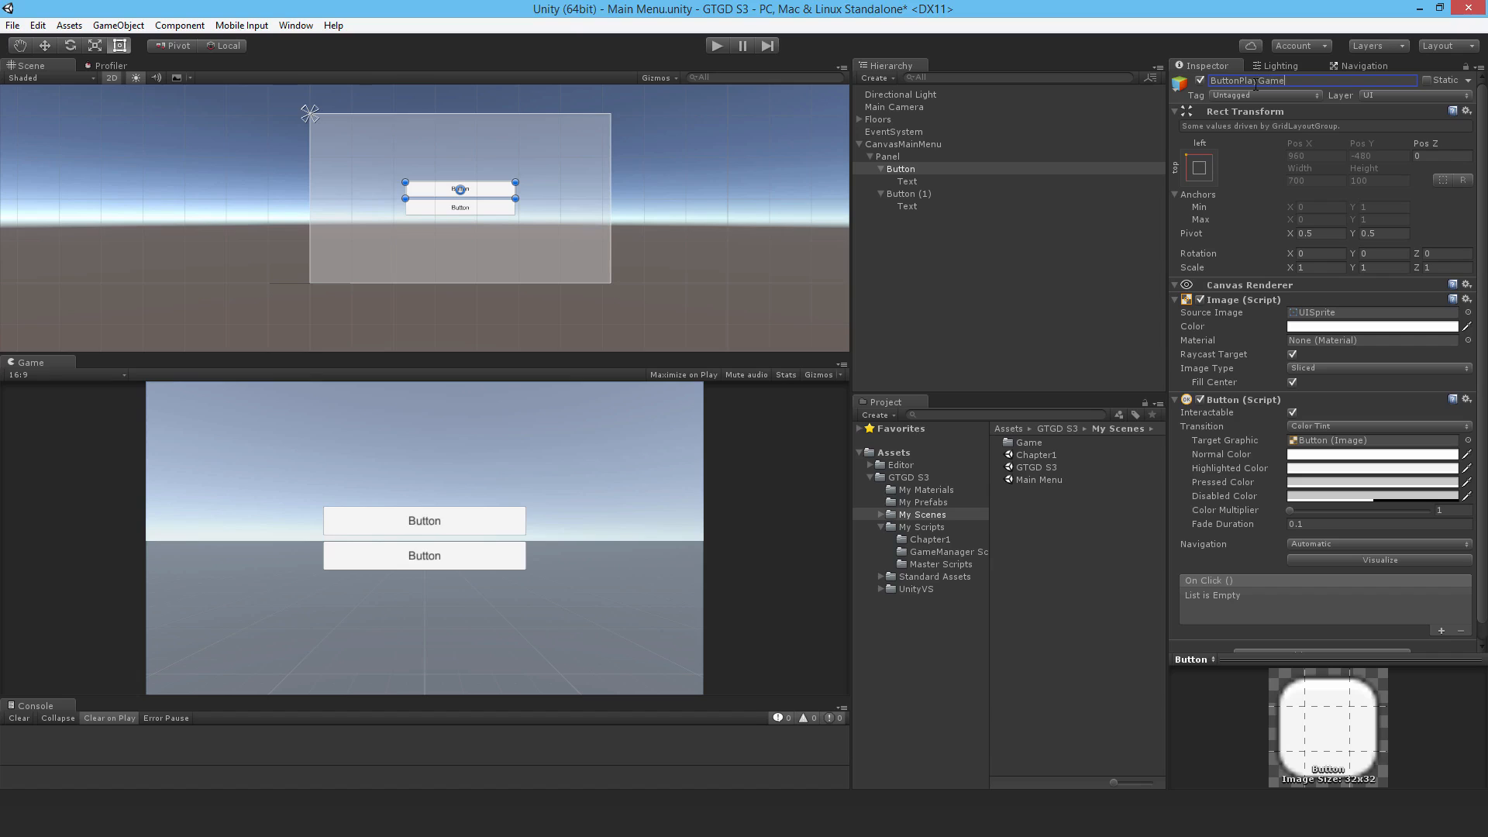
key("Return")
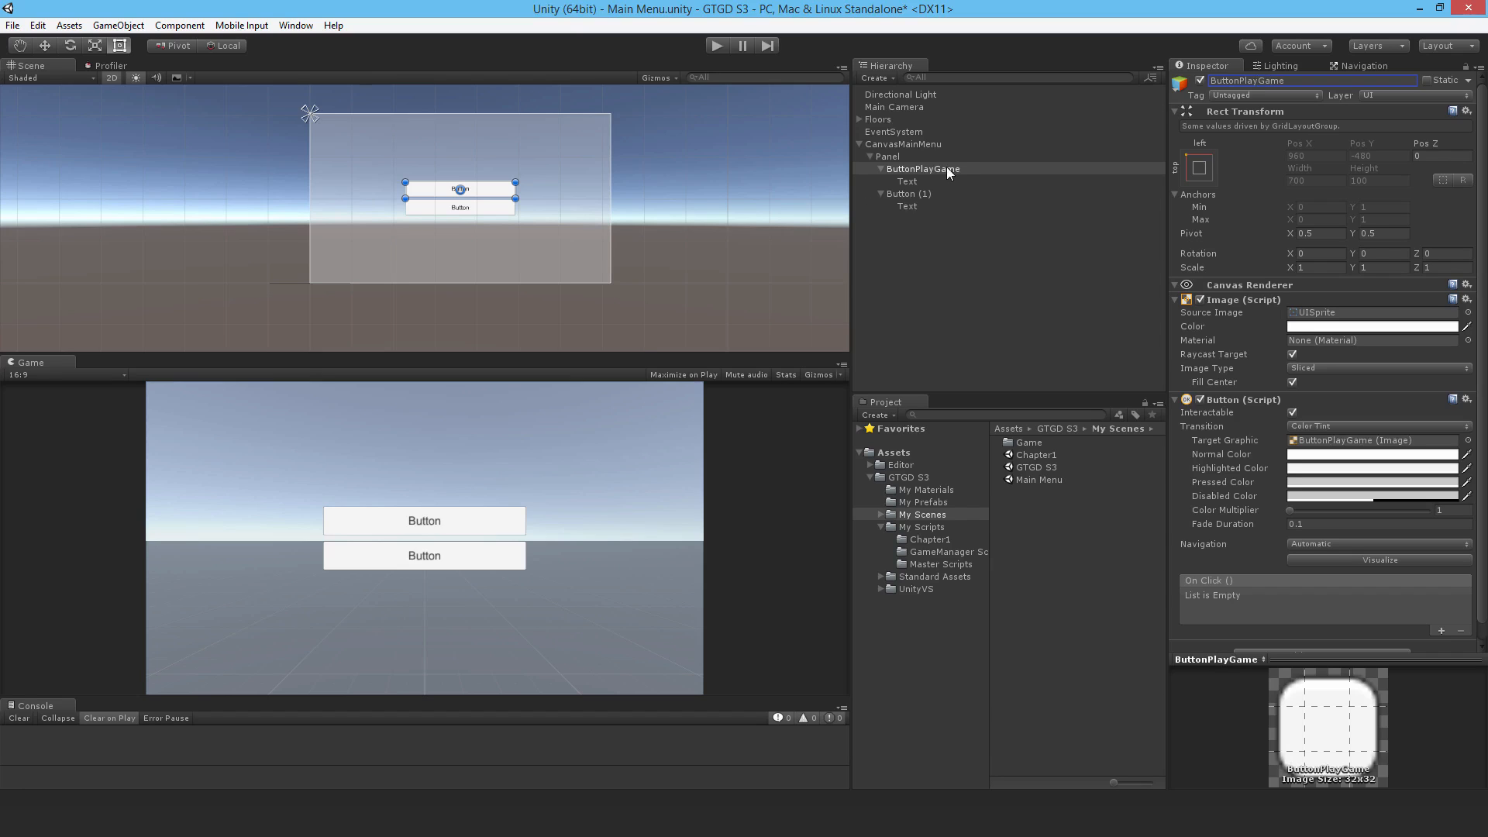
left_click(906, 182)
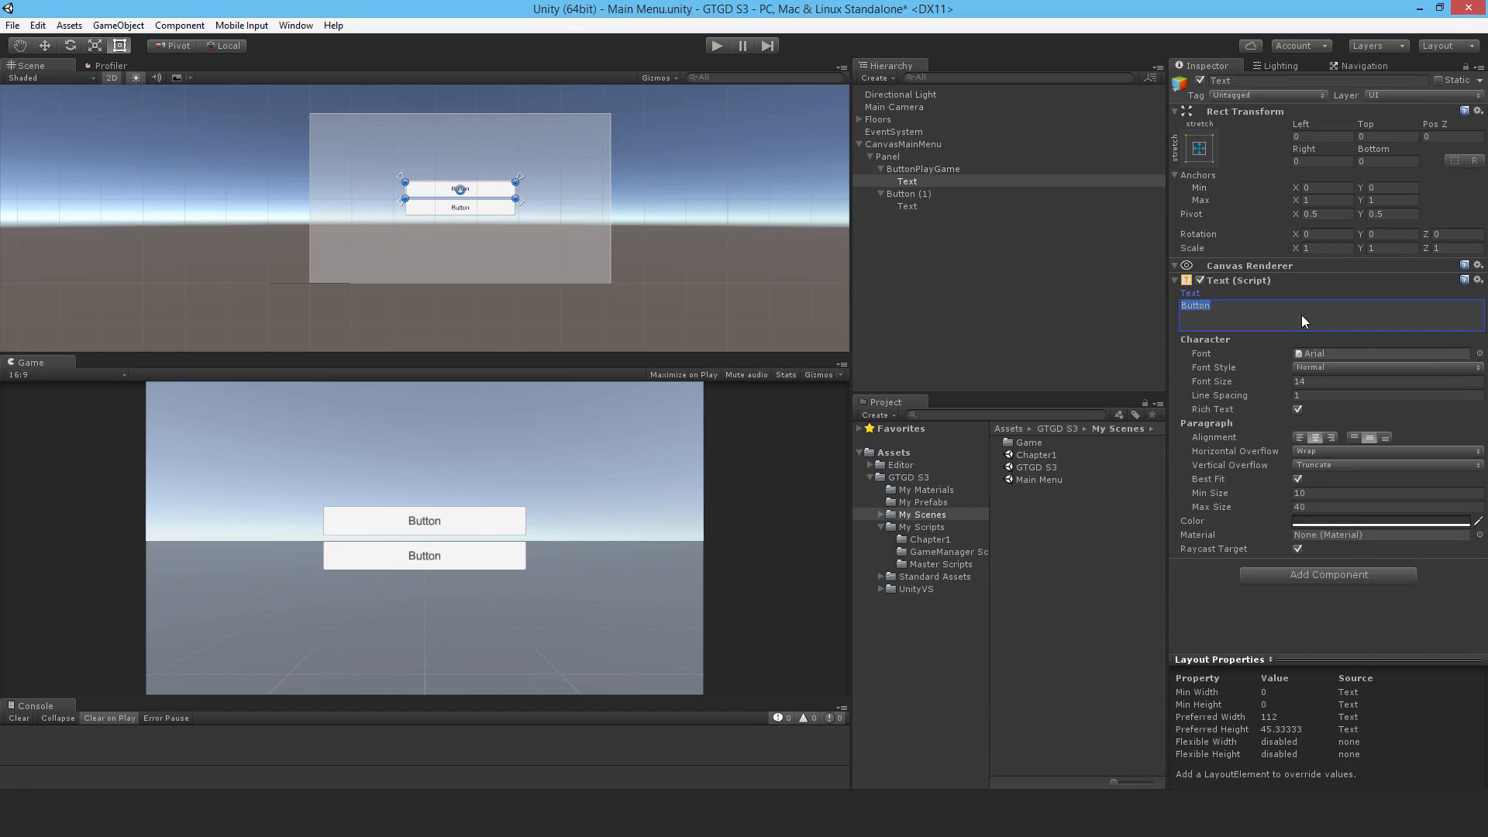
type("Play Game")
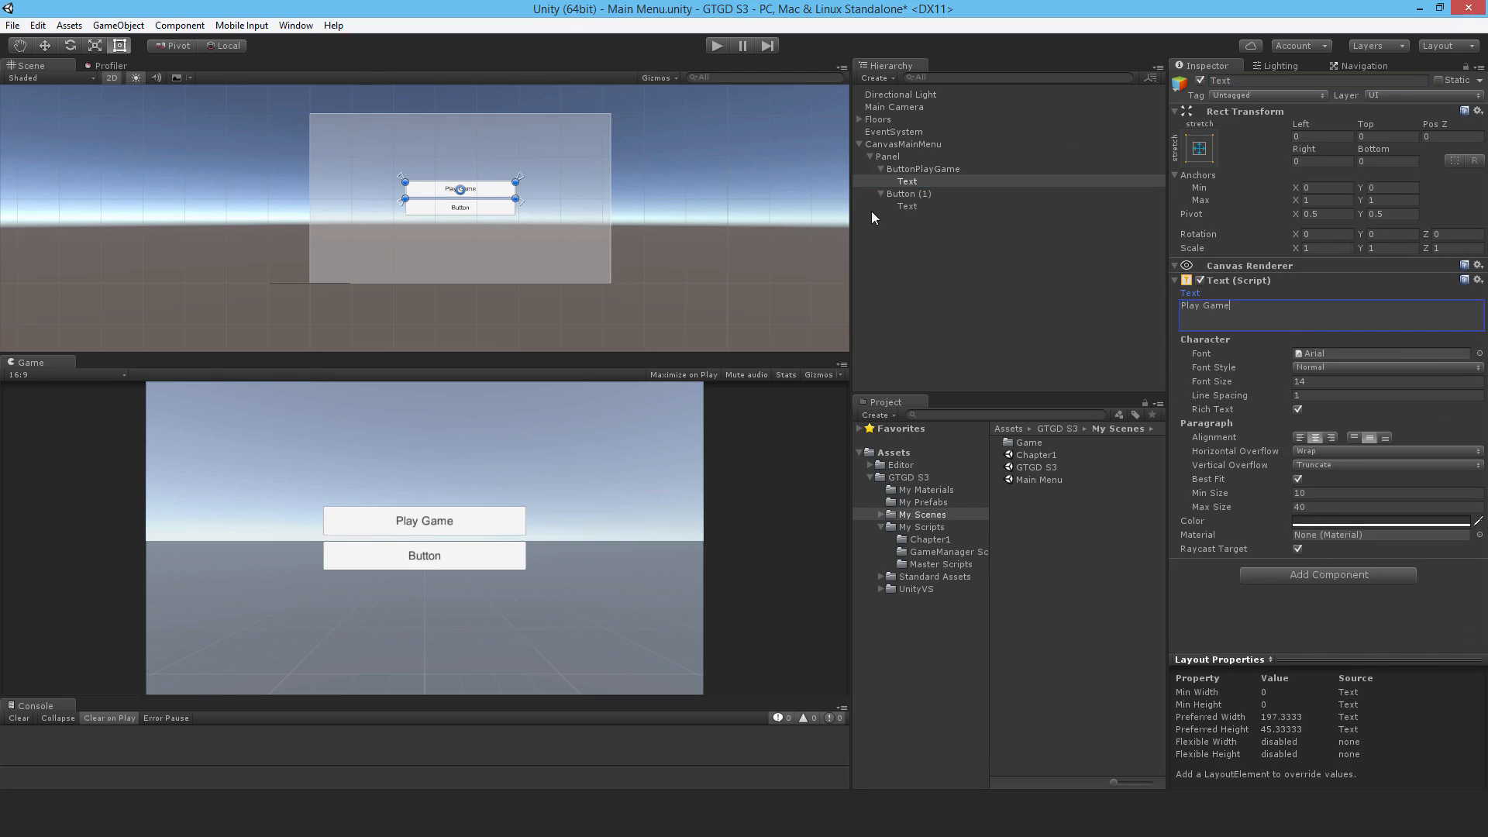
Name the second button ButtonExit with label text Exit
left_click(909, 194)
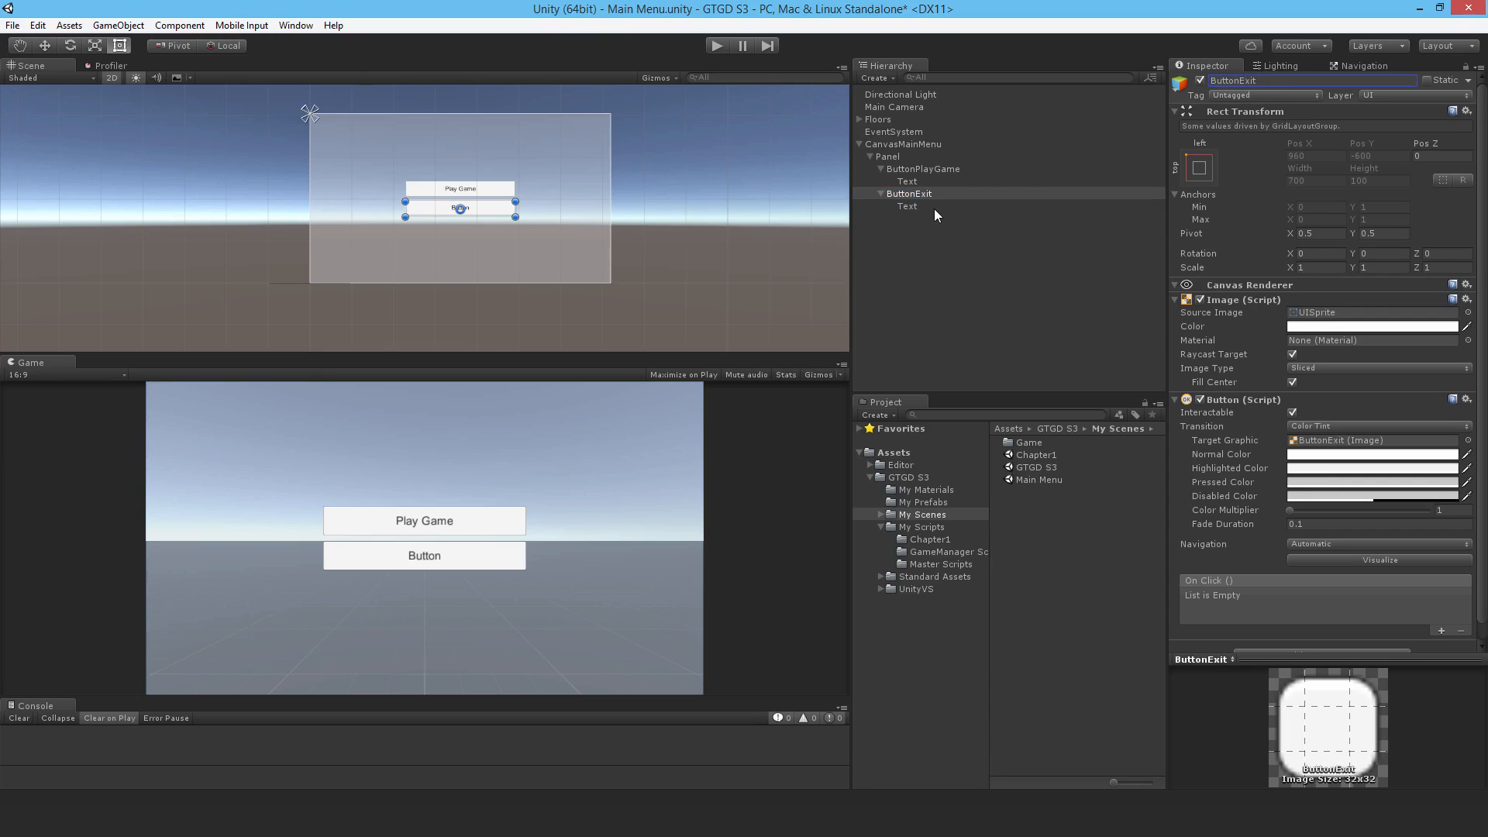
left_click(907, 206)
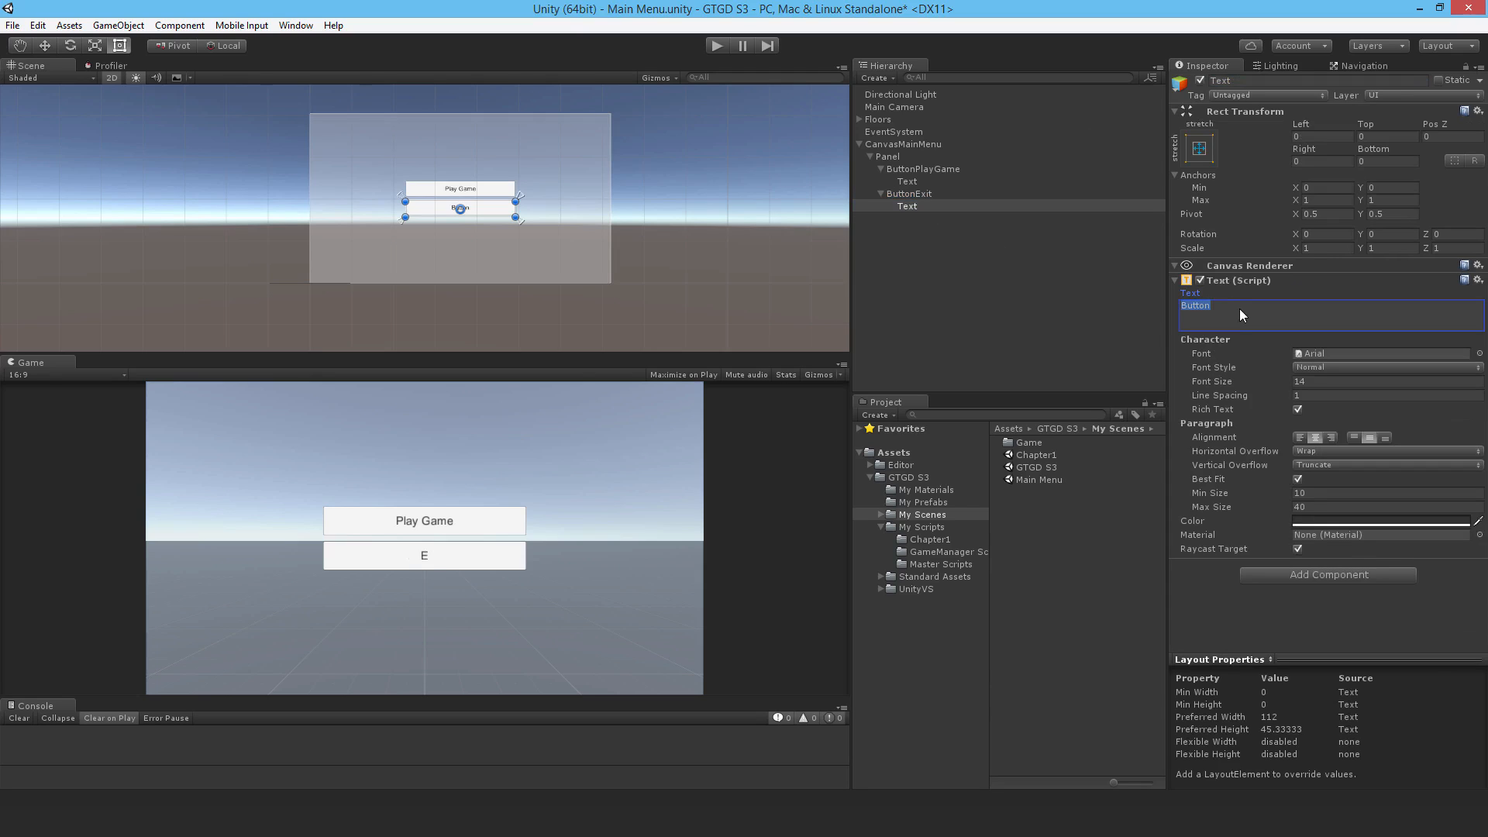
type("Exit")
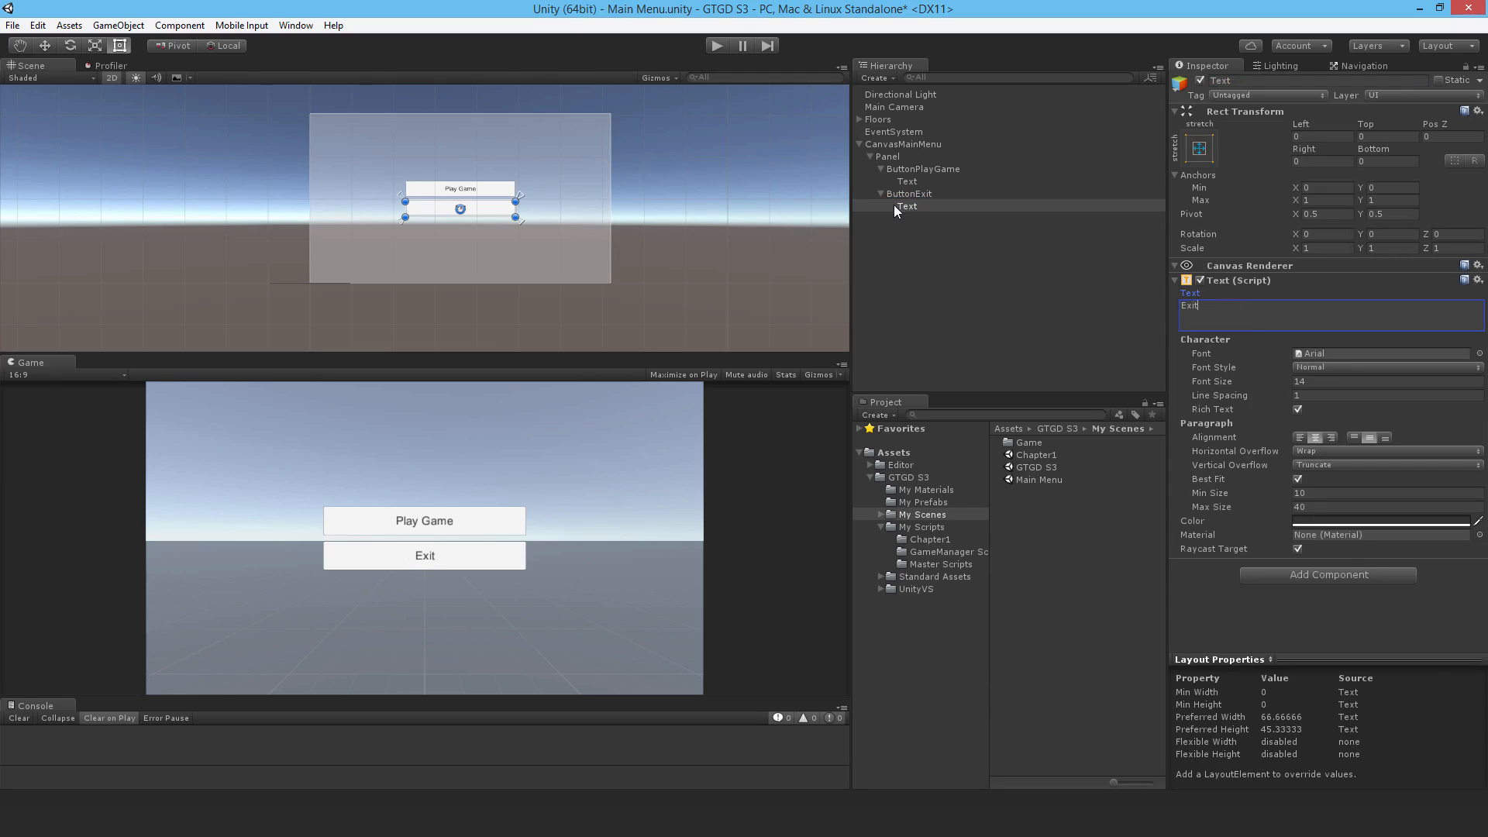
Set the Panel image colour alpha to 0 so only the buttons show, then select ButtonExit
left_click(887, 155)
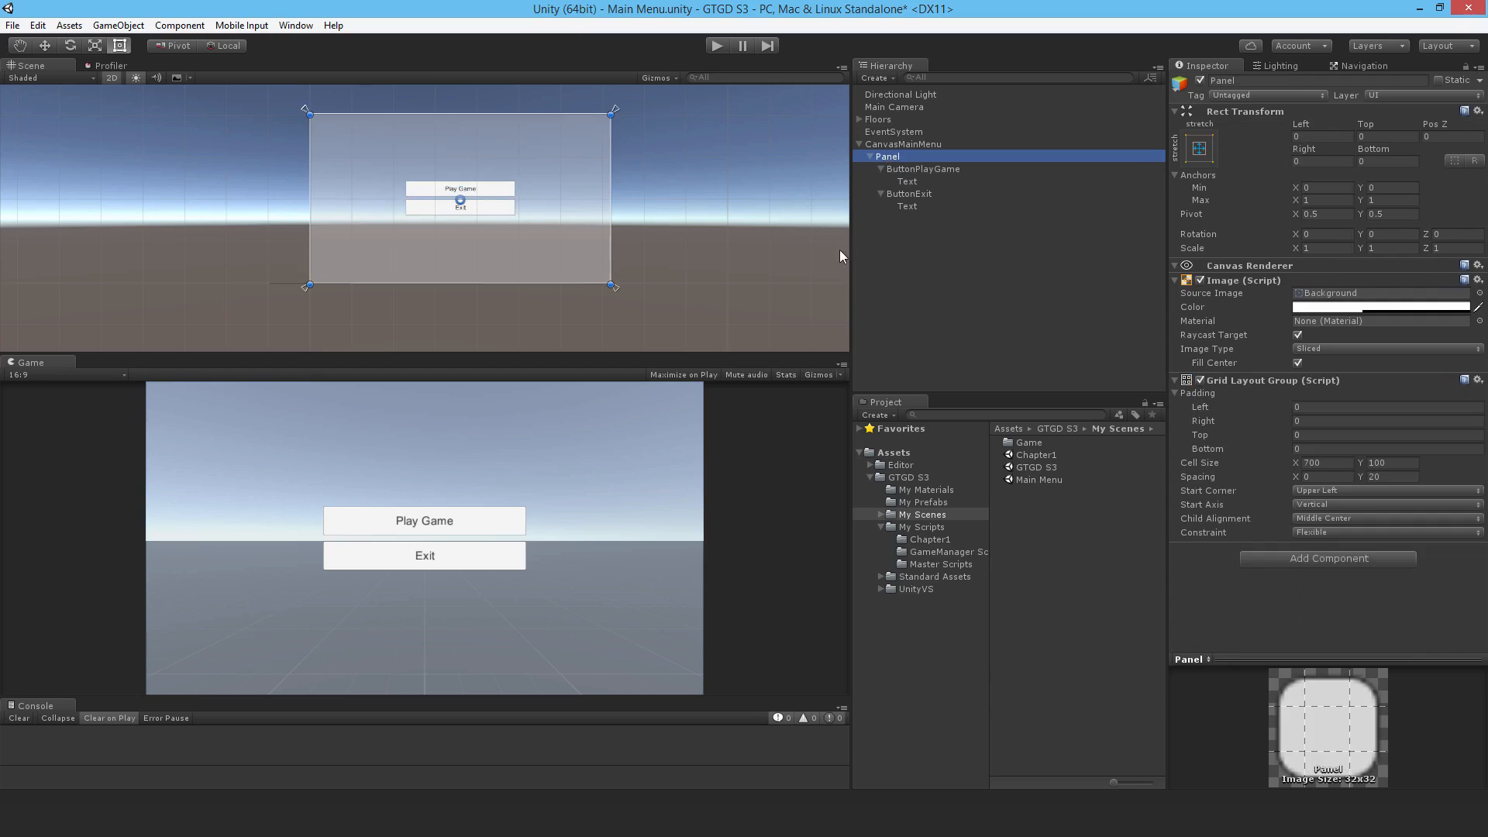
mouse_move(372, 437)
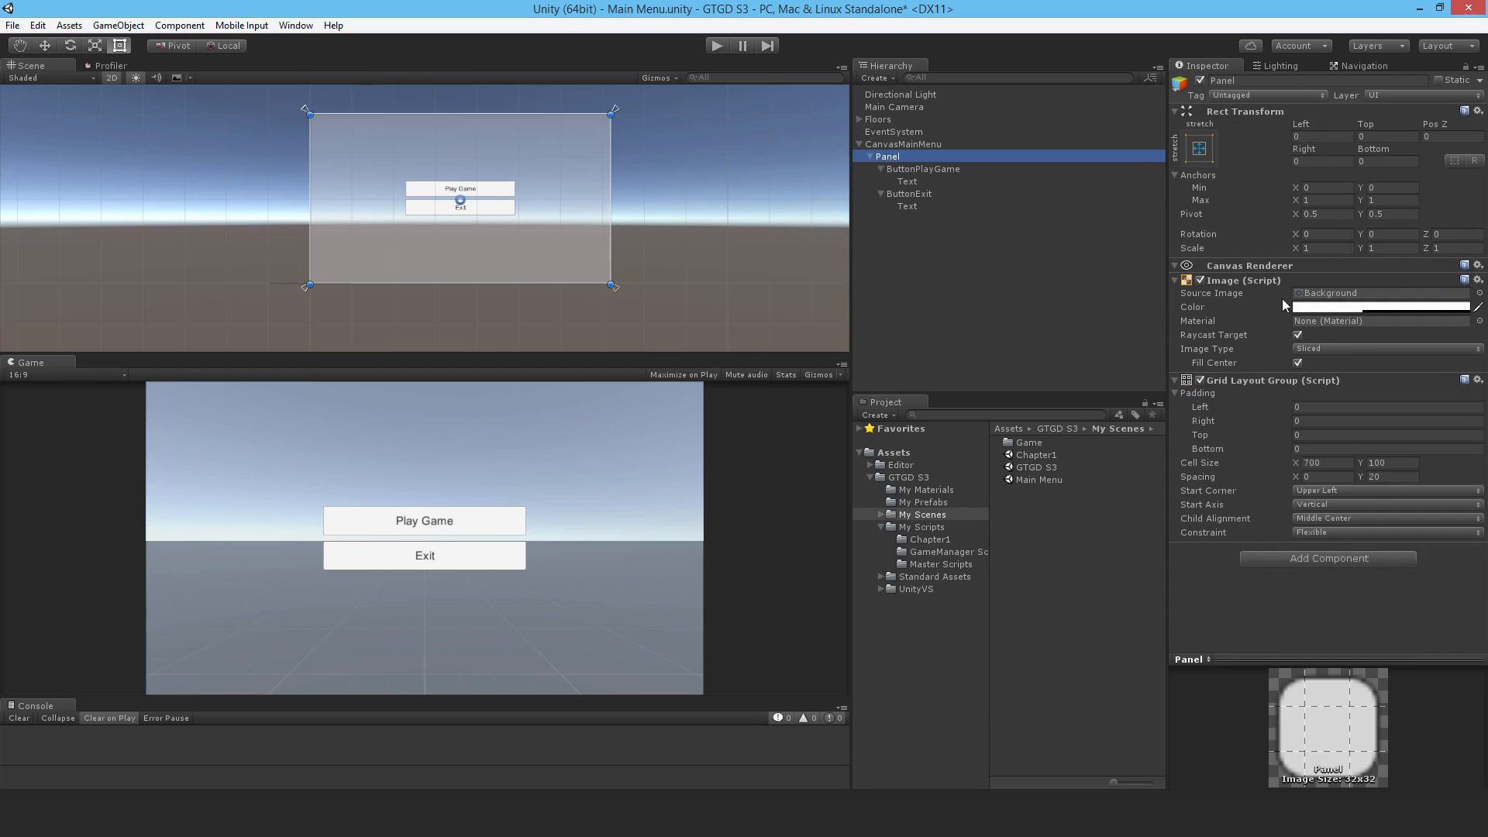
left_click(1378, 307)
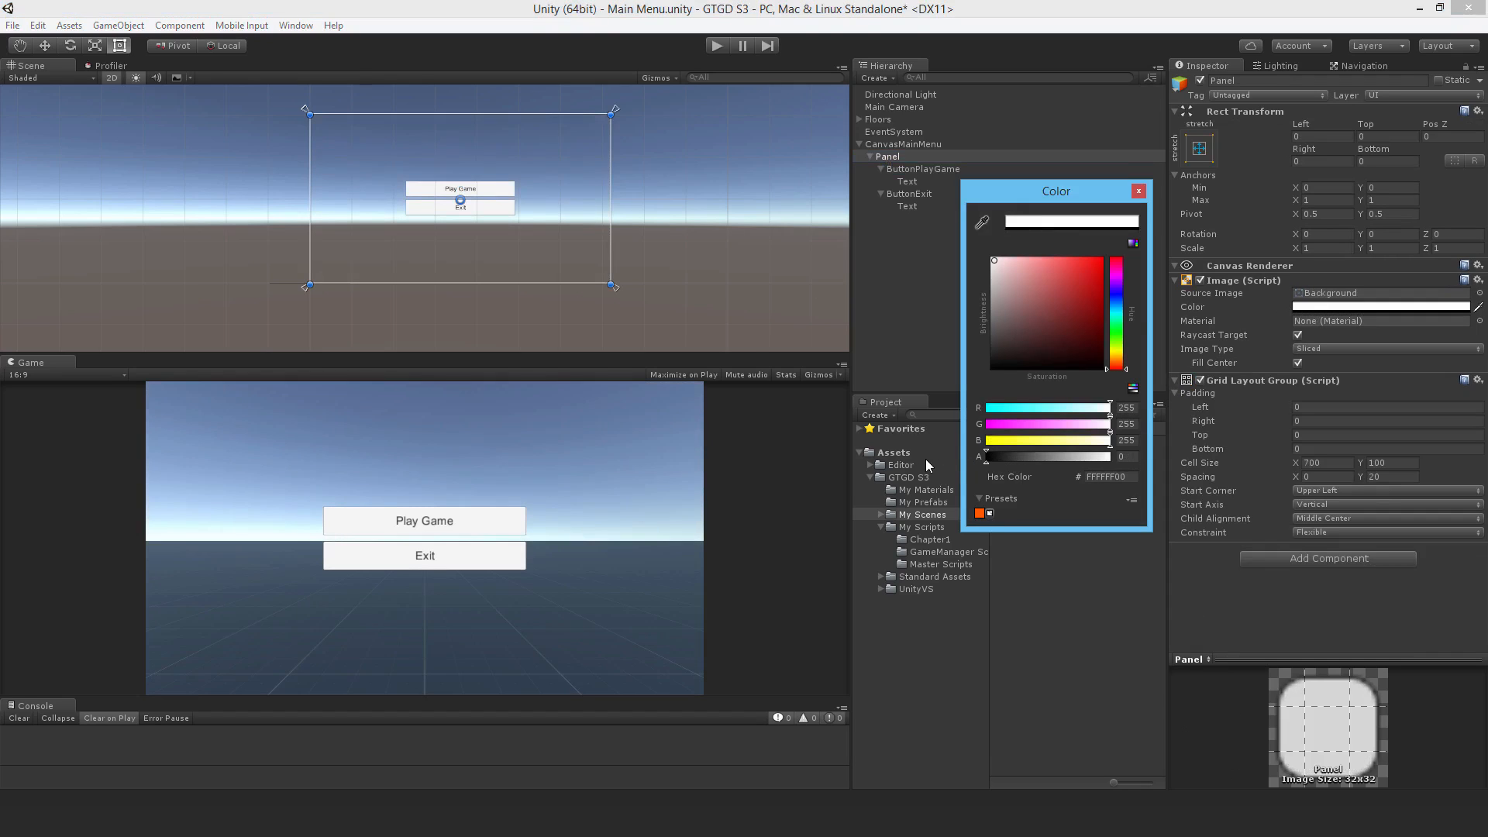
left_click(1136, 191)
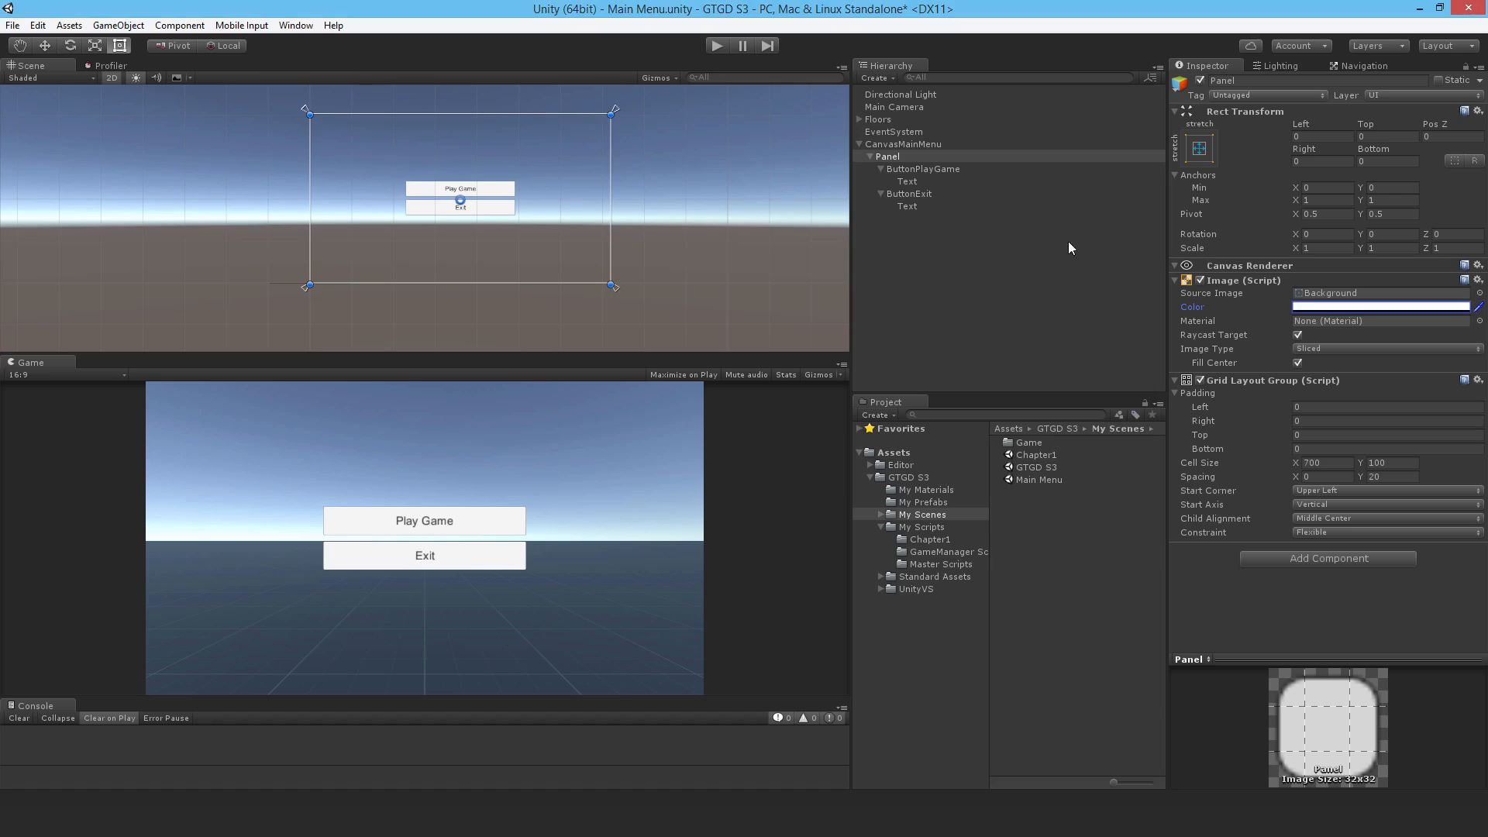
mouse_move(910, 175)
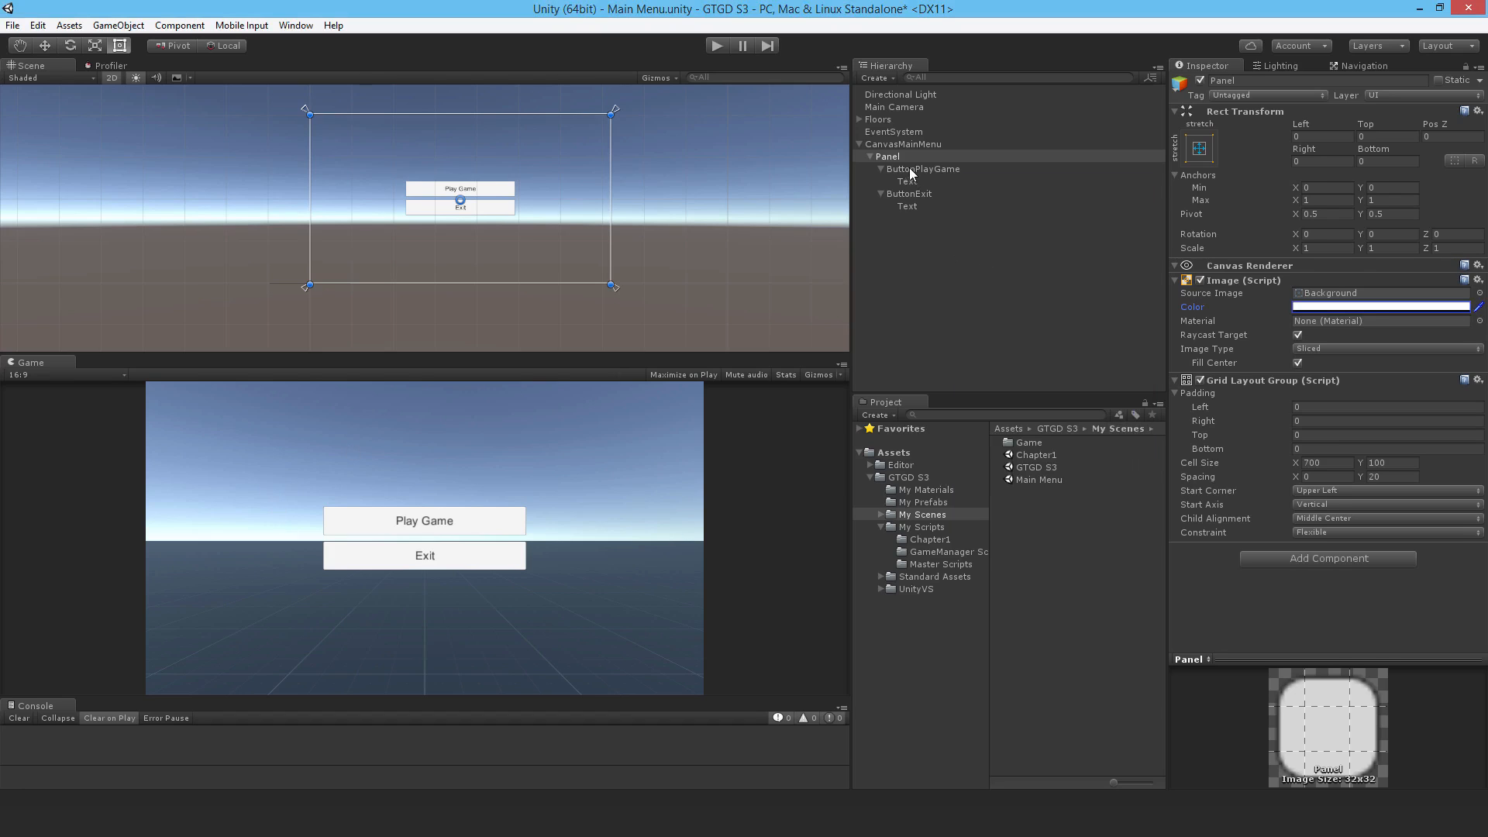
left_click(910, 194)
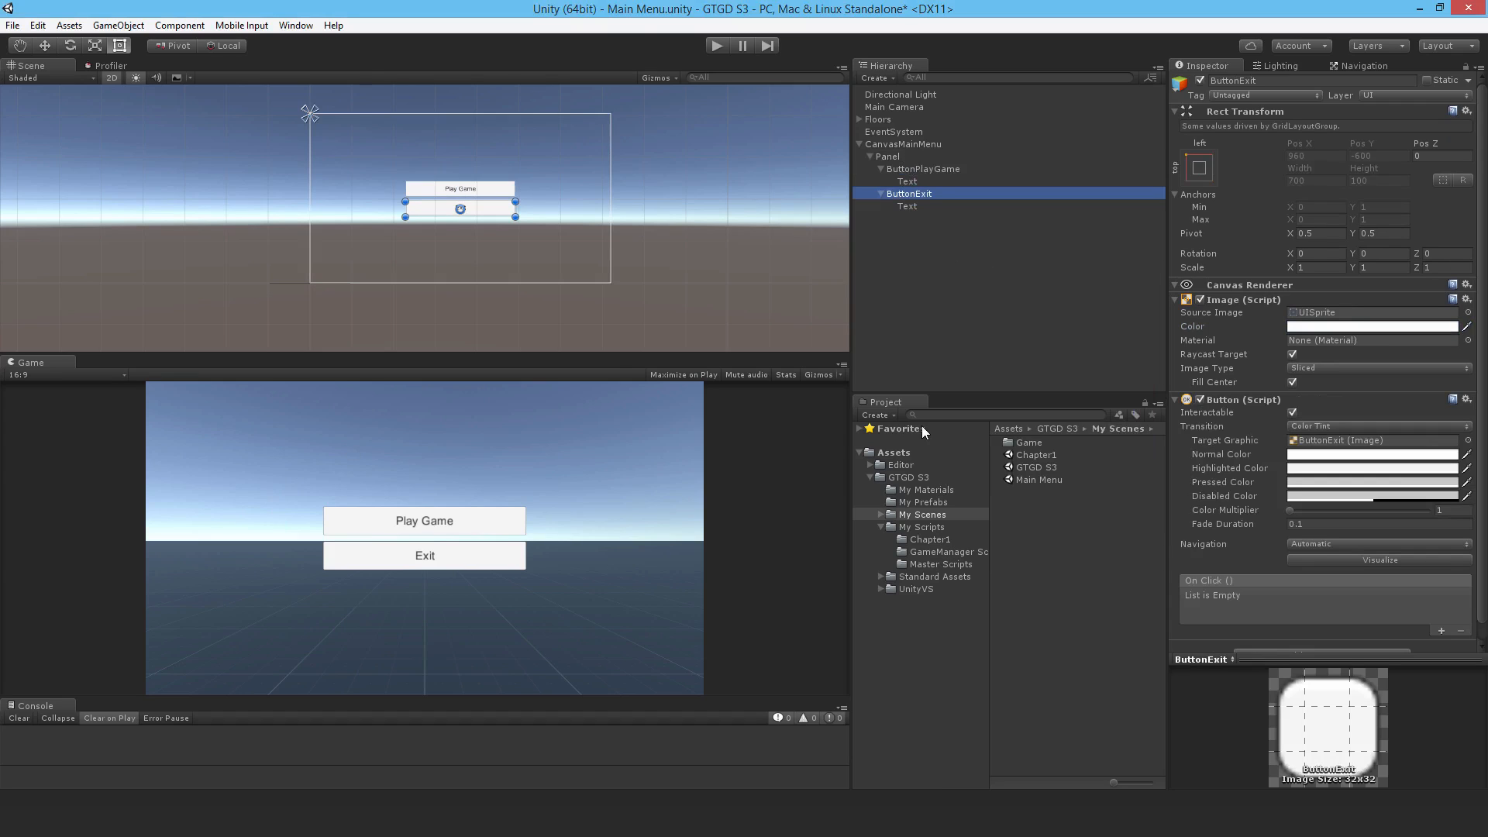
Collapse CanvasMainMenu and create an empty object named Main Menu
left_click(843, 143)
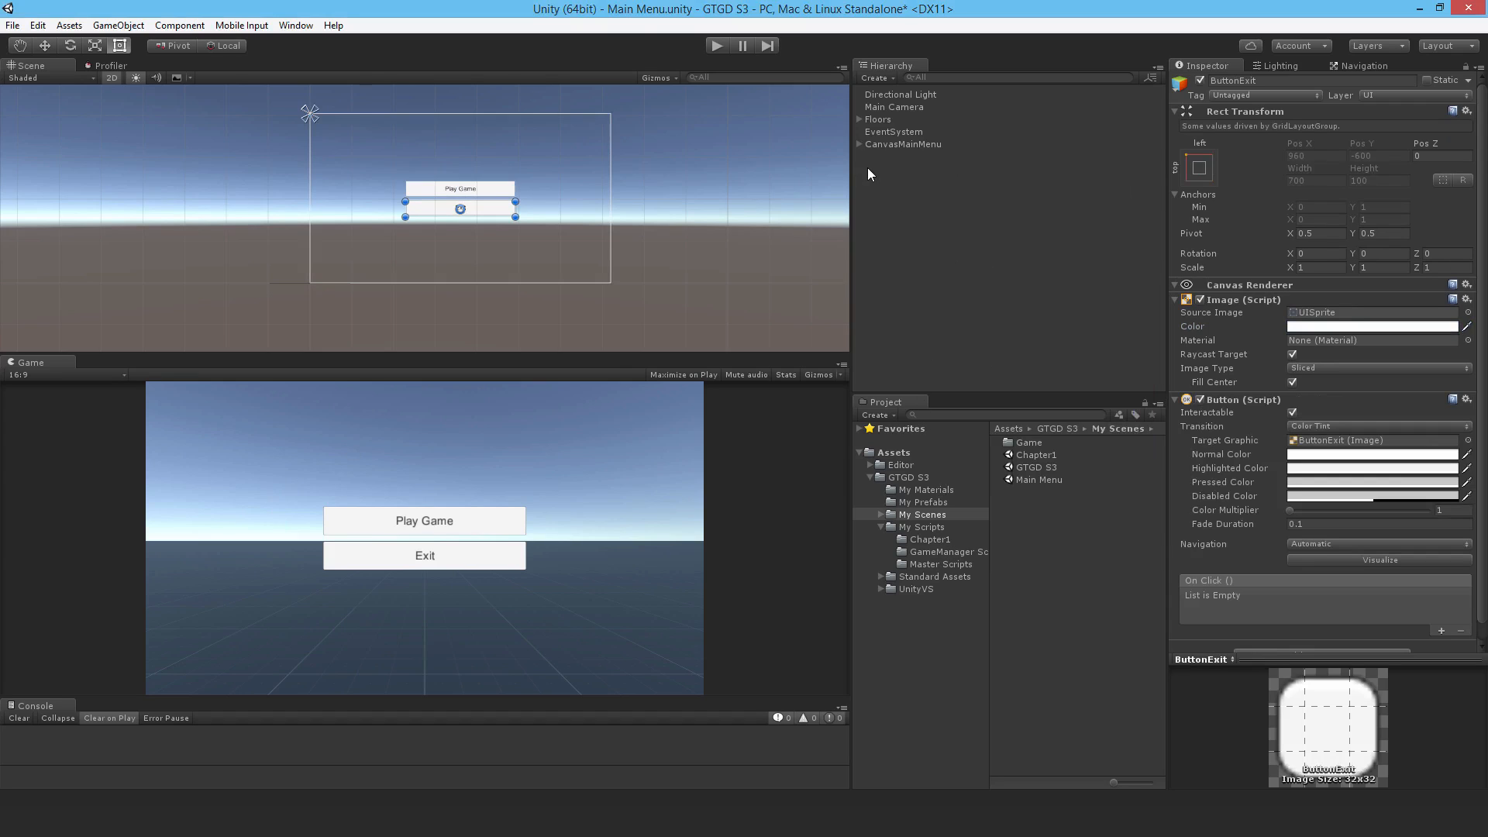
right_click(953, 237)
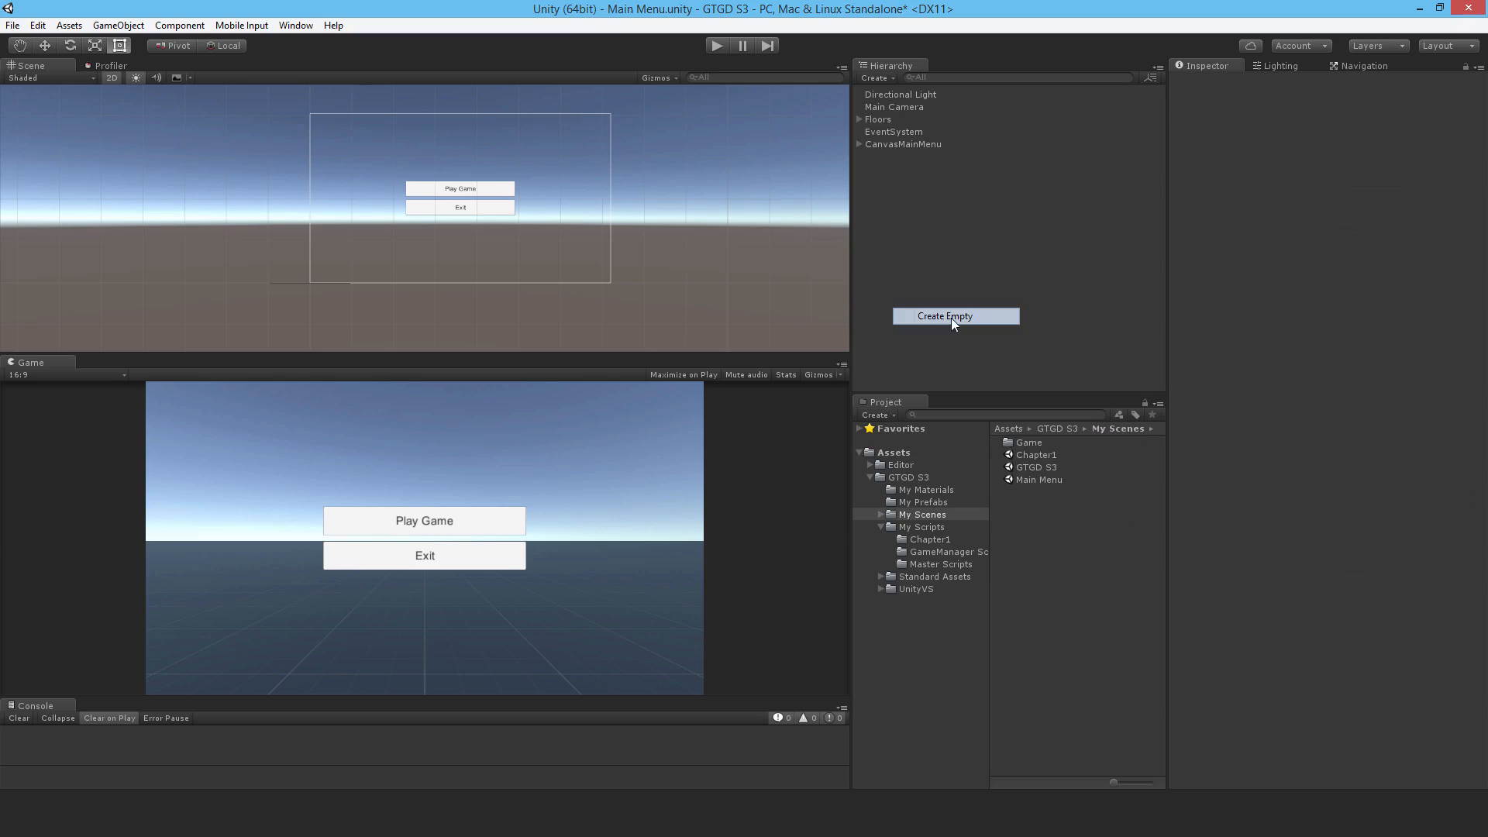
left_click(944, 314)
type("Main Menu")
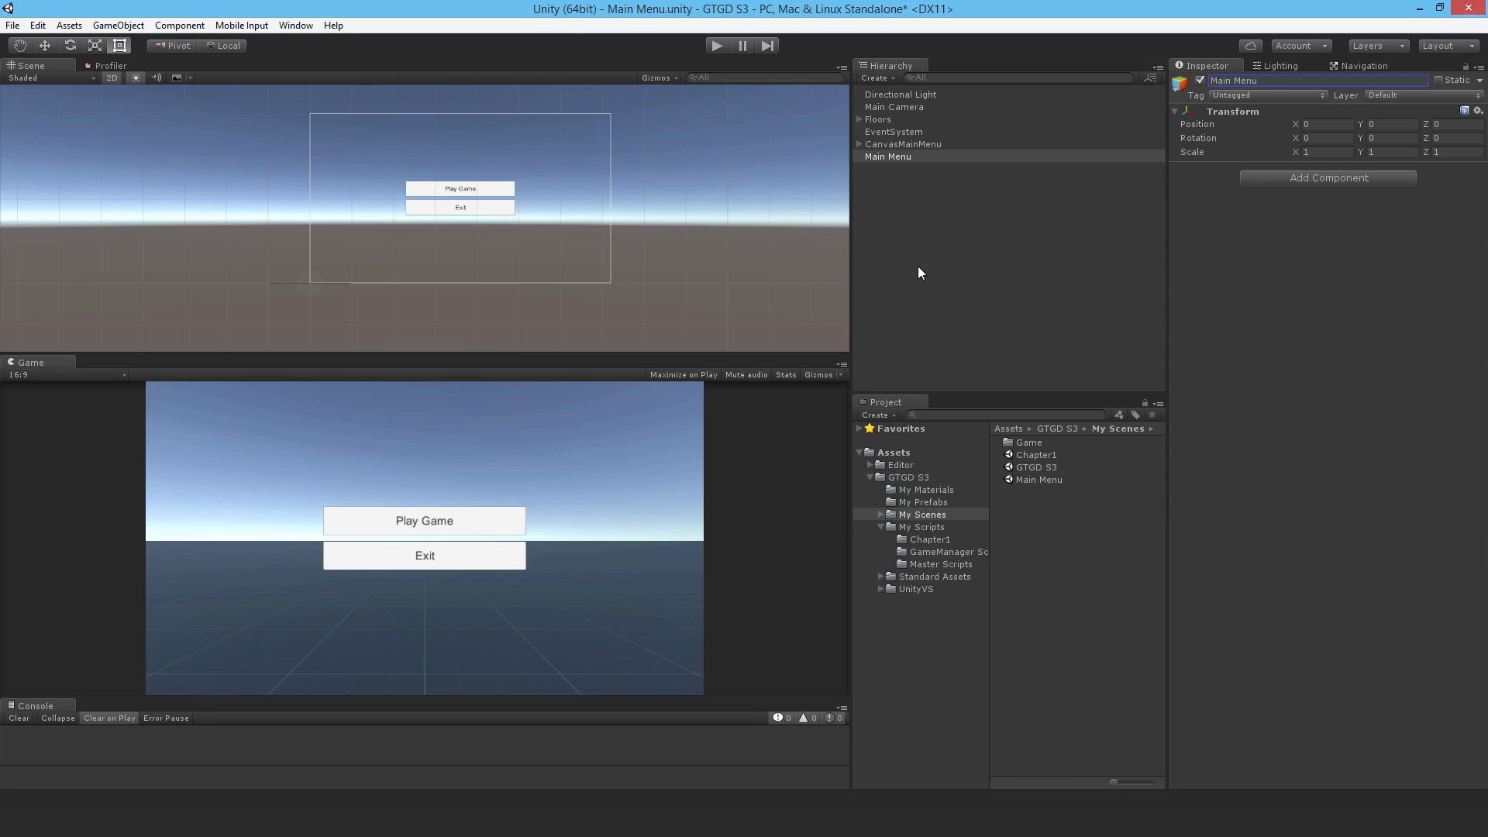
left_click(12, 25)
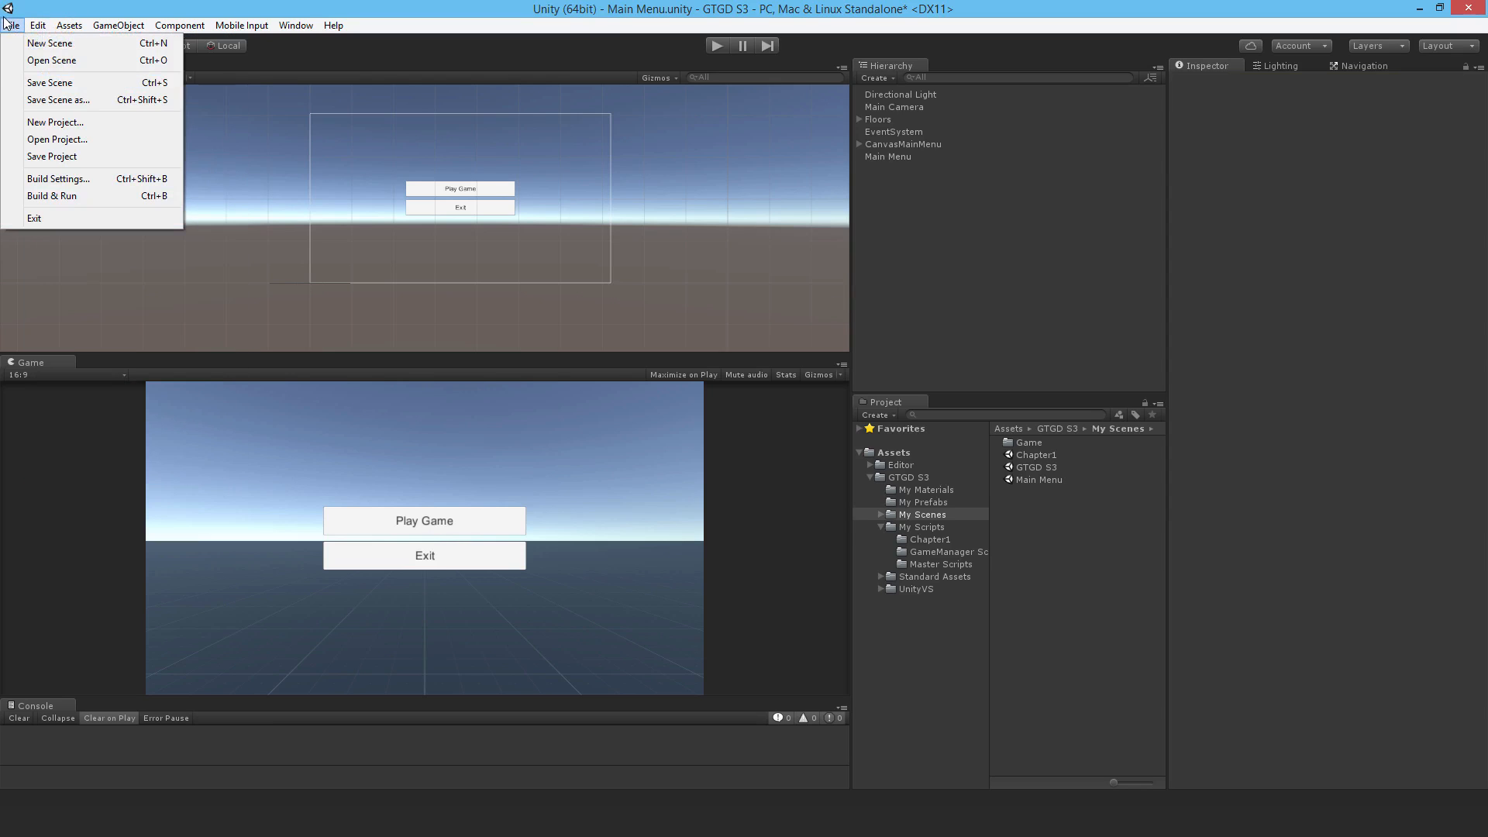
In Build Settings remove Chapter1, list Main Menu at index 0 and GTGD S3 at index 1, then close
left_click(57, 178)
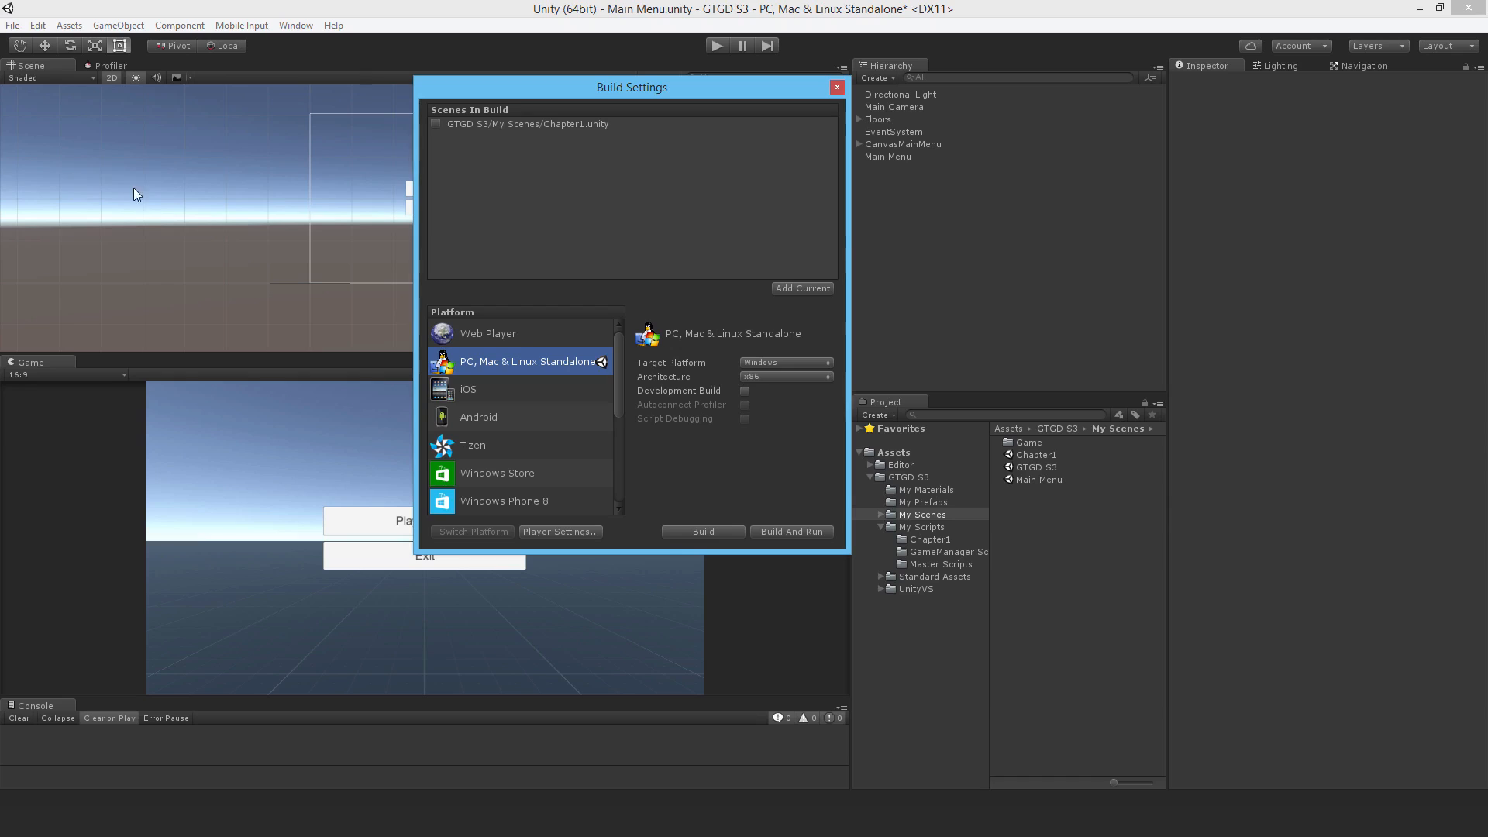
mouse_move(550, 133)
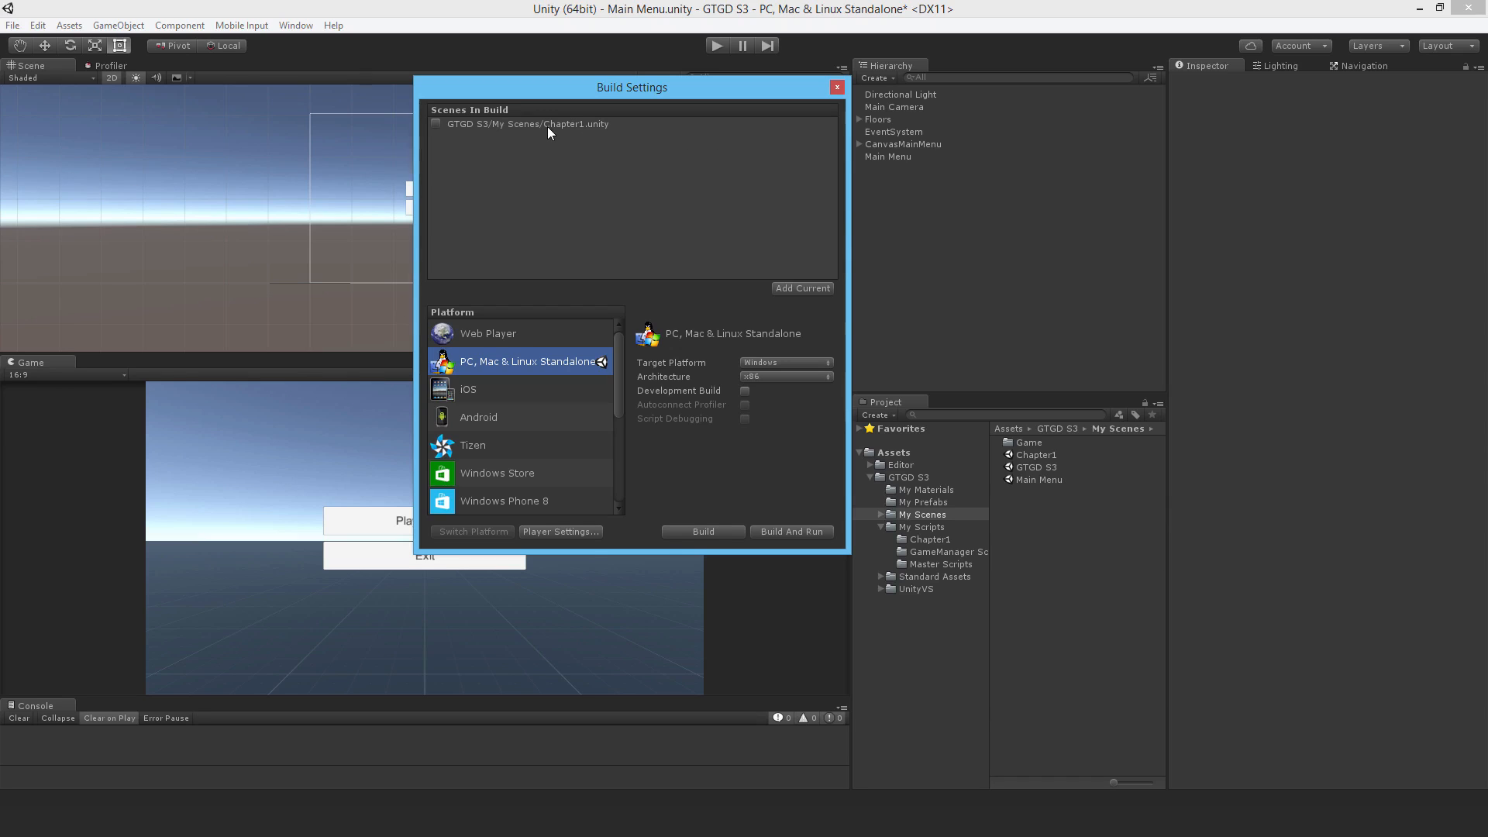
mouse_move(510, 129)
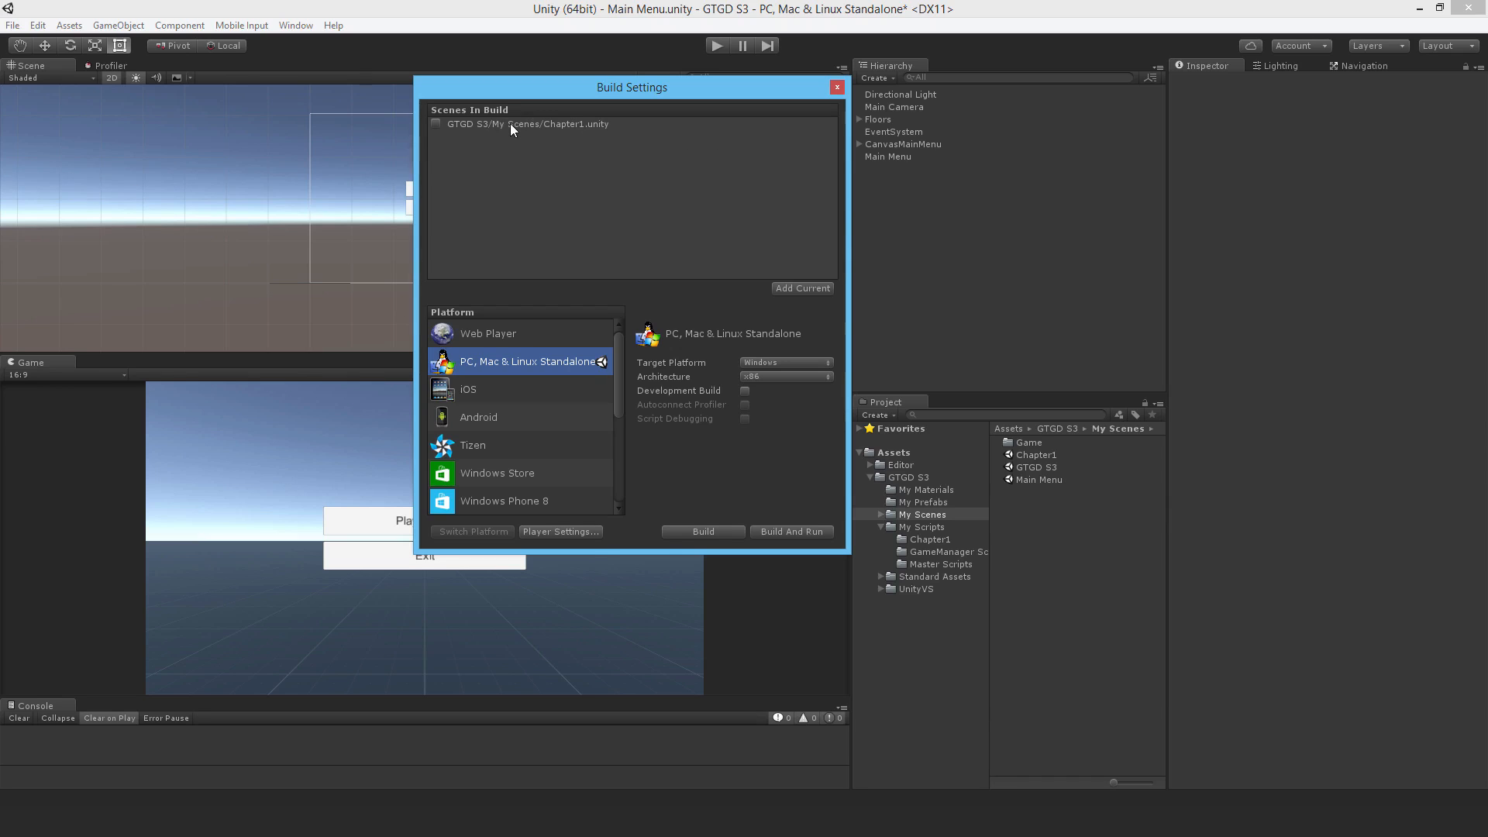
mouse_move(696, 234)
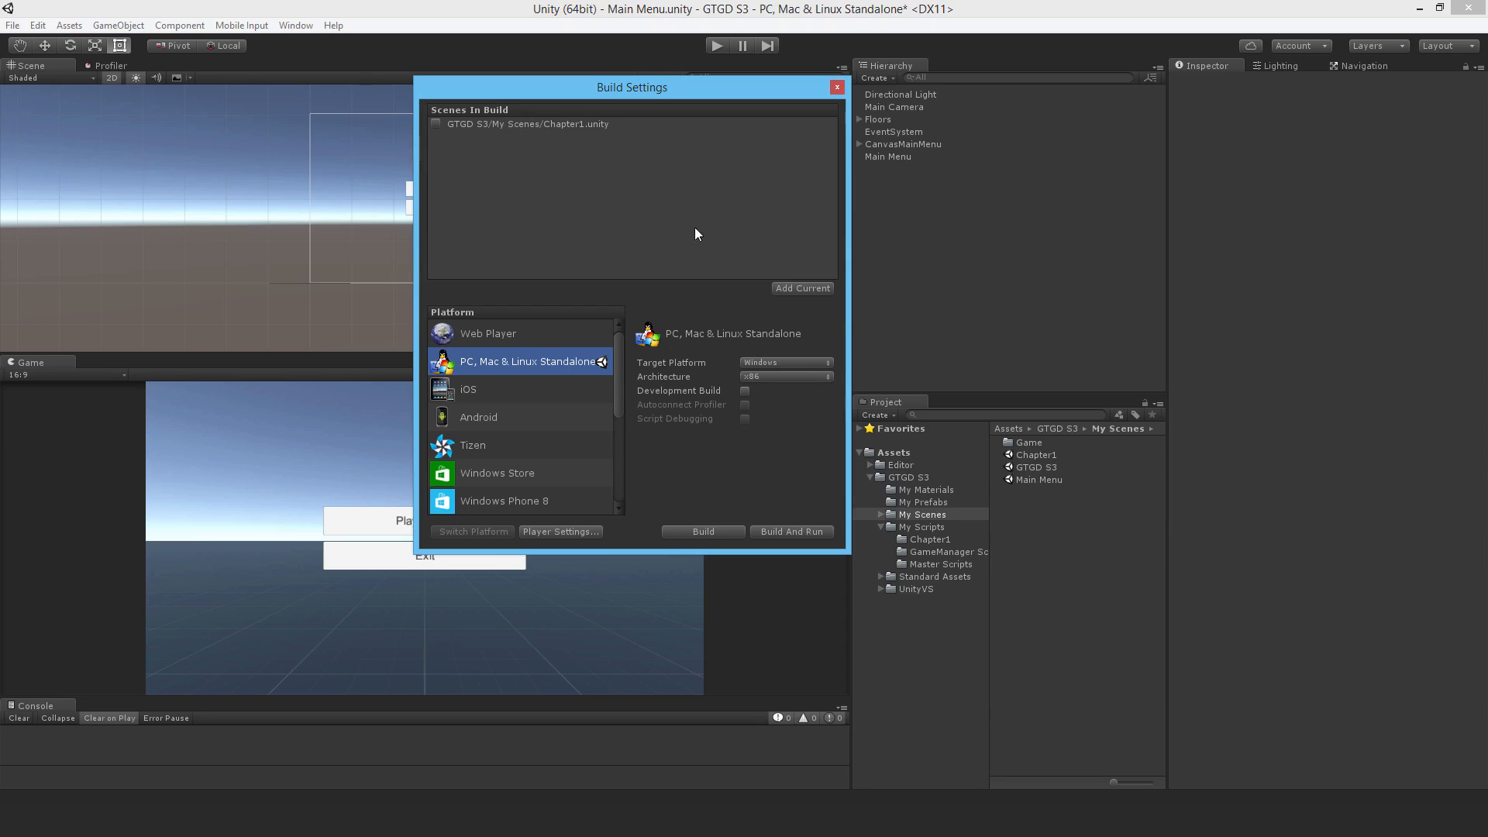
left_click(436, 124)
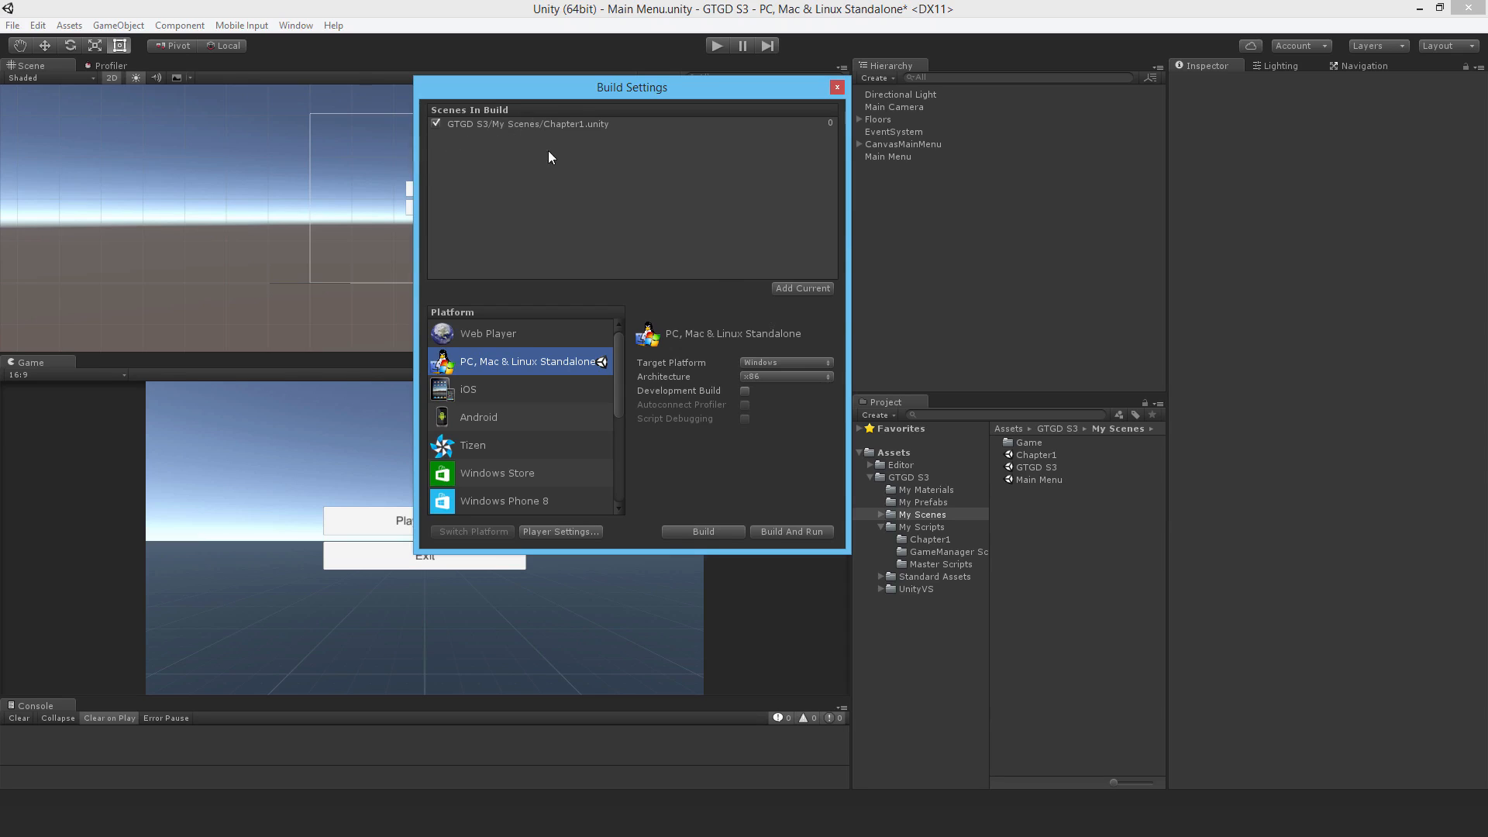
left_click(589, 124)
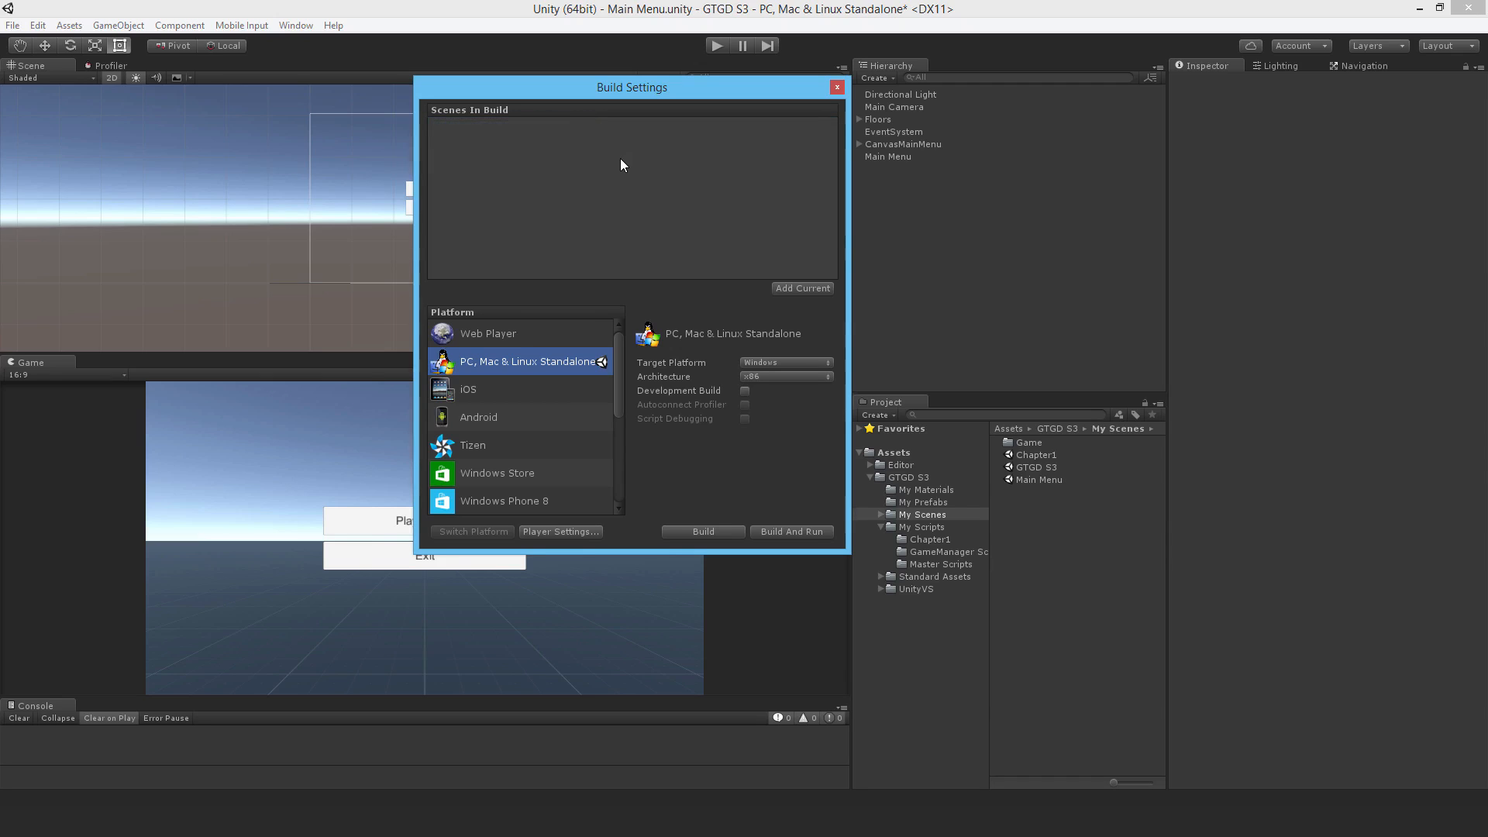
left_click(801, 289)
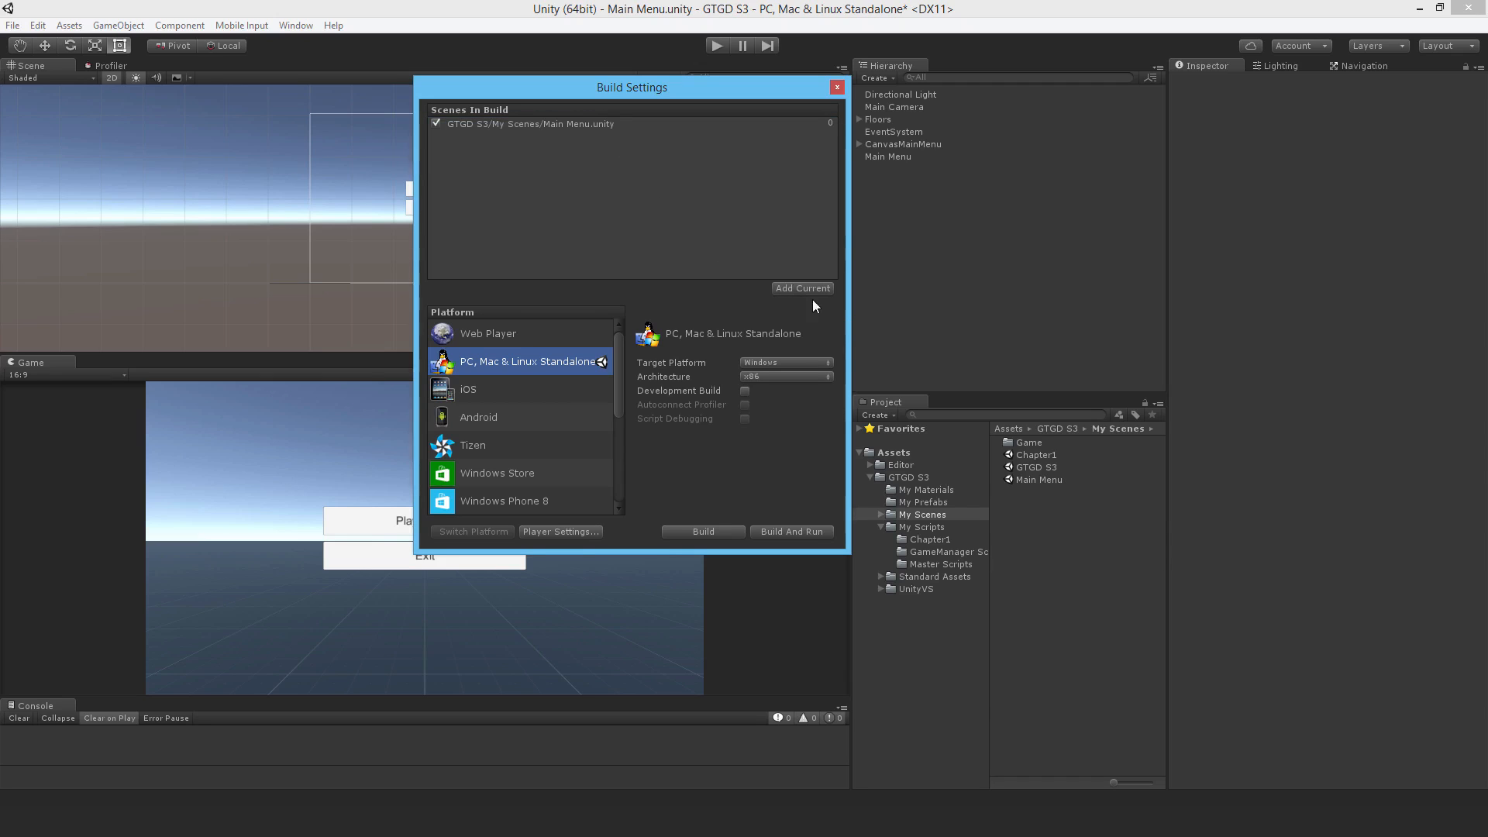
left_click(802, 288)
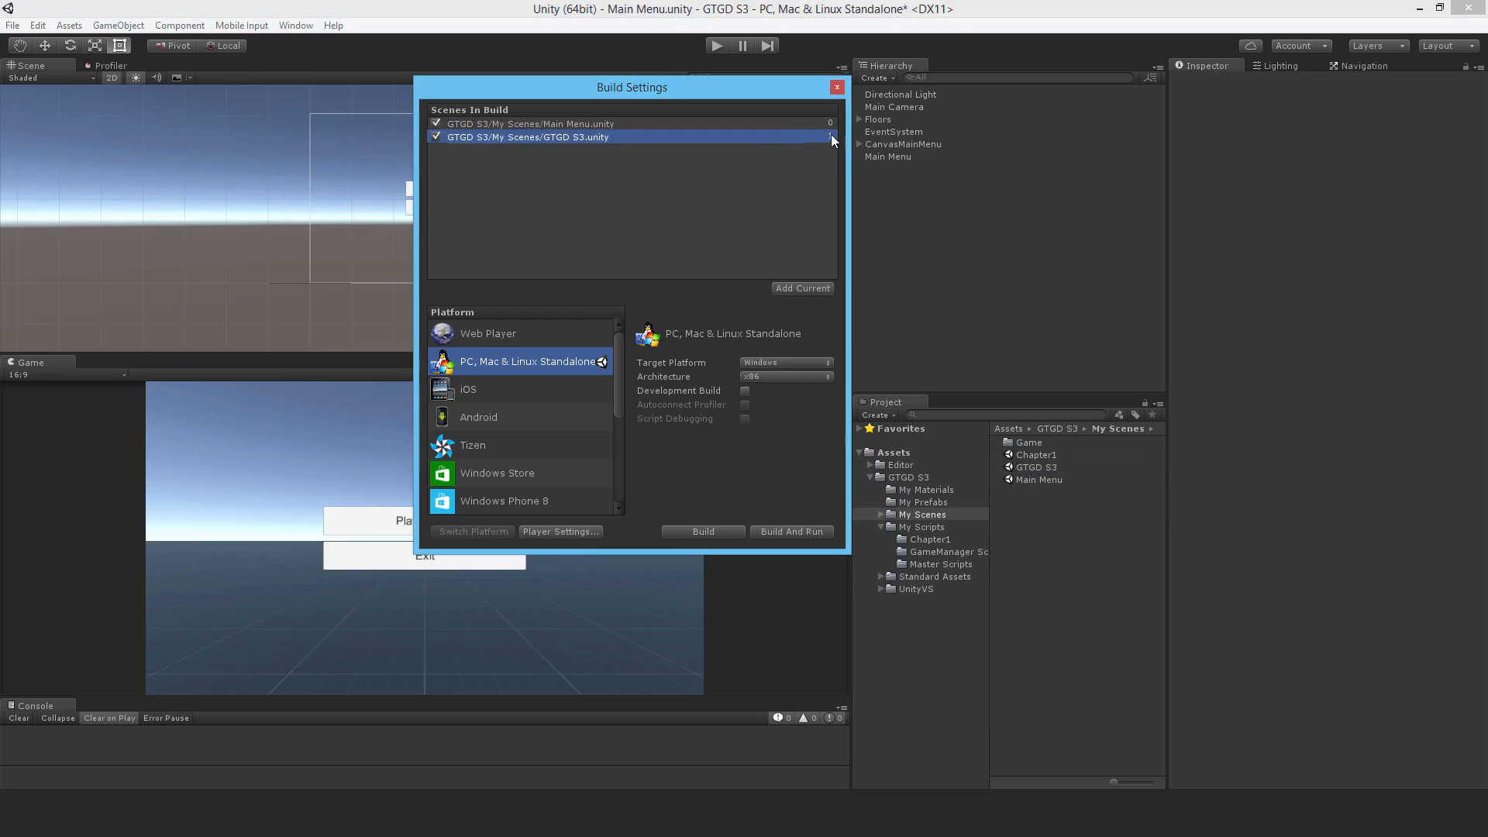
left_click(531, 124)
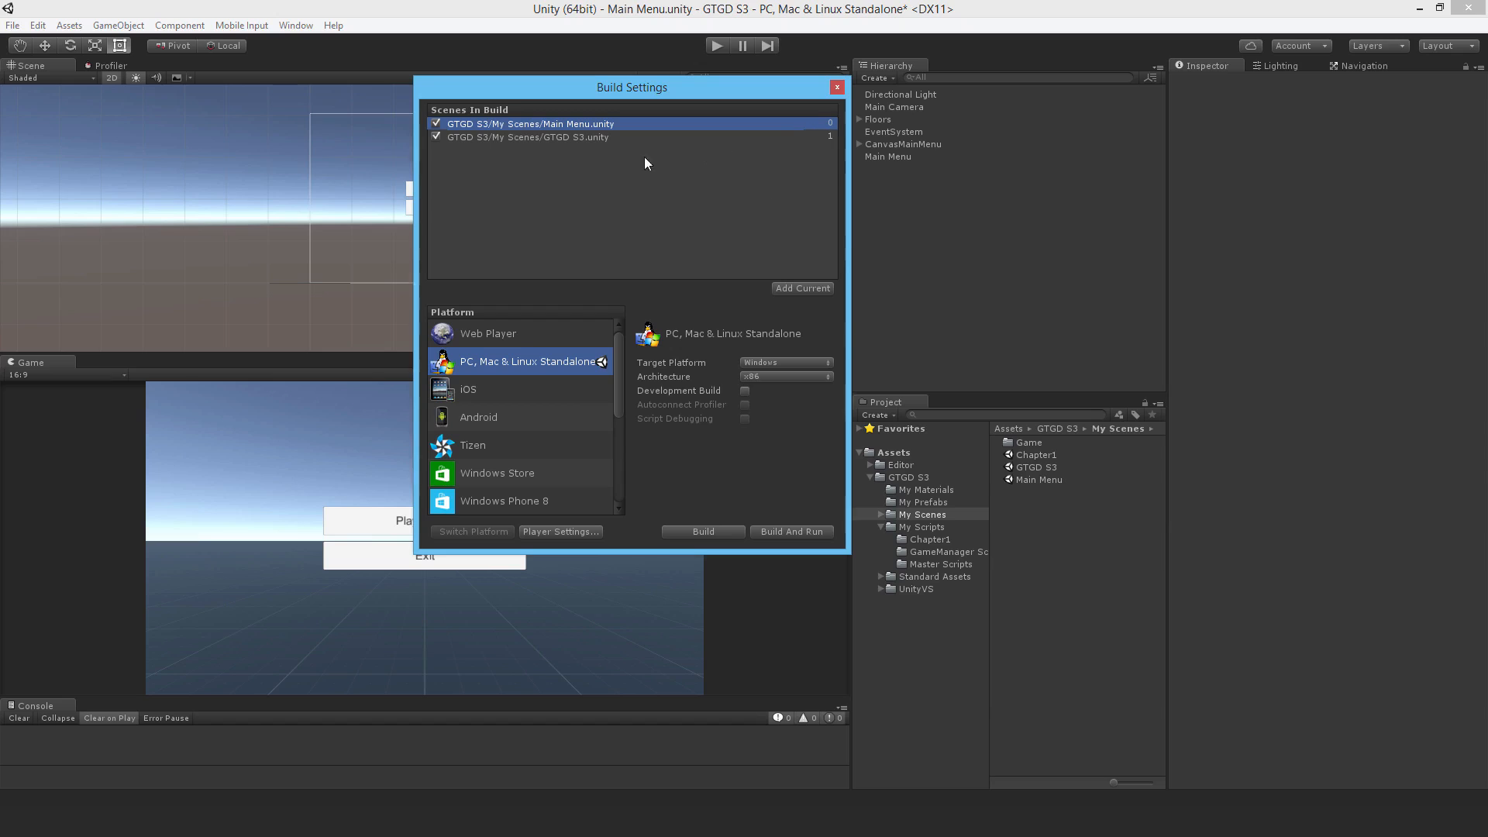
left_click(836, 87)
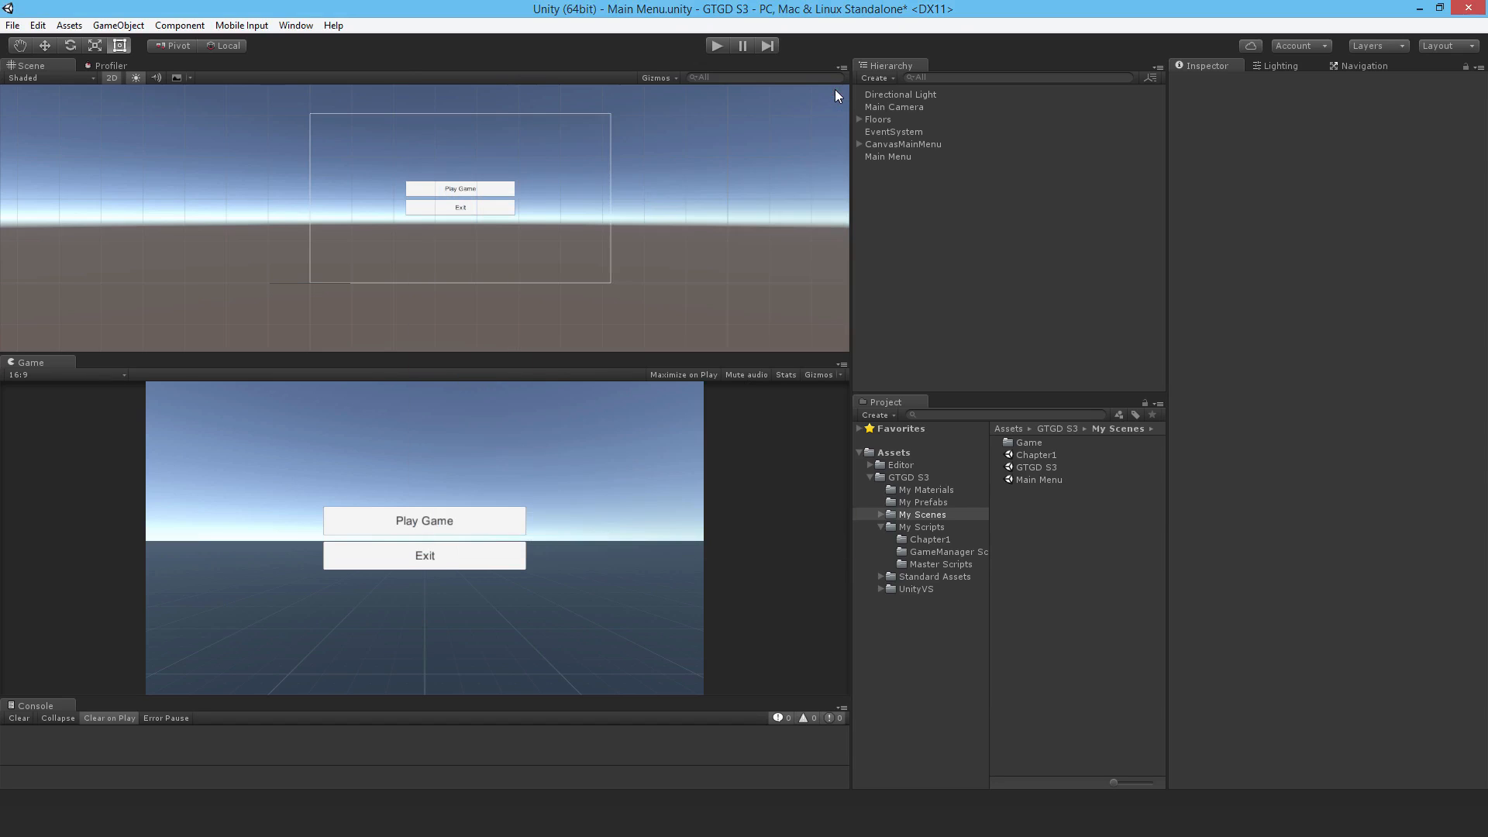
mouse_move(970, 617)
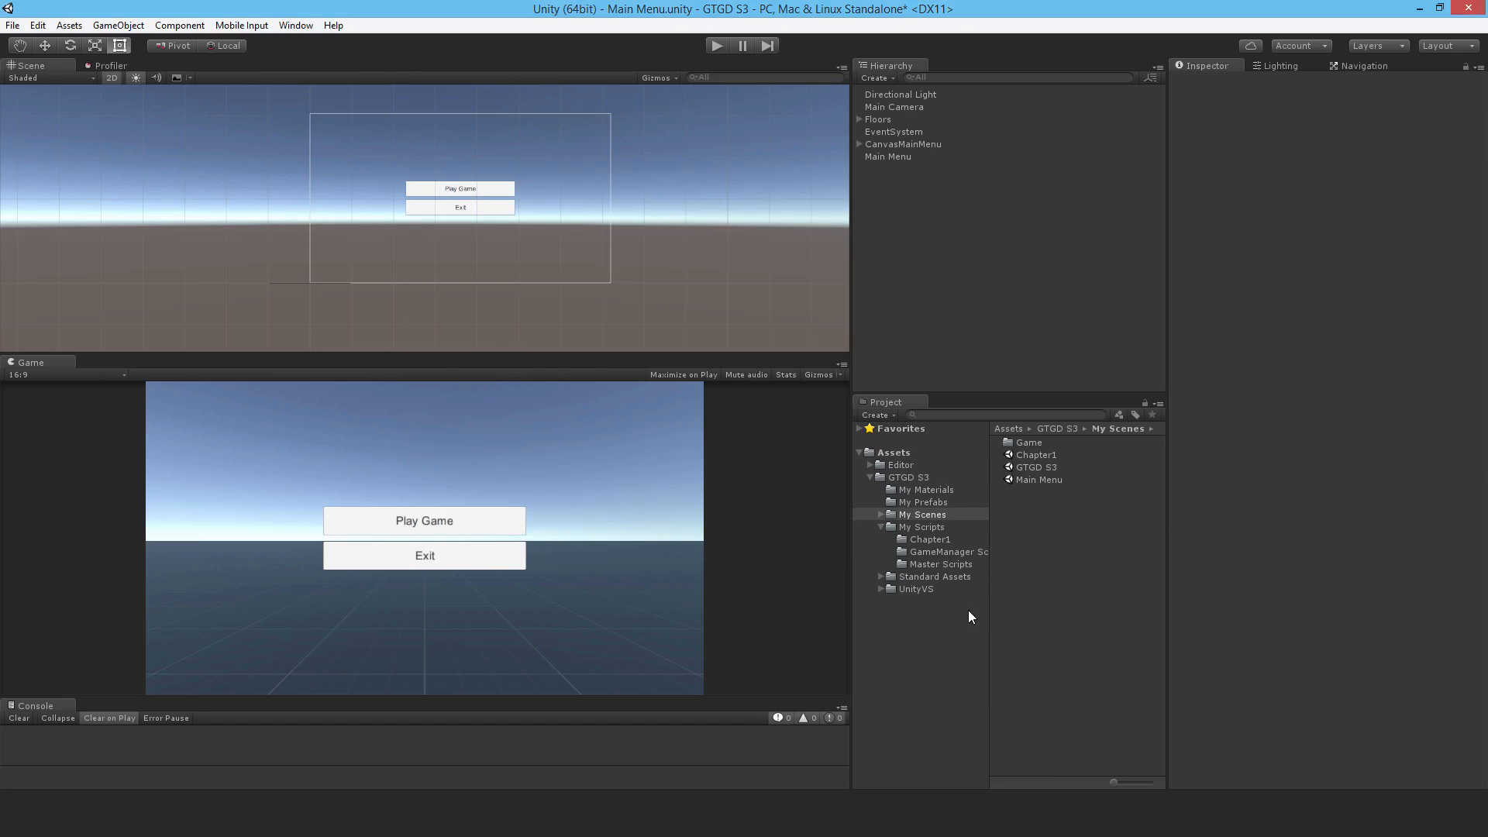
Create a General Scripts folder with a new MainMenu C# script, then select the Main Menu object
left_click(919, 527)
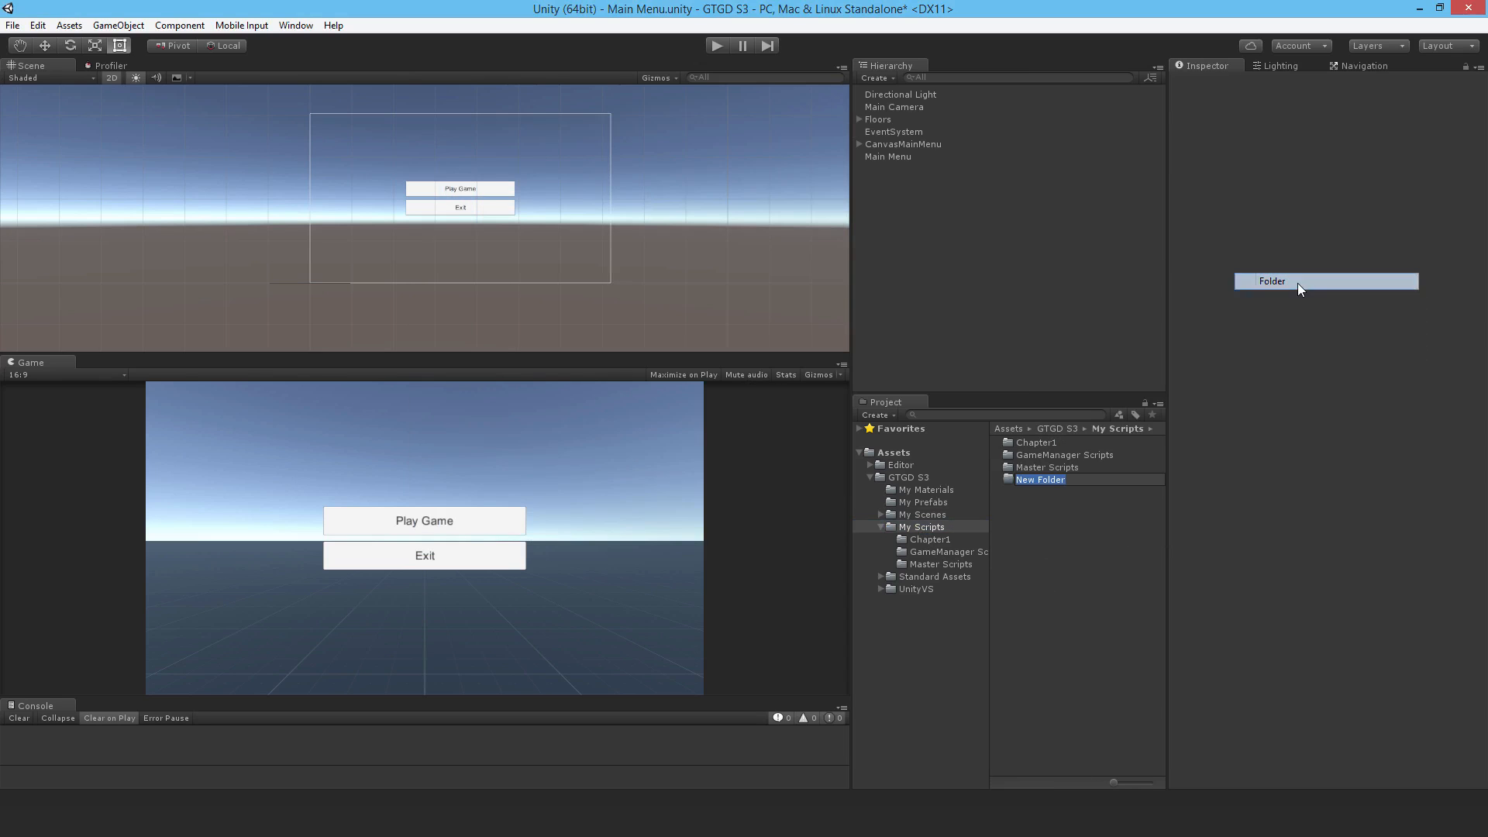
type("General Scripts")
type("MainMeu")
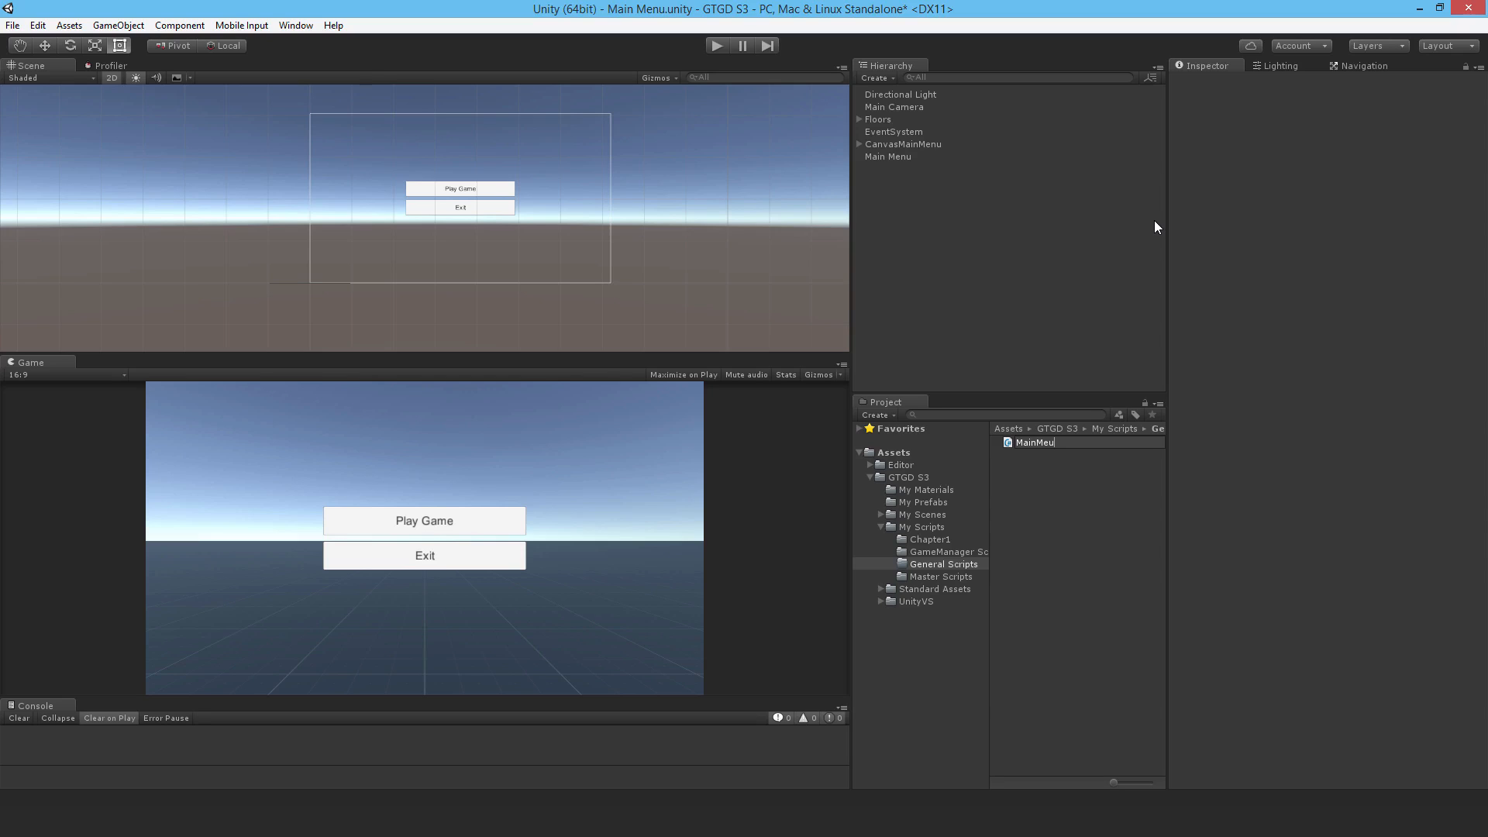
left_click(1037, 442)
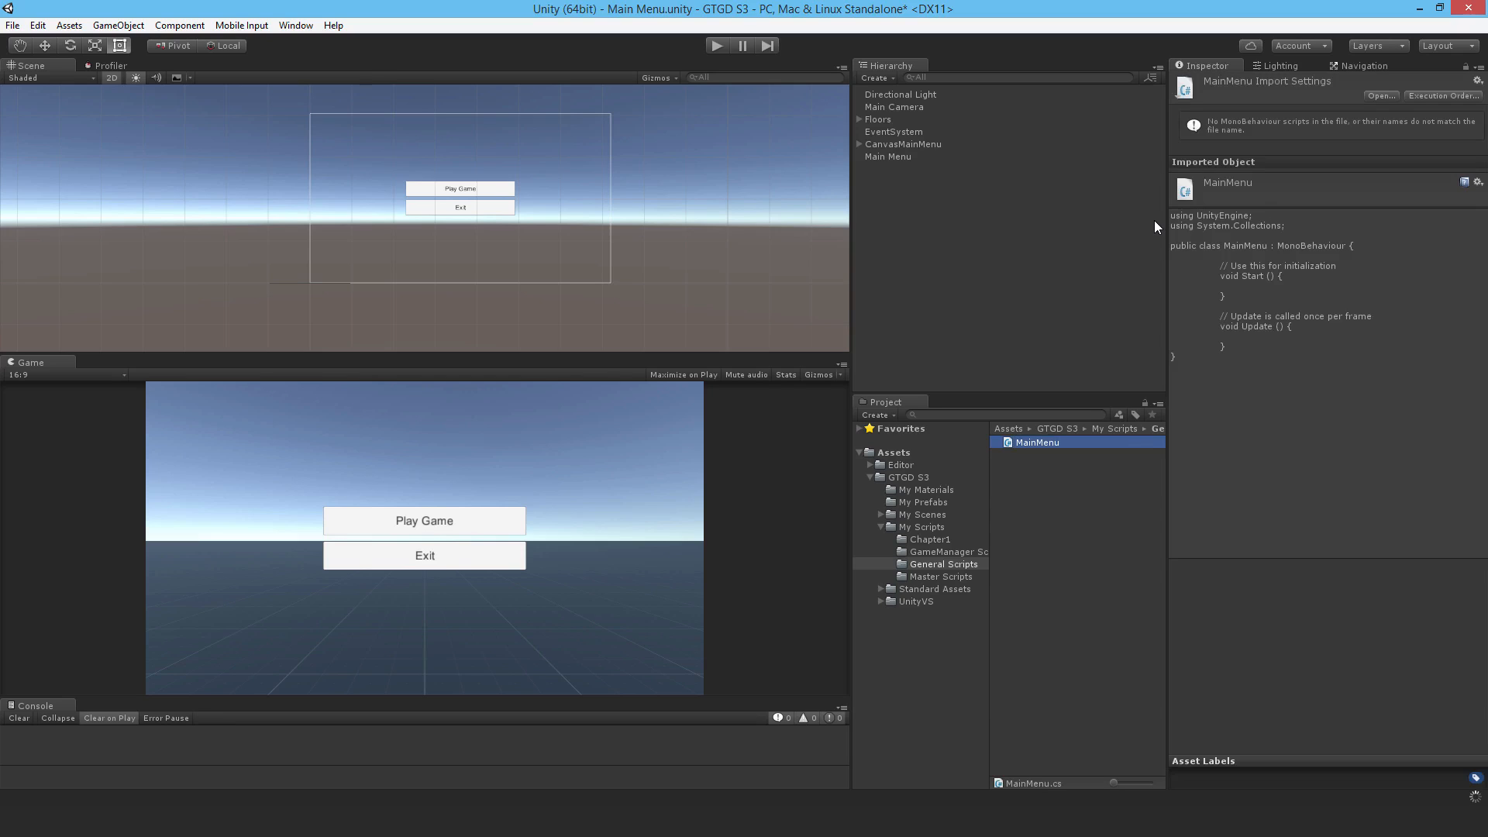
mouse_move(893, 162)
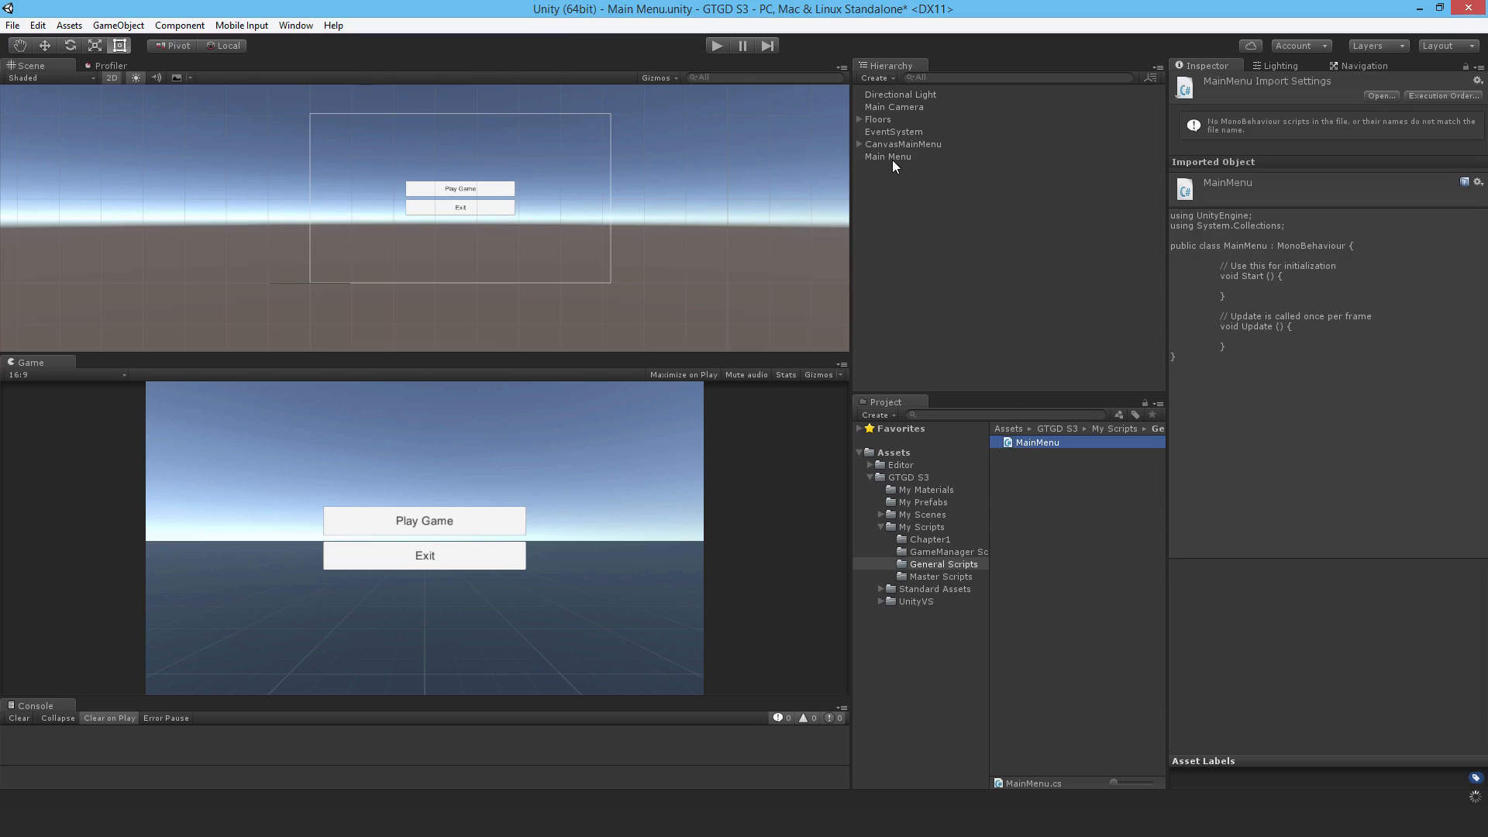
left_click(887, 155)
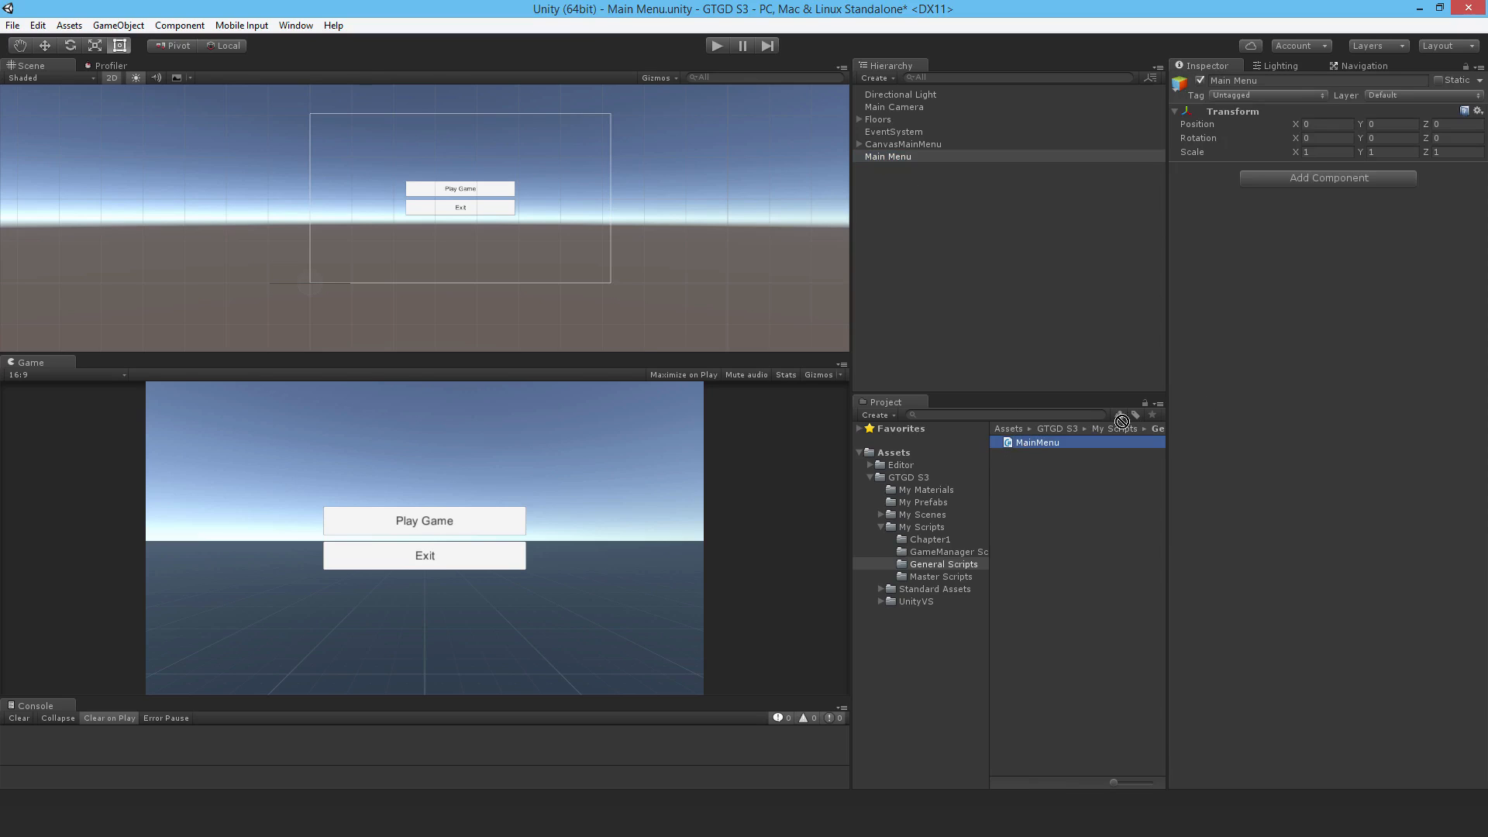
Wrap the MainMenu script in an S3 namespace and remove the default Start and Update methods
double_click(1035, 441)
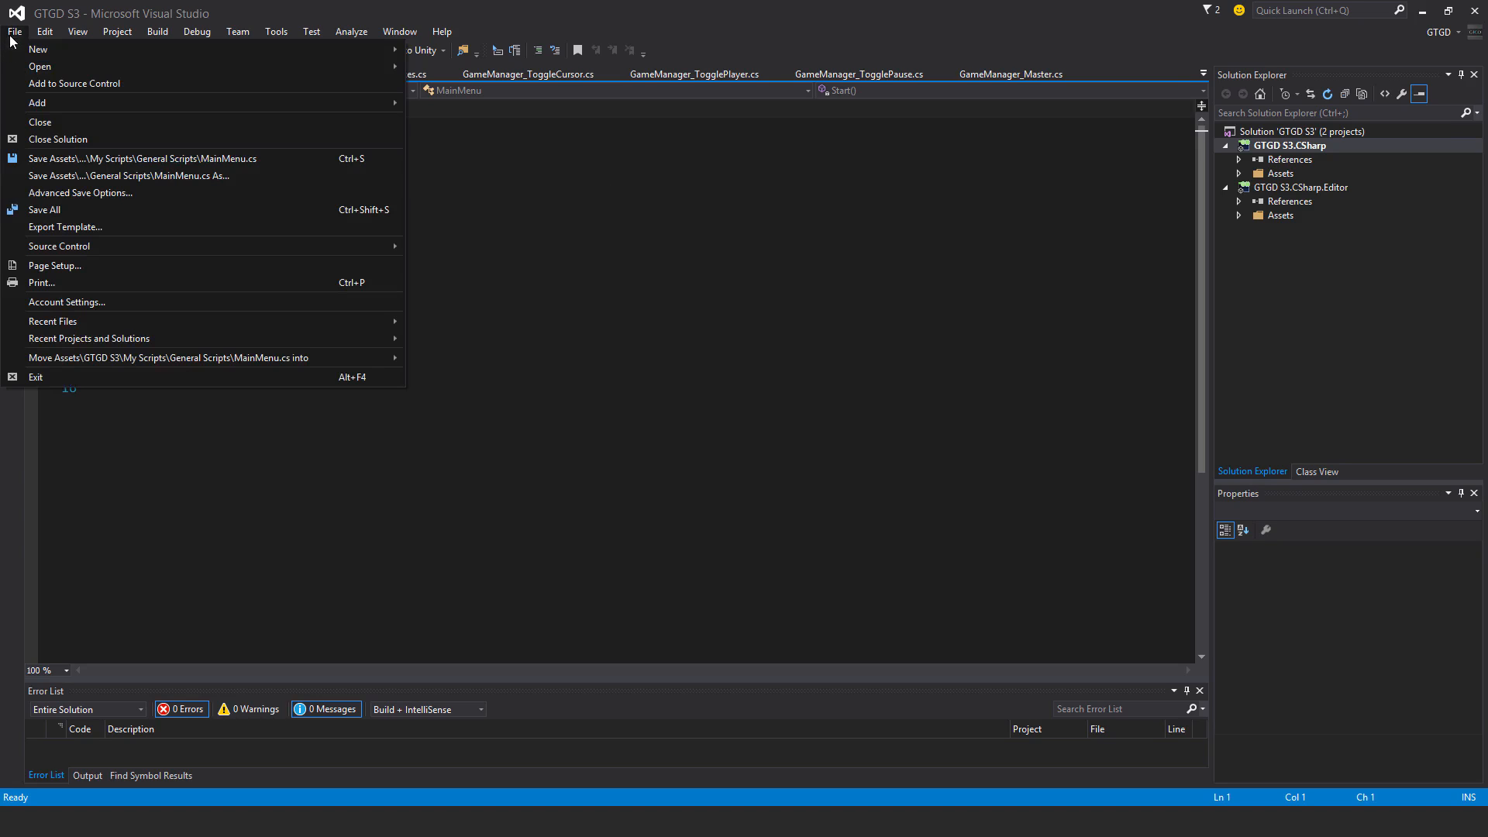
left_click(79, 192)
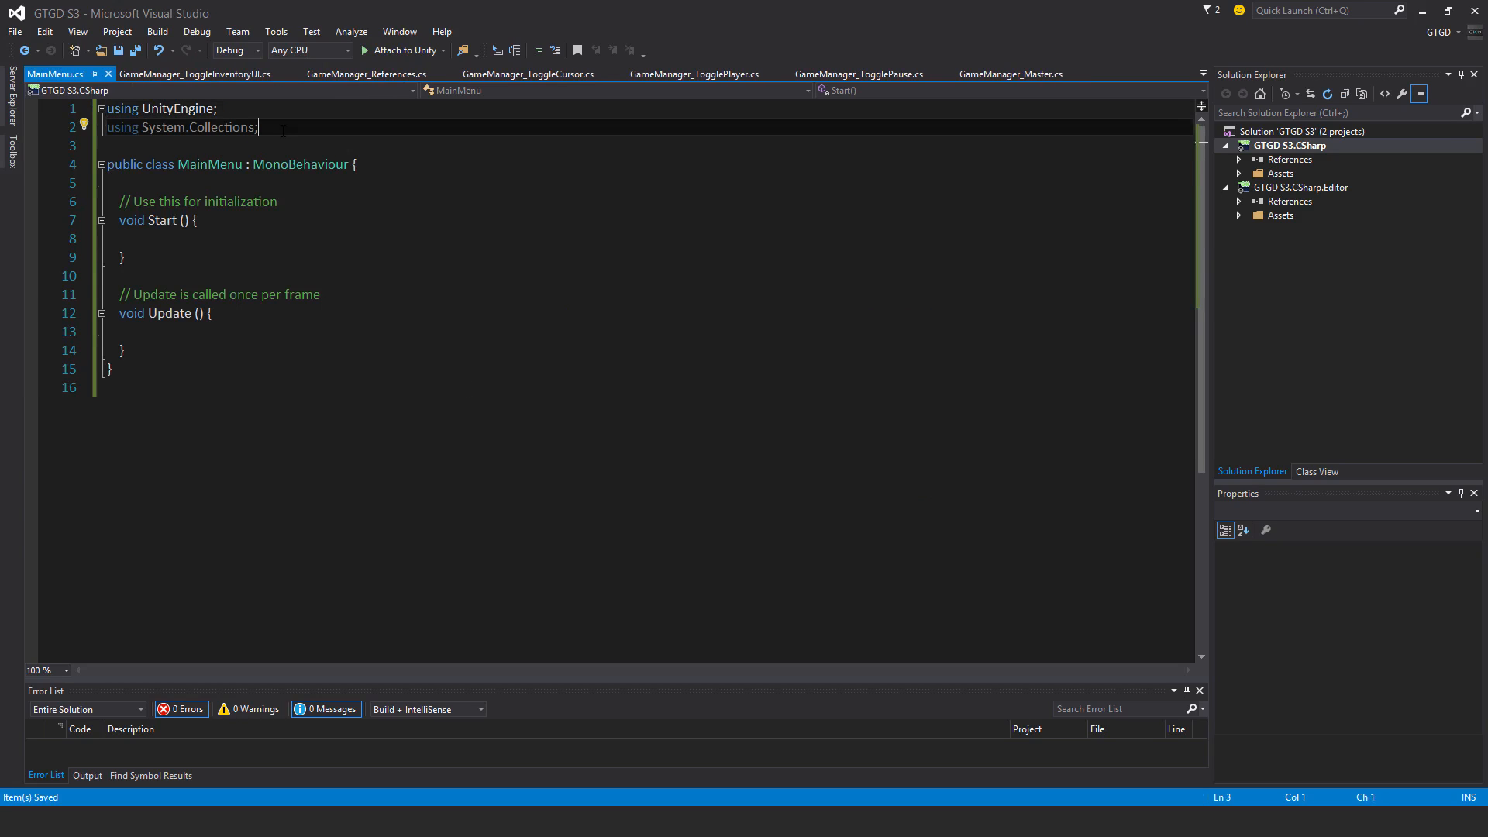
type("namespace")
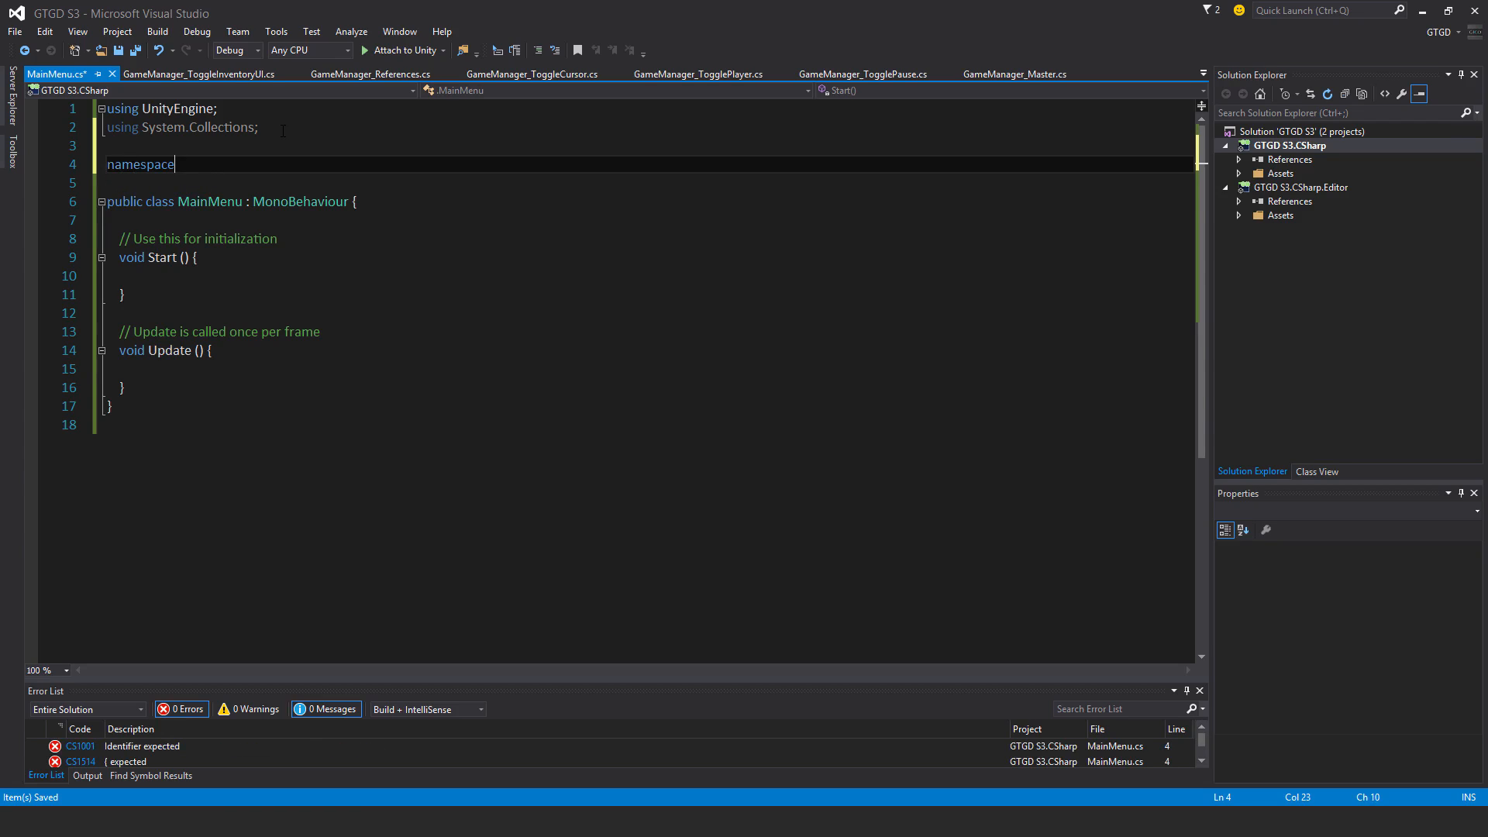
type("S3")
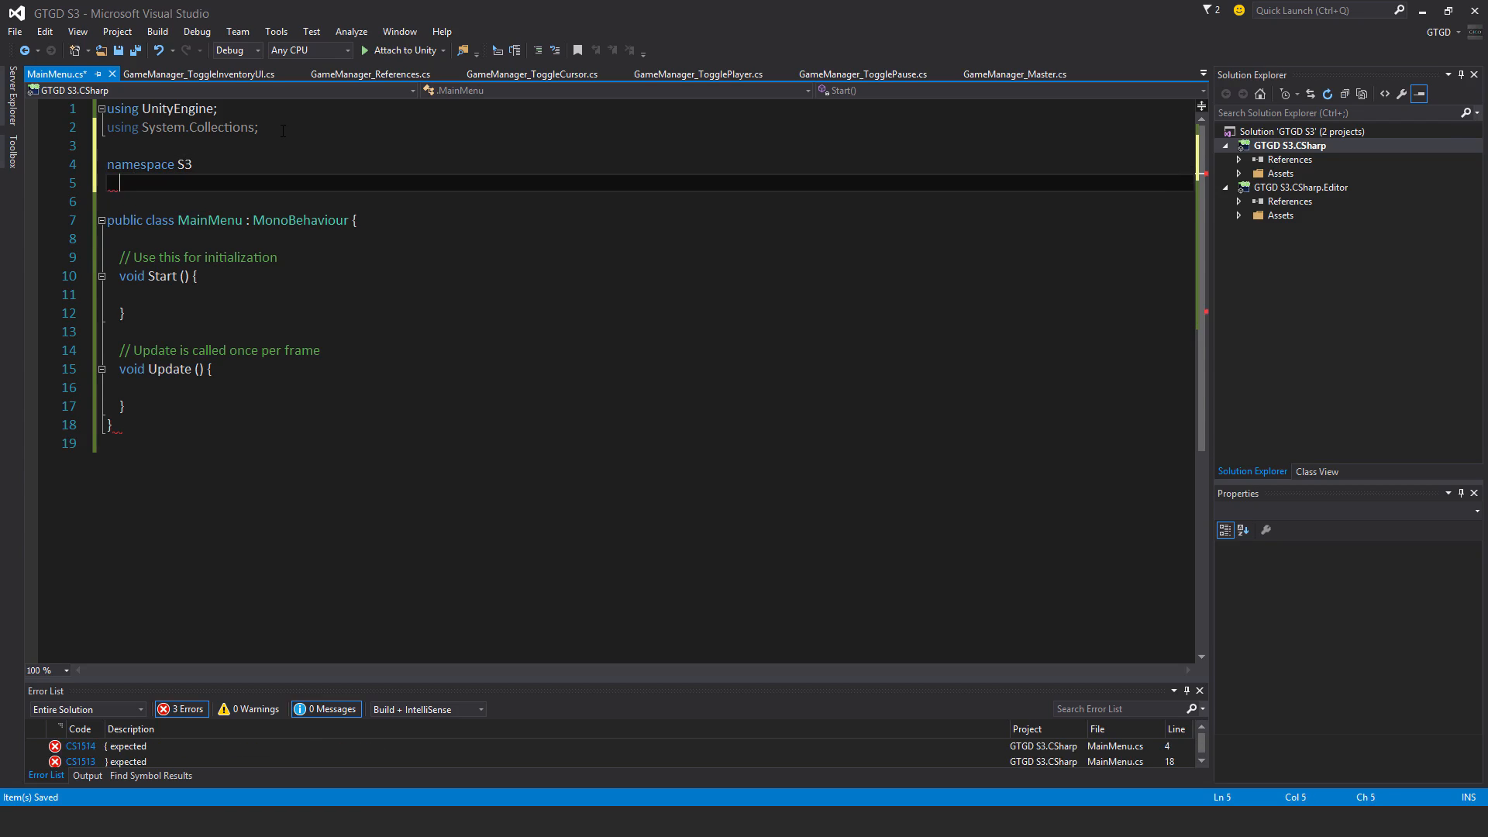
key("Enter")
type("{")
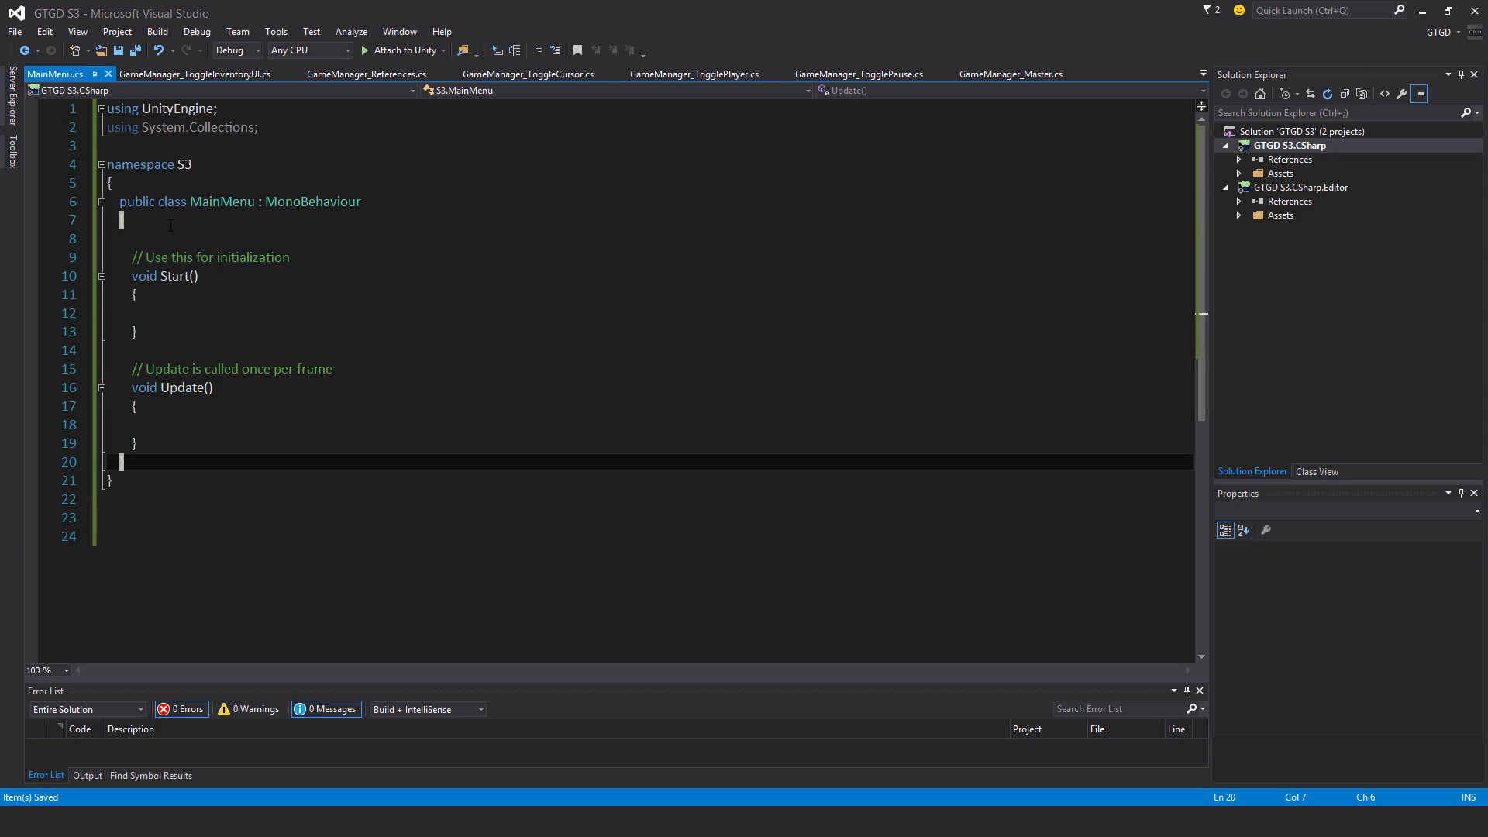
left_click(121, 218)
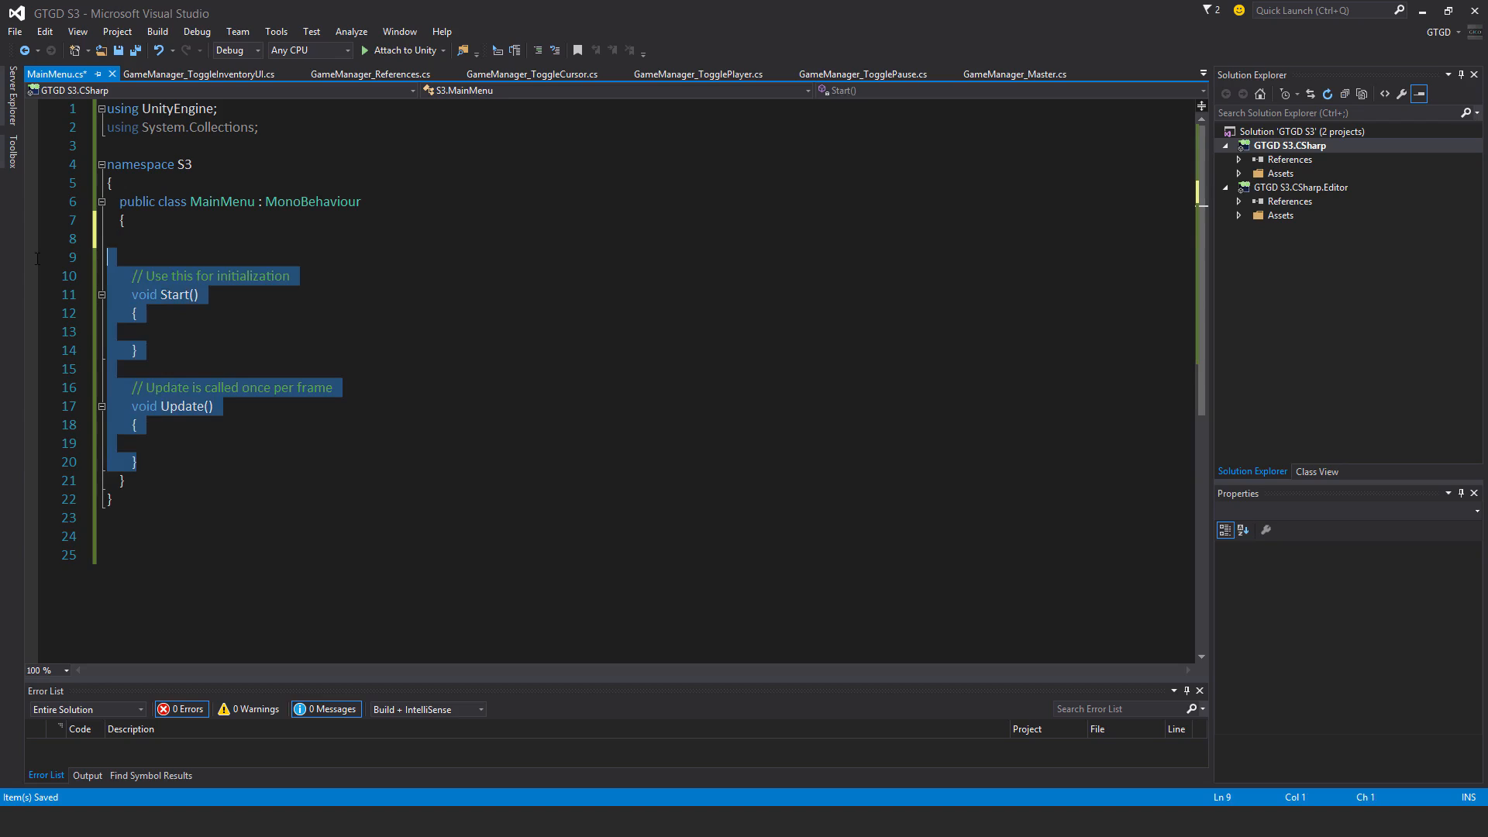
key("Delete")
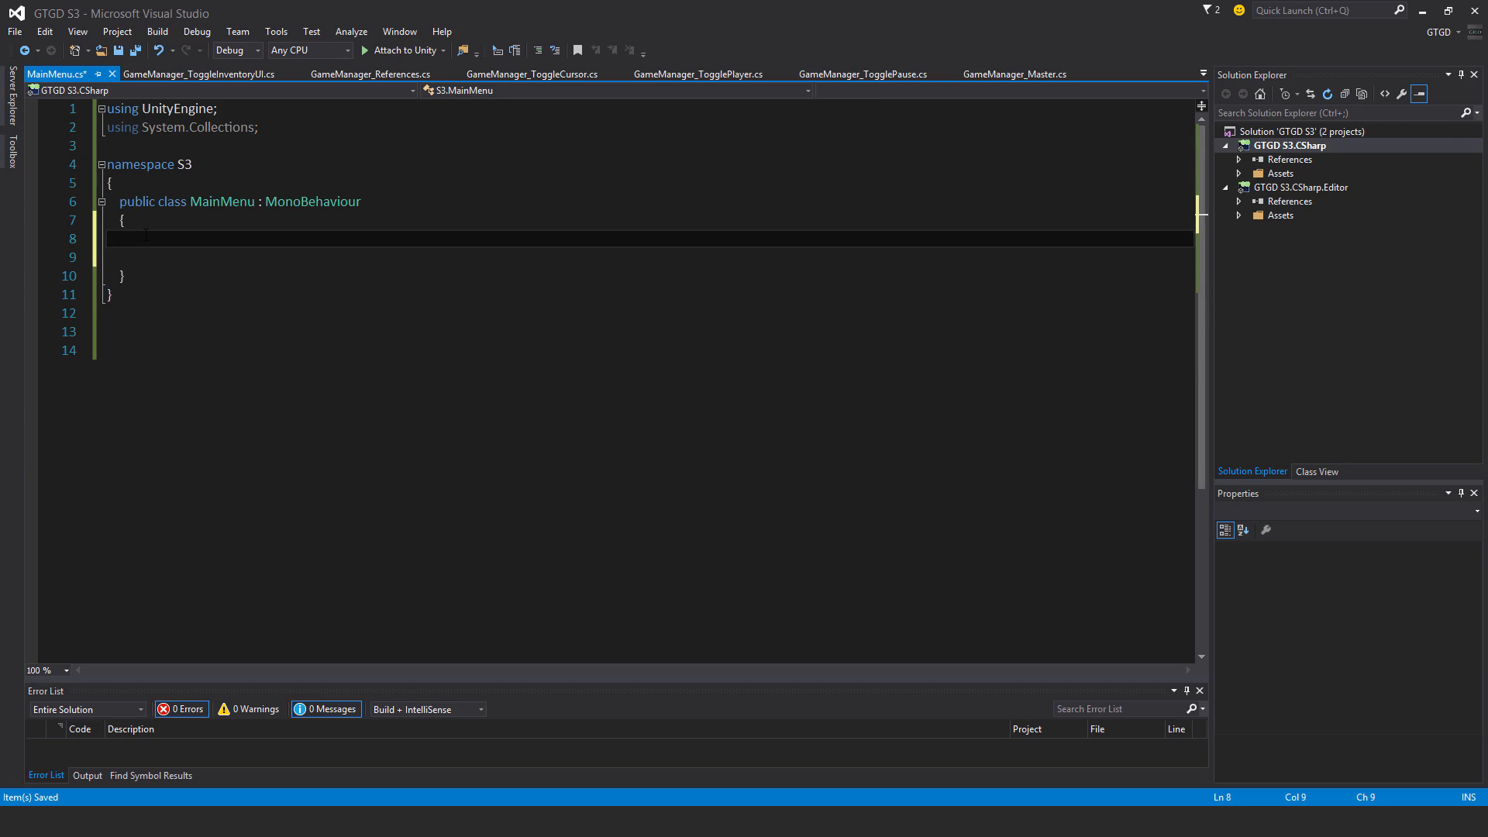
Write a public PlayGame method that calls Application.LoadLevel(1)
type("public void P")
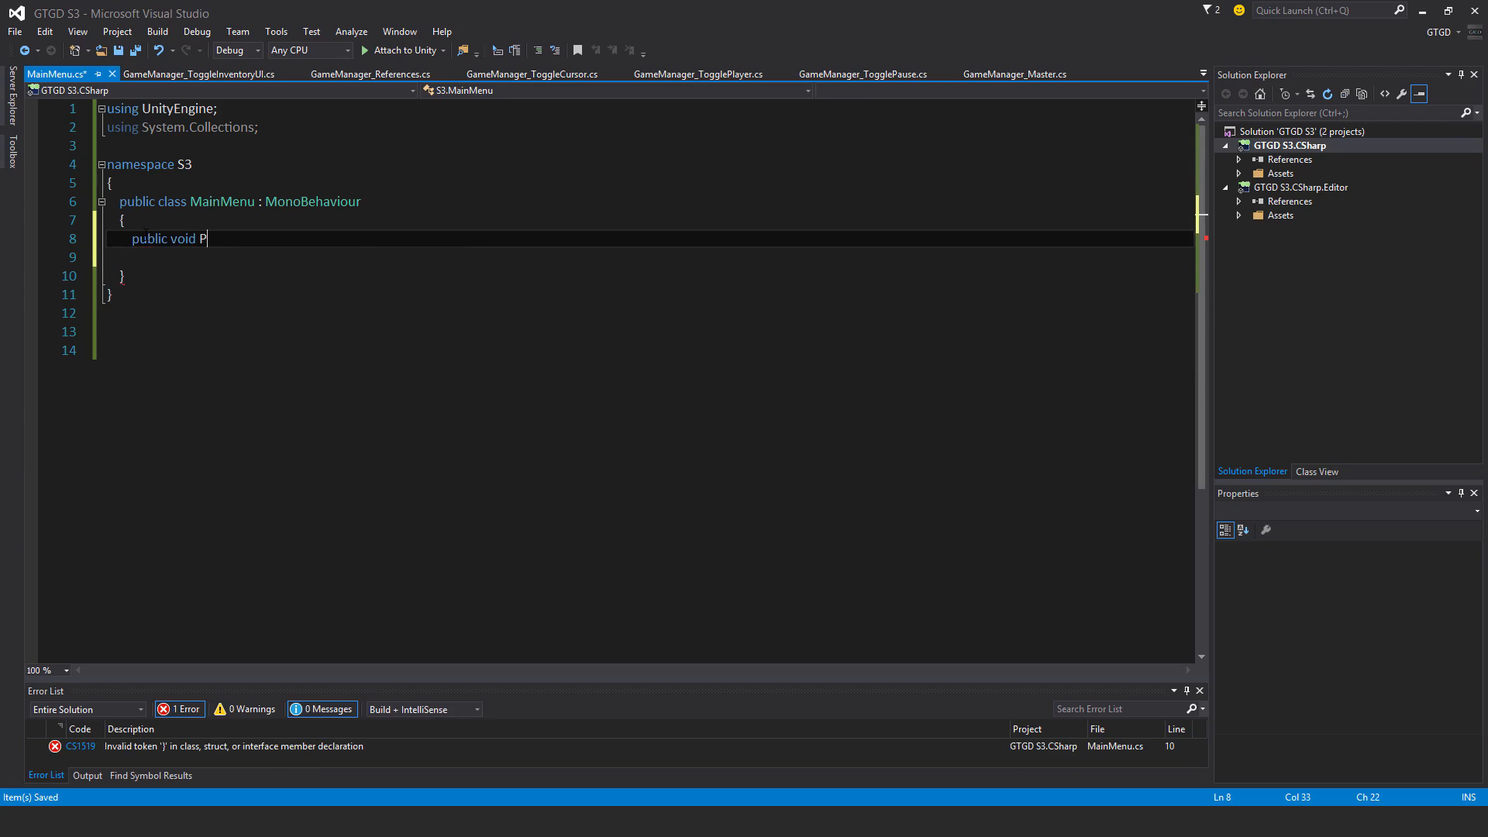
type("layGame")
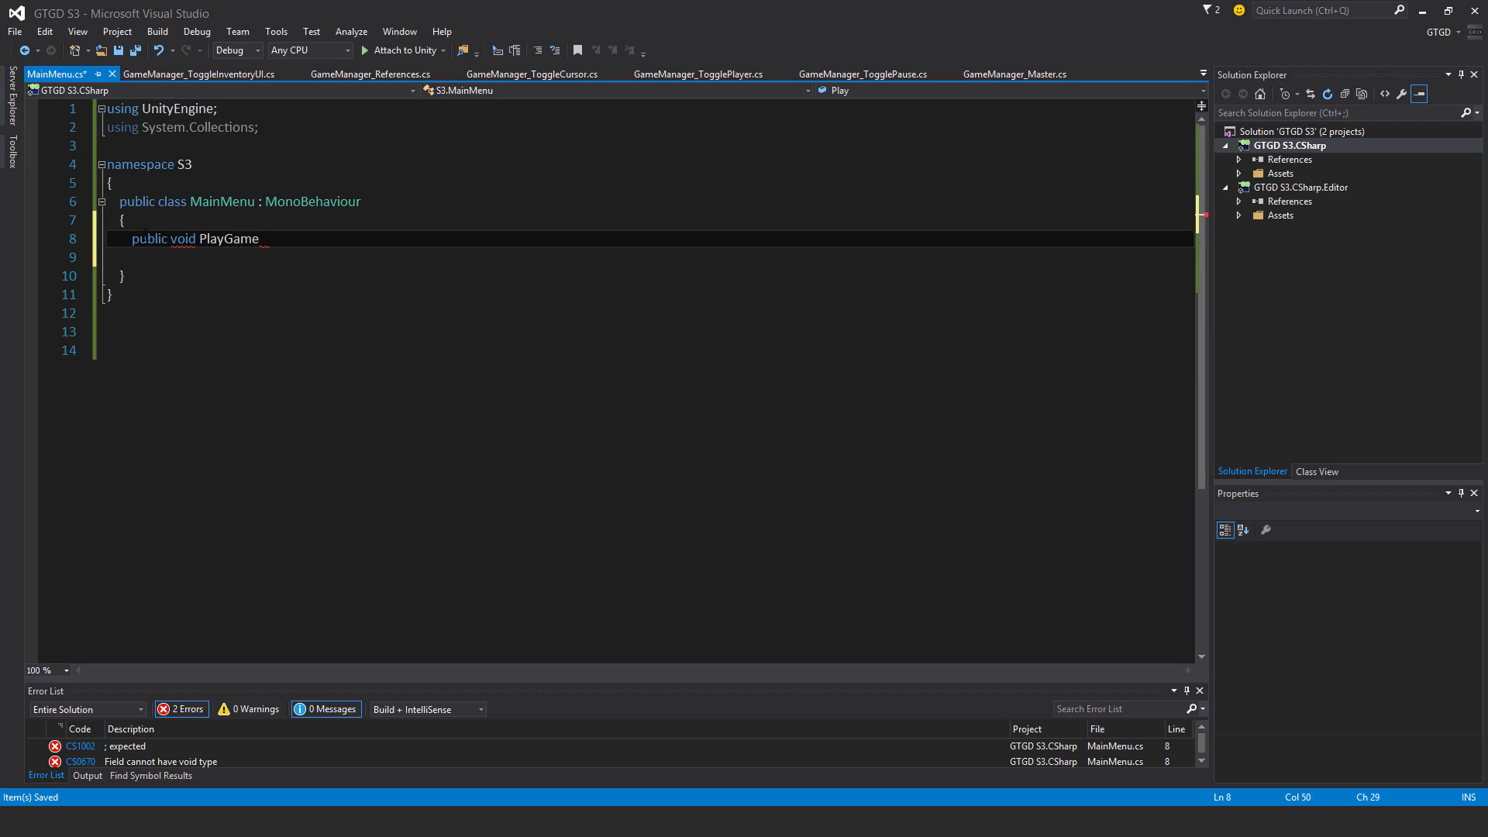
type("()")
left_click(645, 258)
type("{")
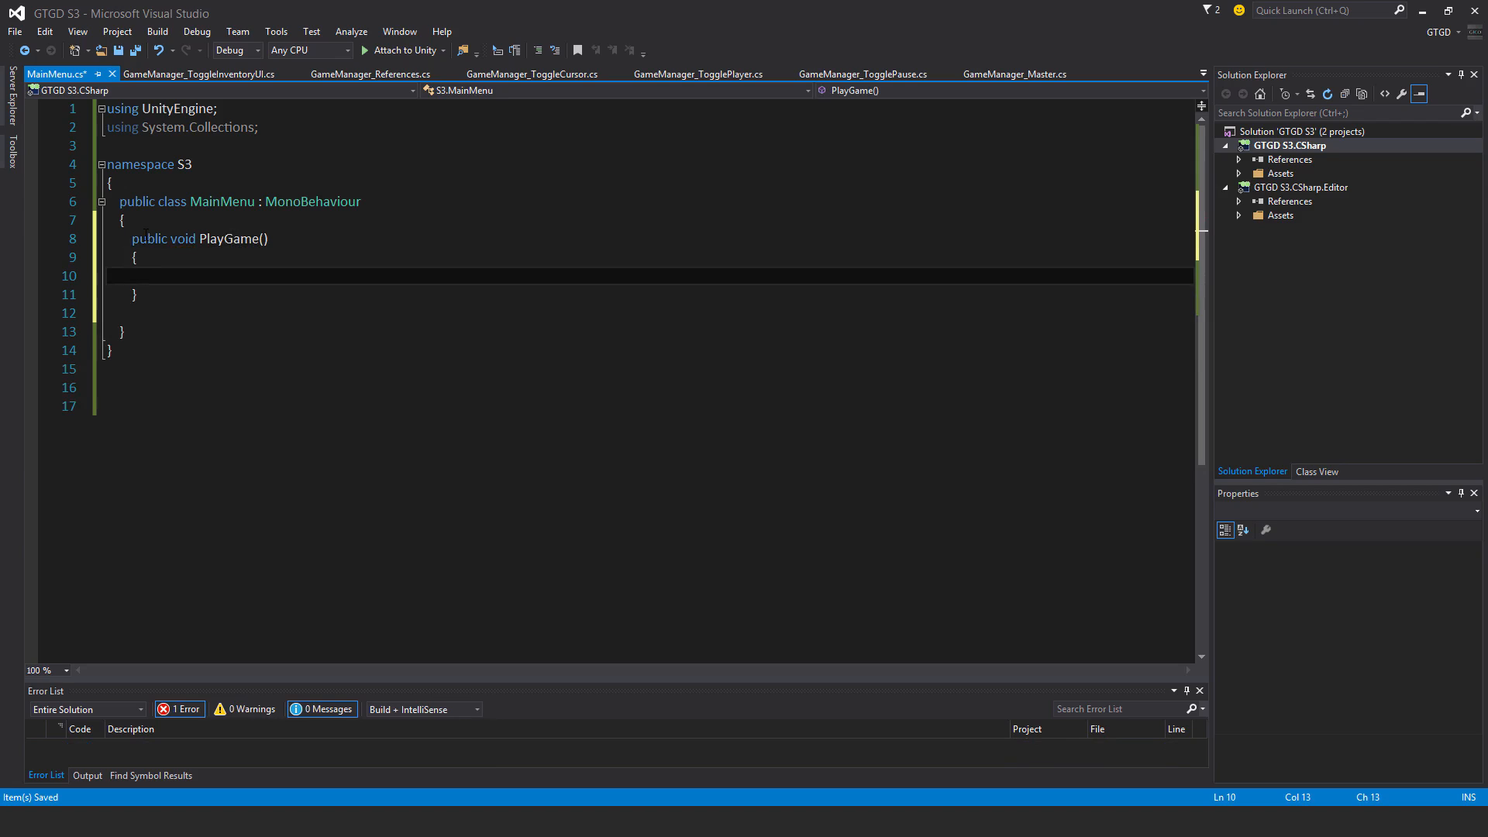
type("Application.")
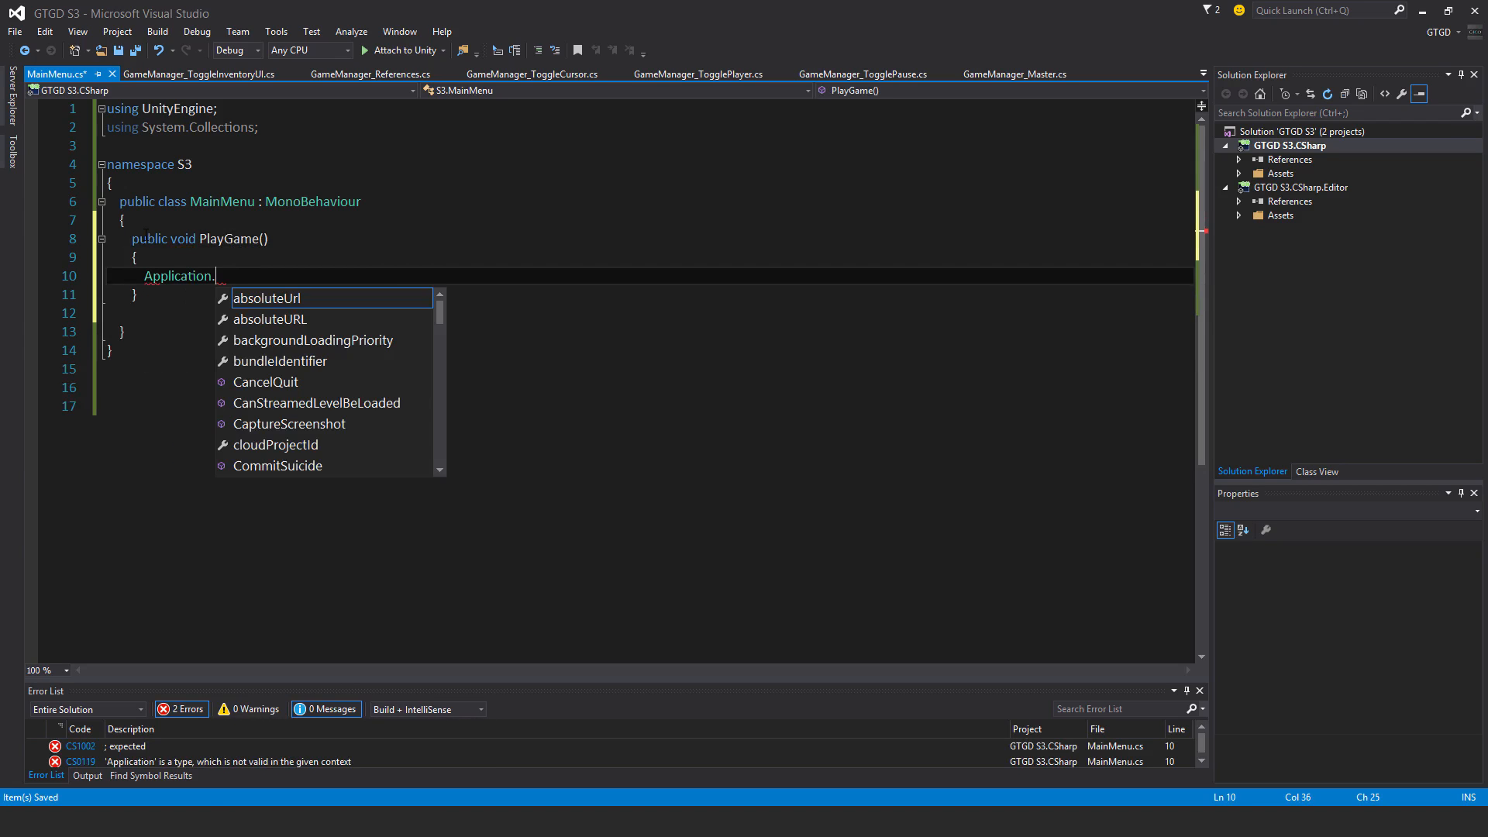
type("load")
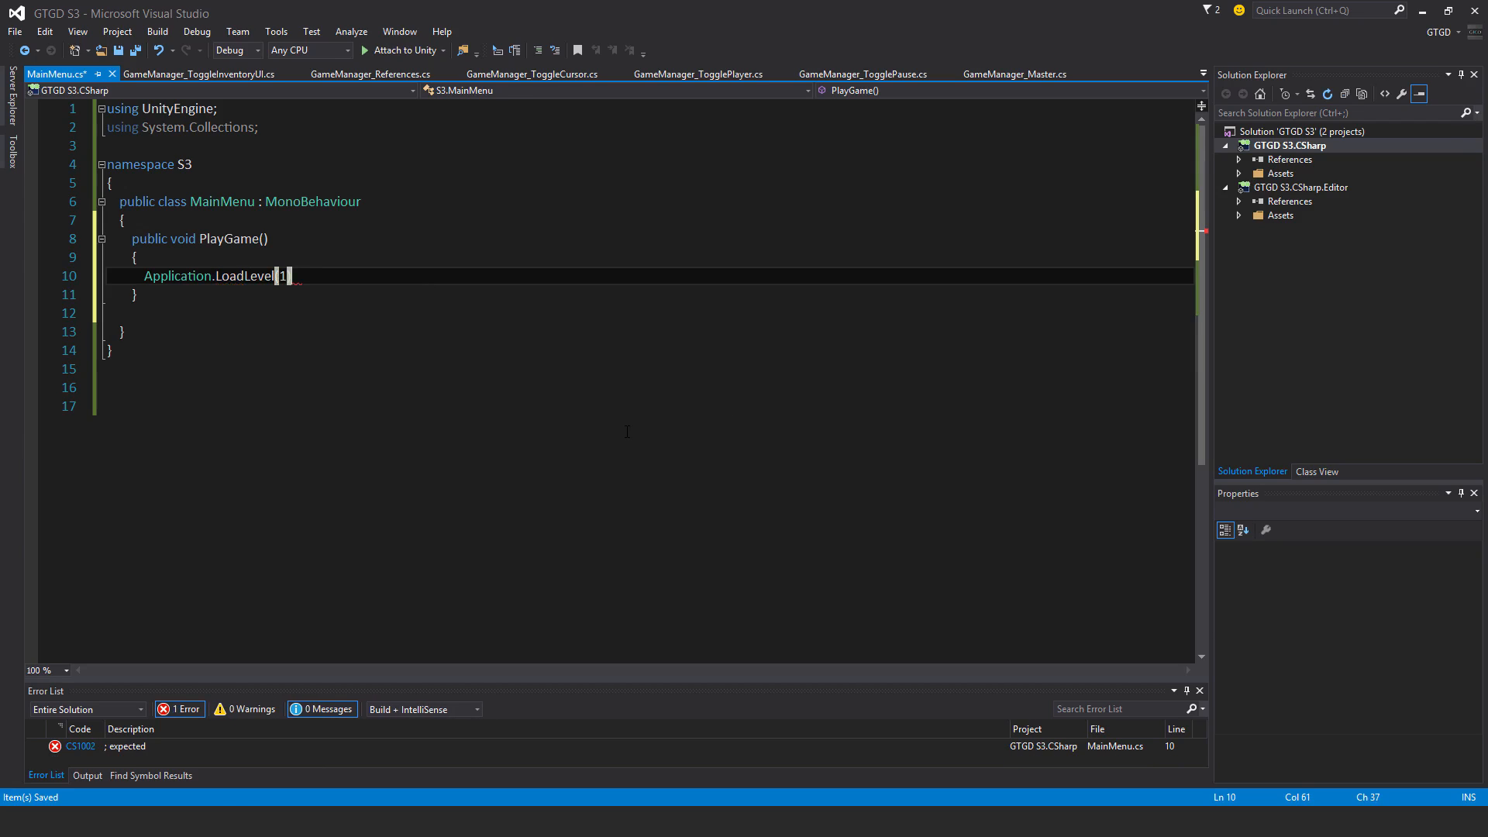
type(");")
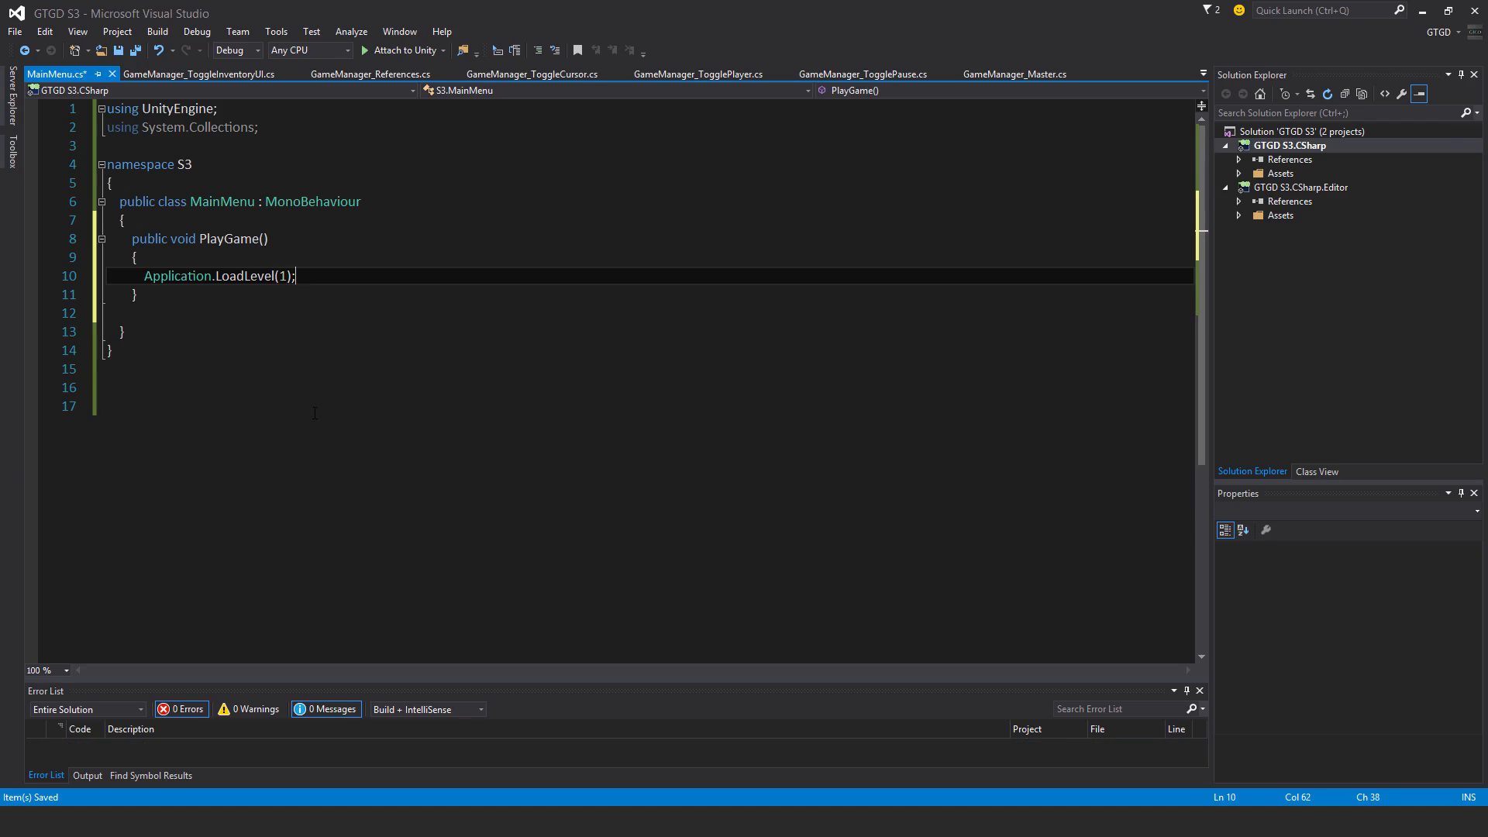
Write a public ExitGame method that calls Application.Quit()
key("enter")
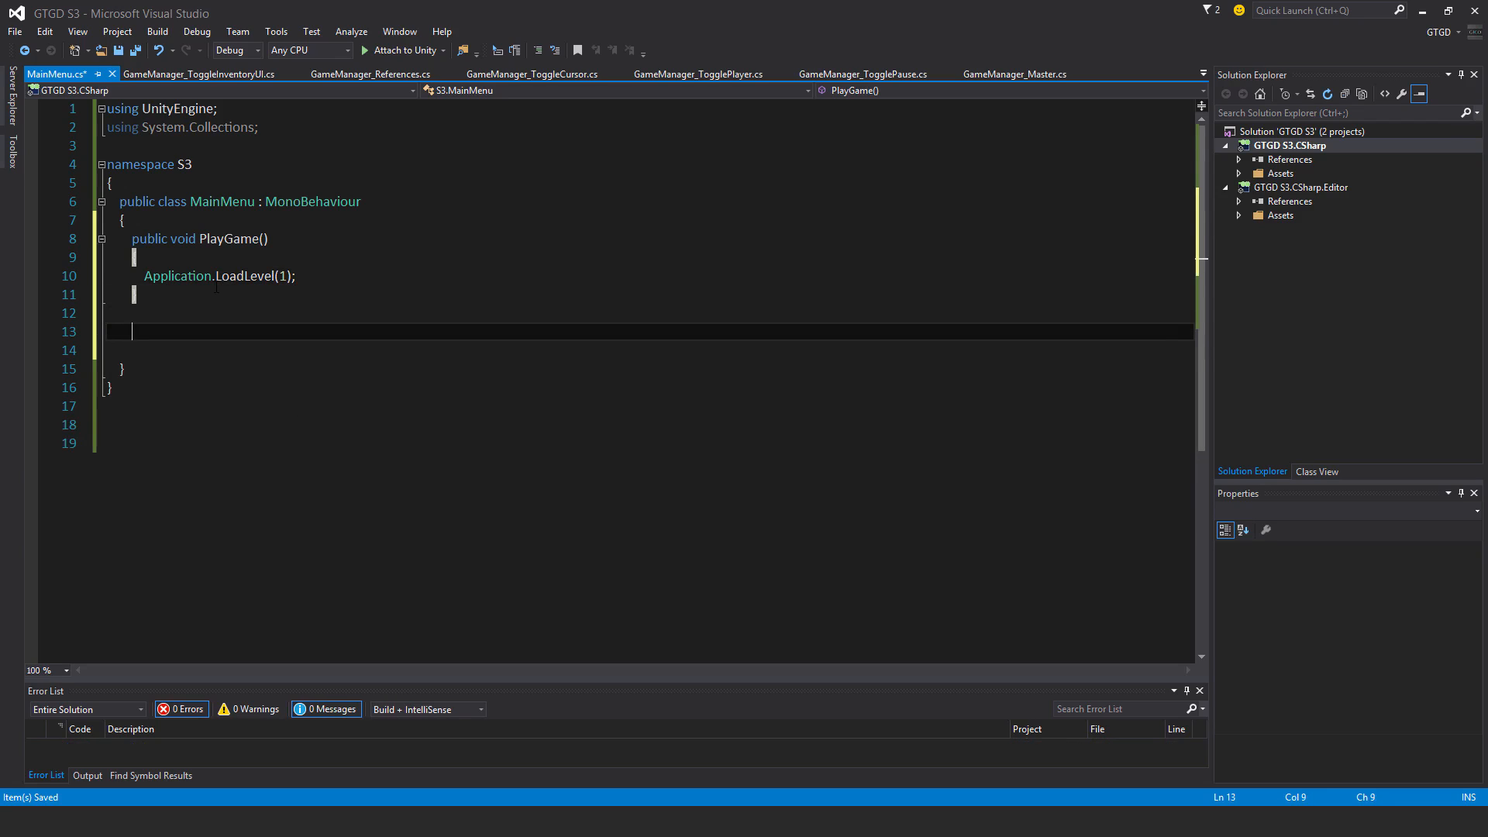
type("public void")
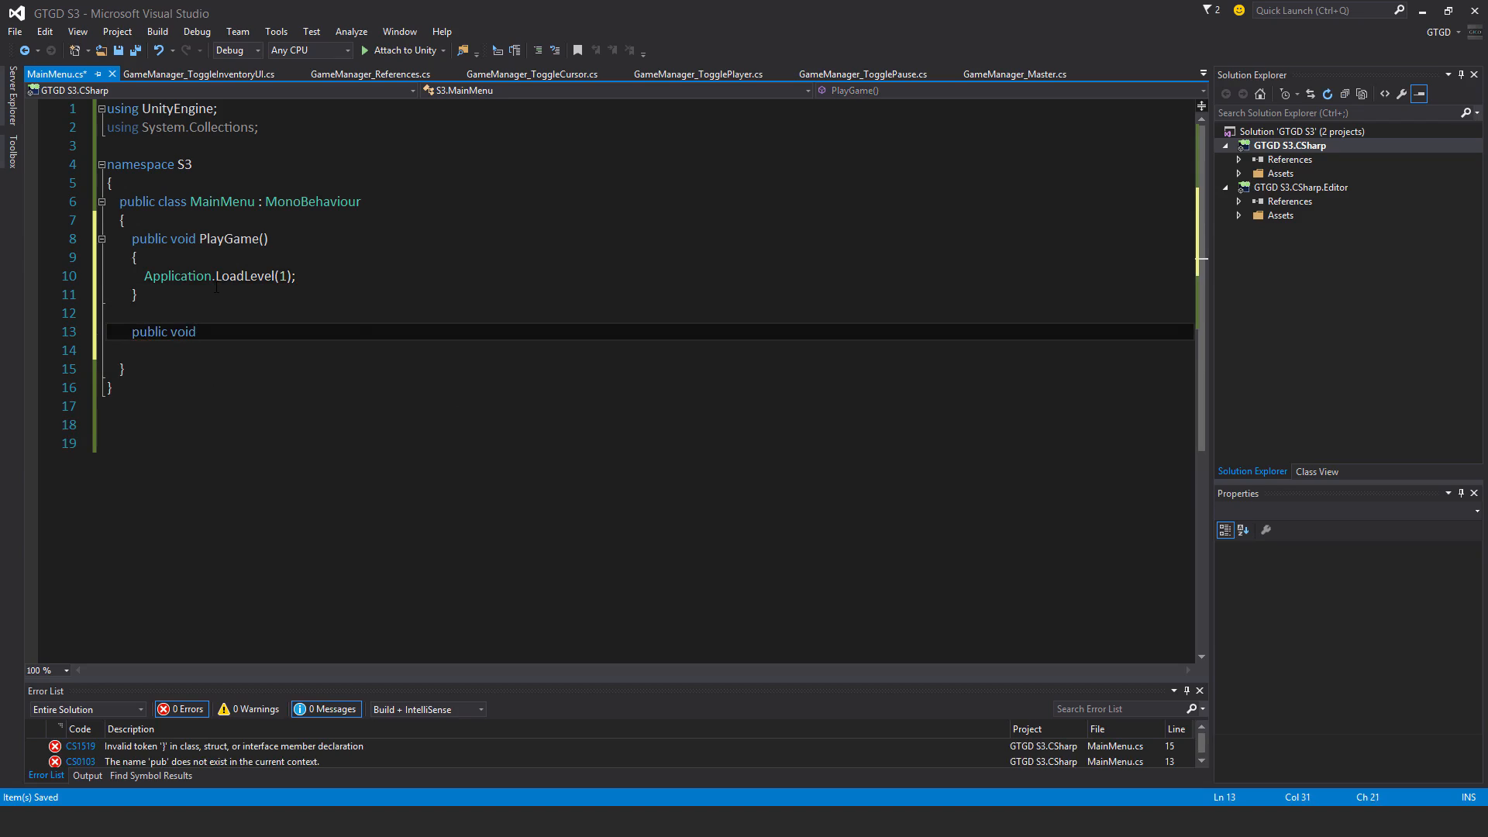
type("ExitGame(")
left_click(648, 349)
type("{")
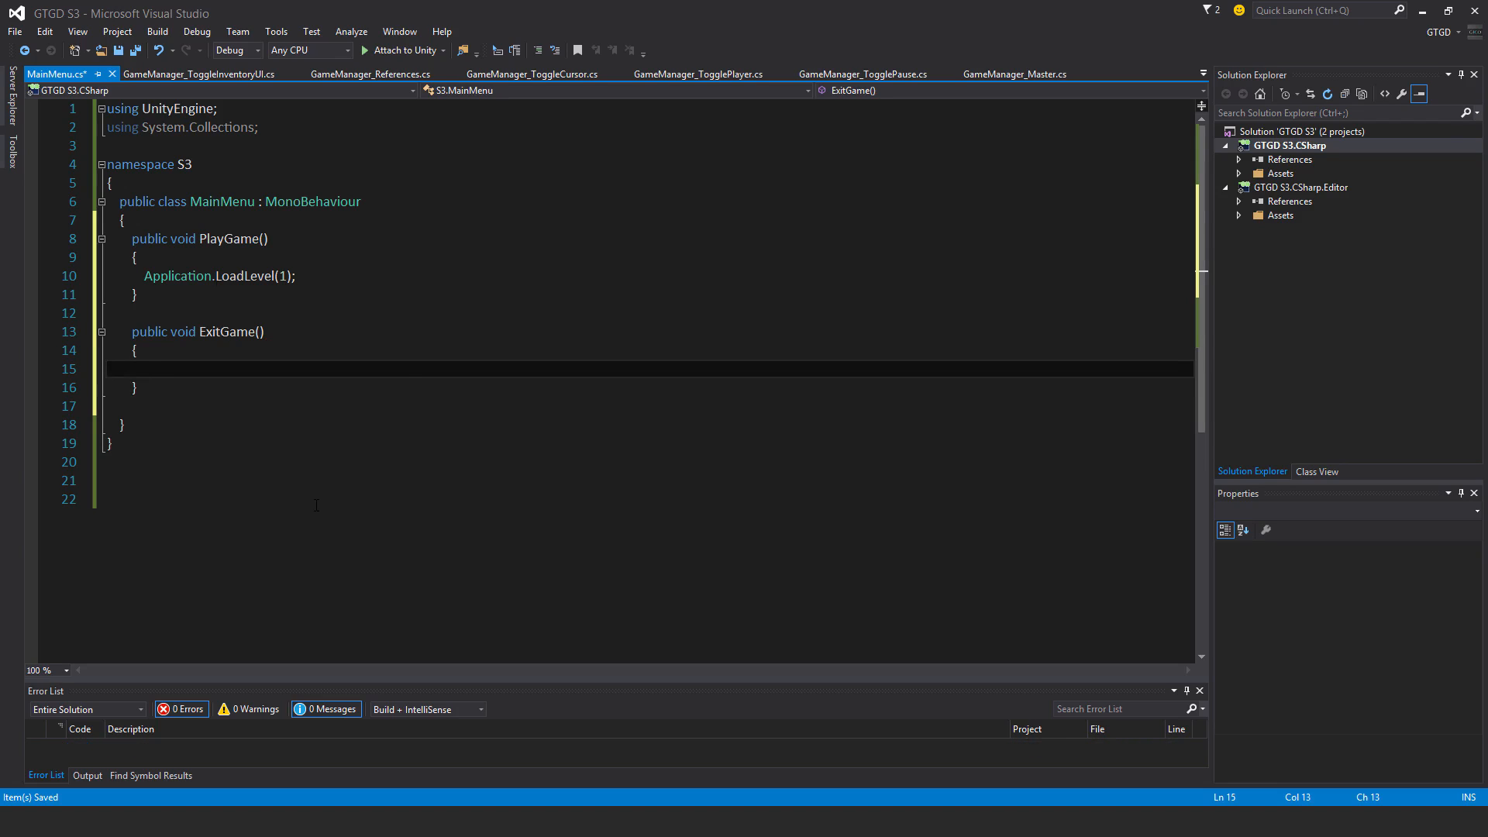
type("Application")
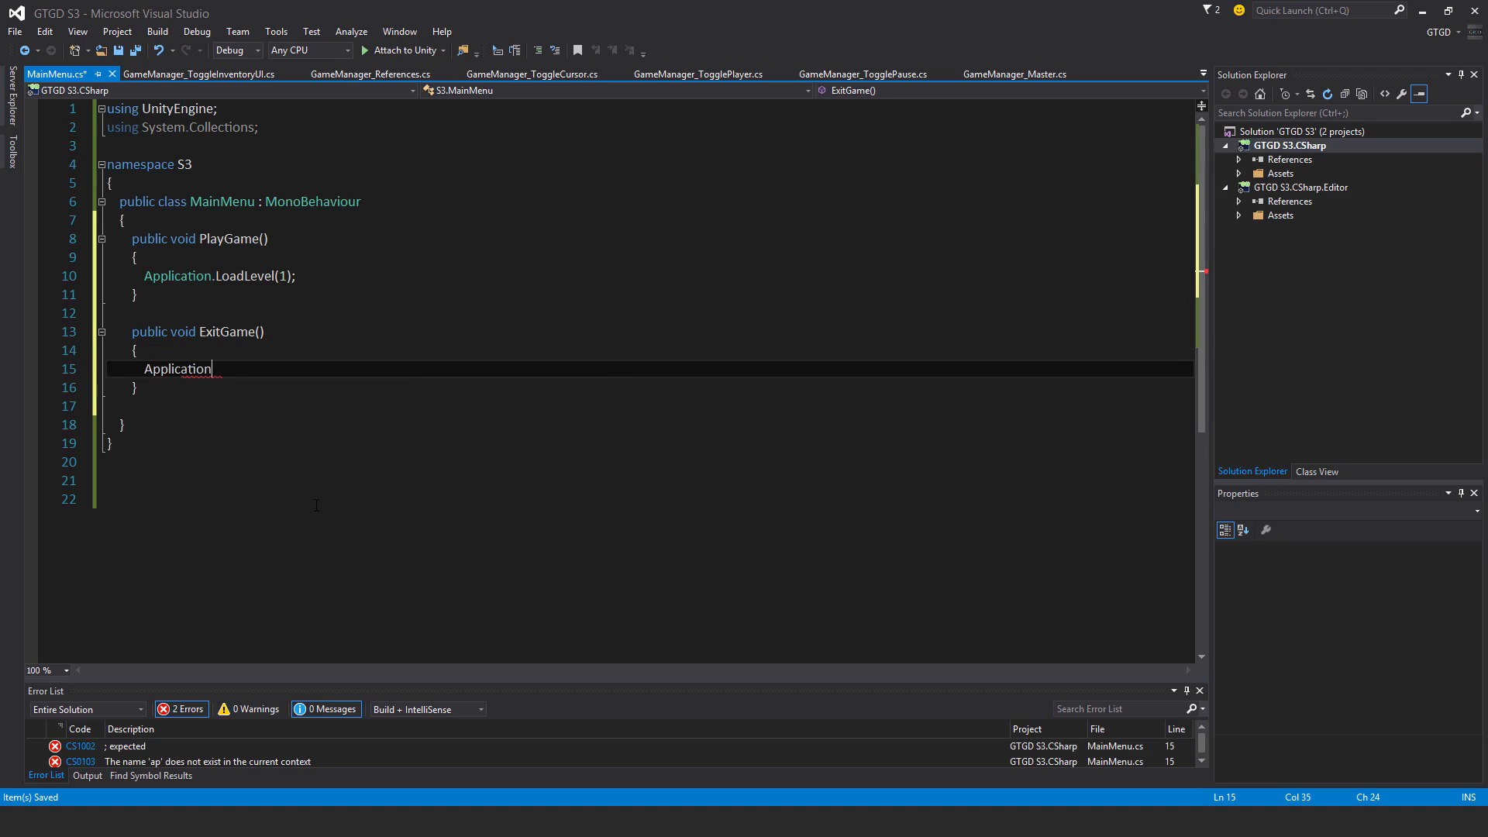
type(".Quit()")
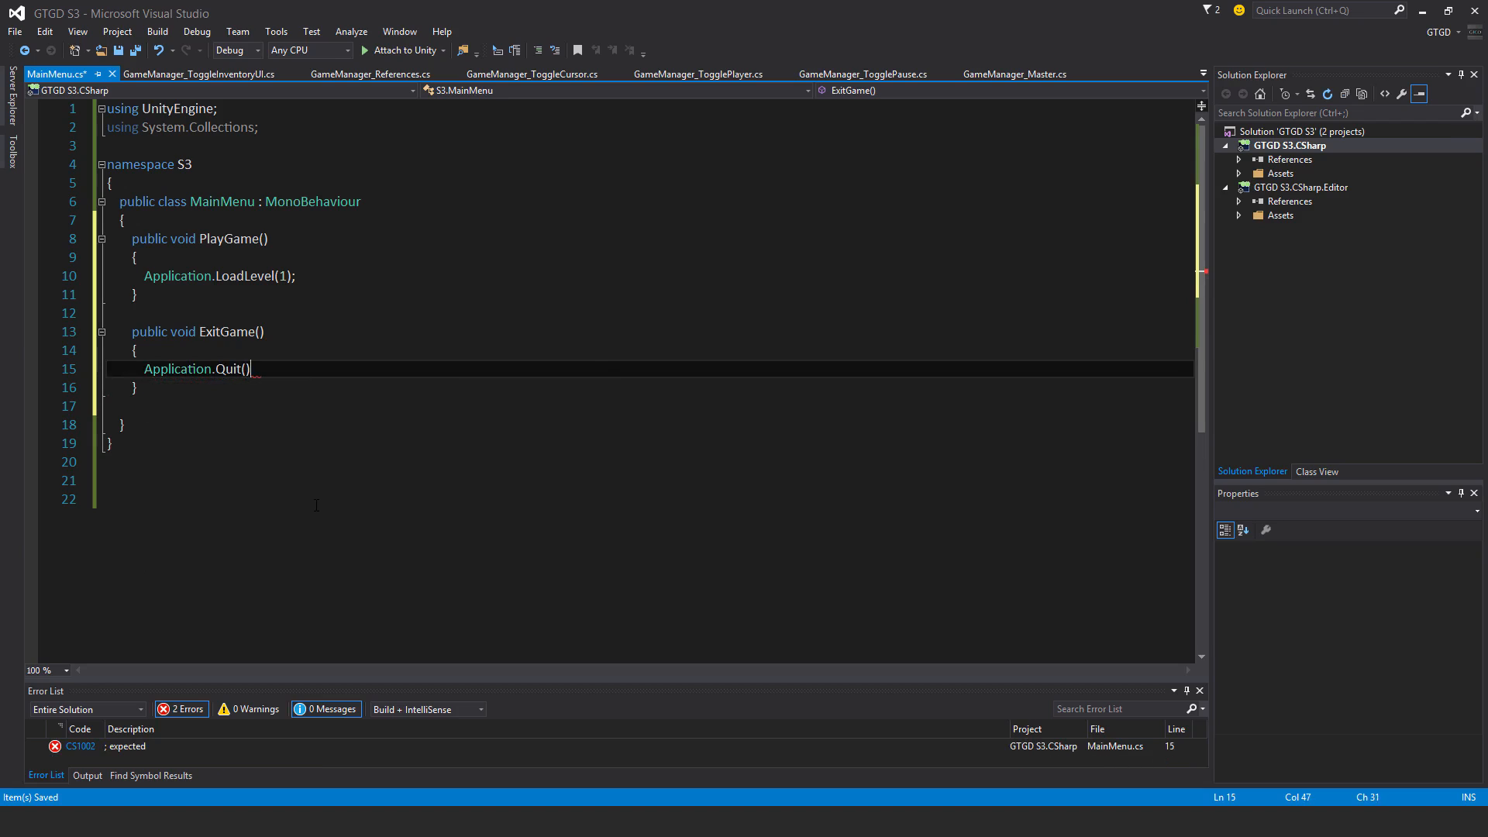
type(";")
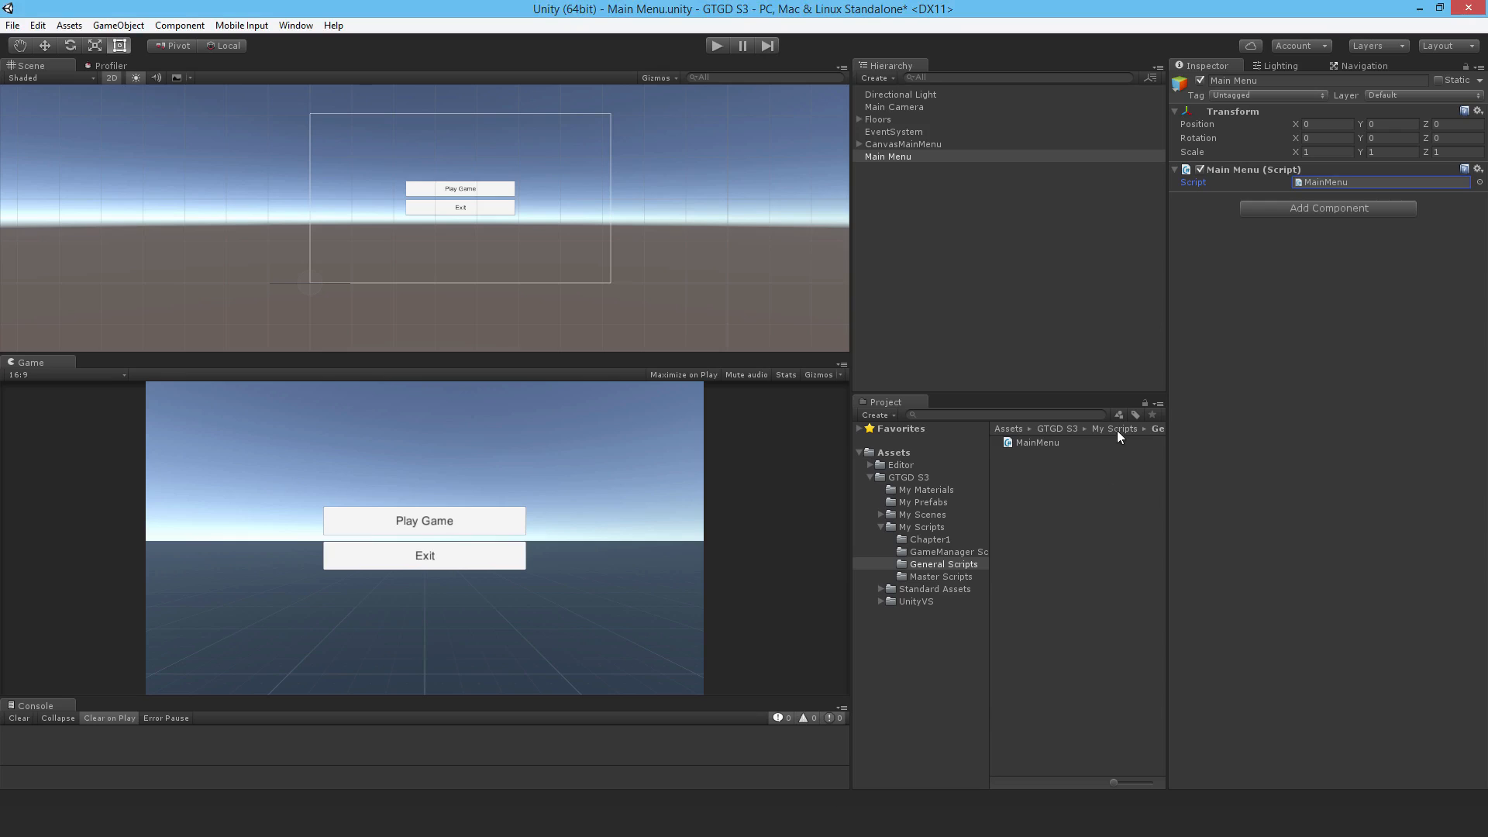
mouse_move(858, 152)
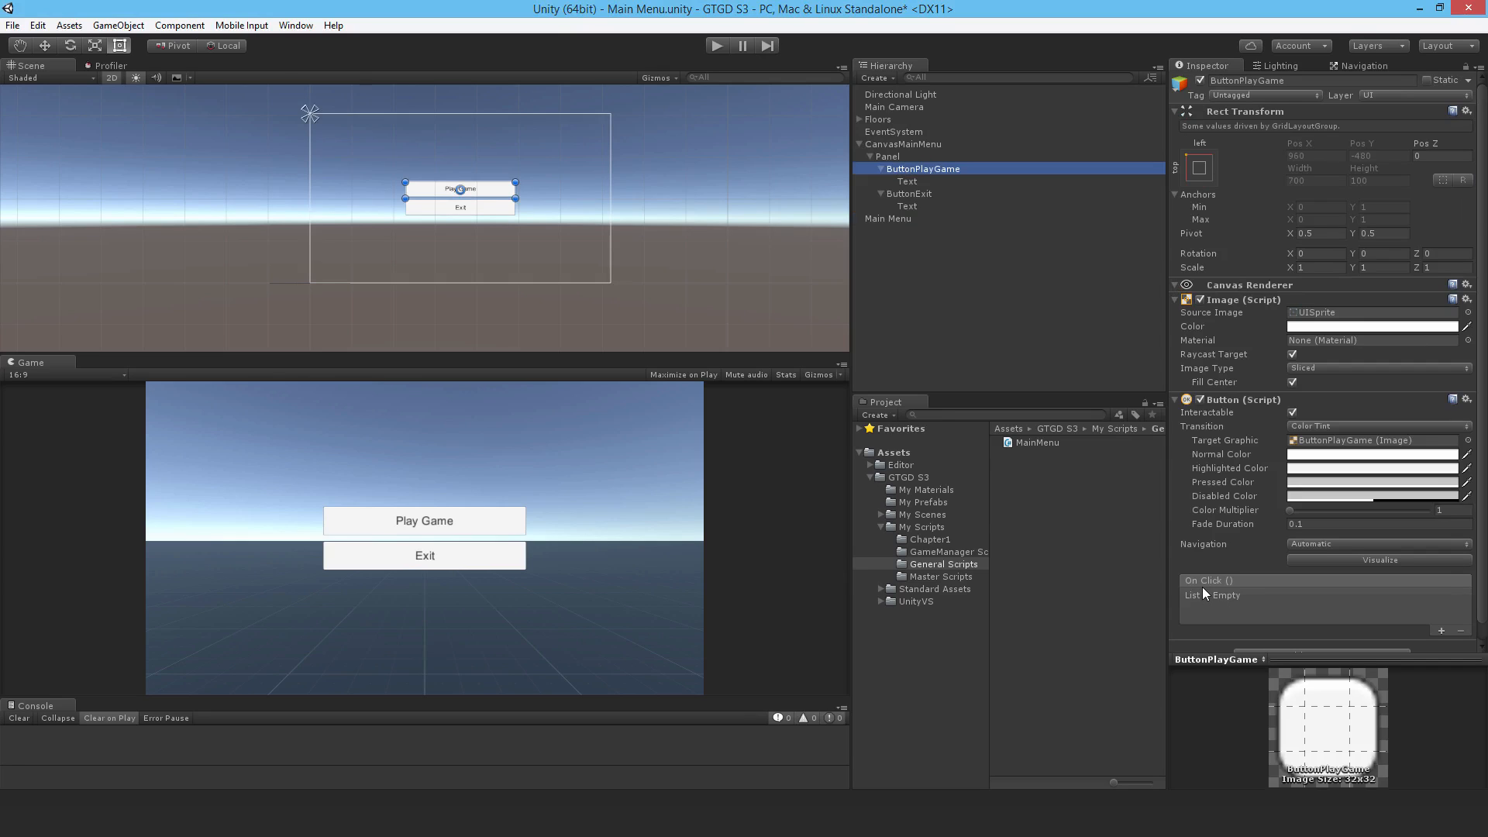
mouse_move(1286, 617)
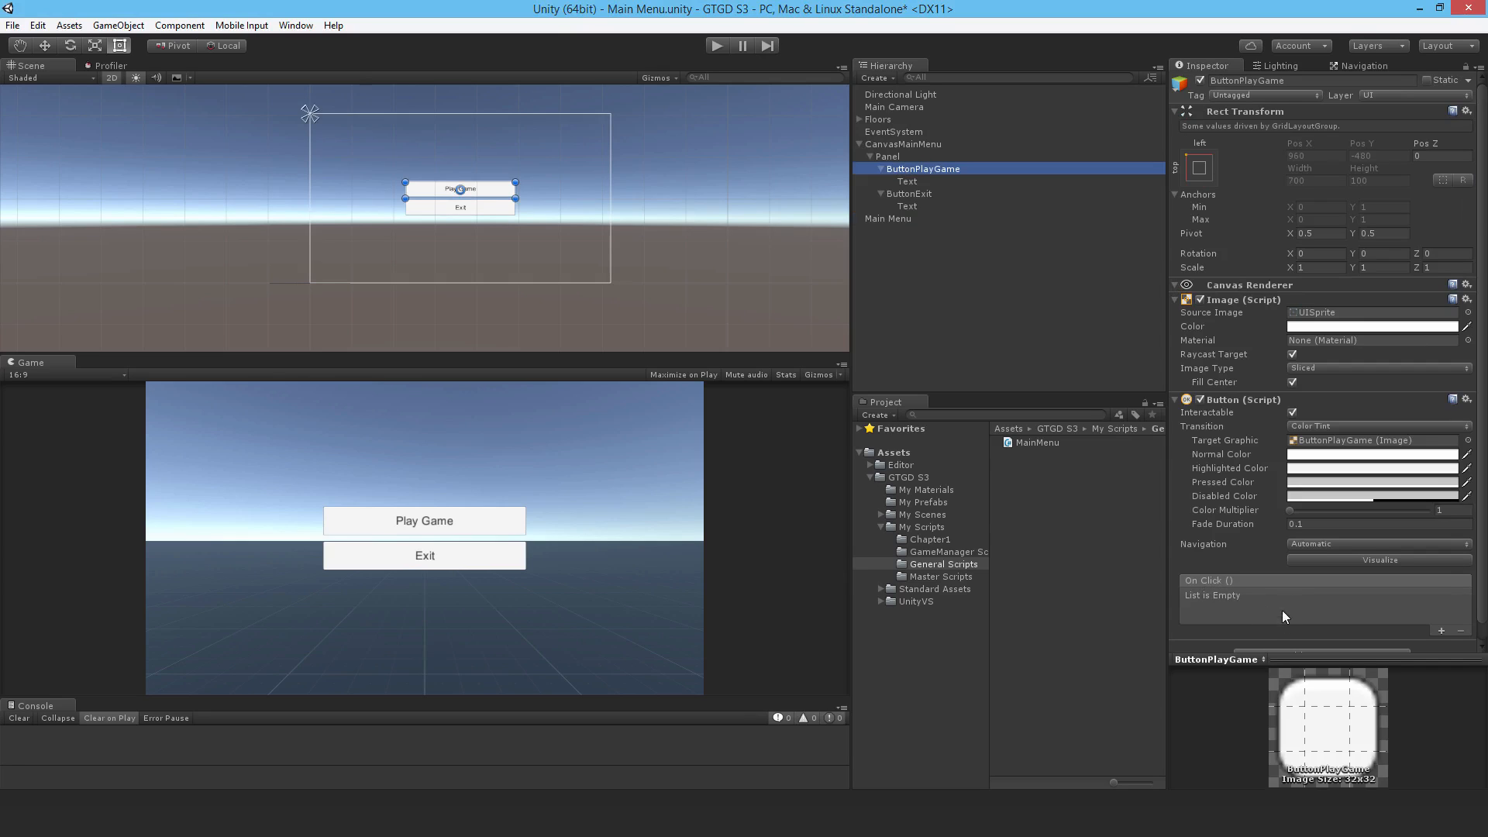
mouse_move(1262, 611)
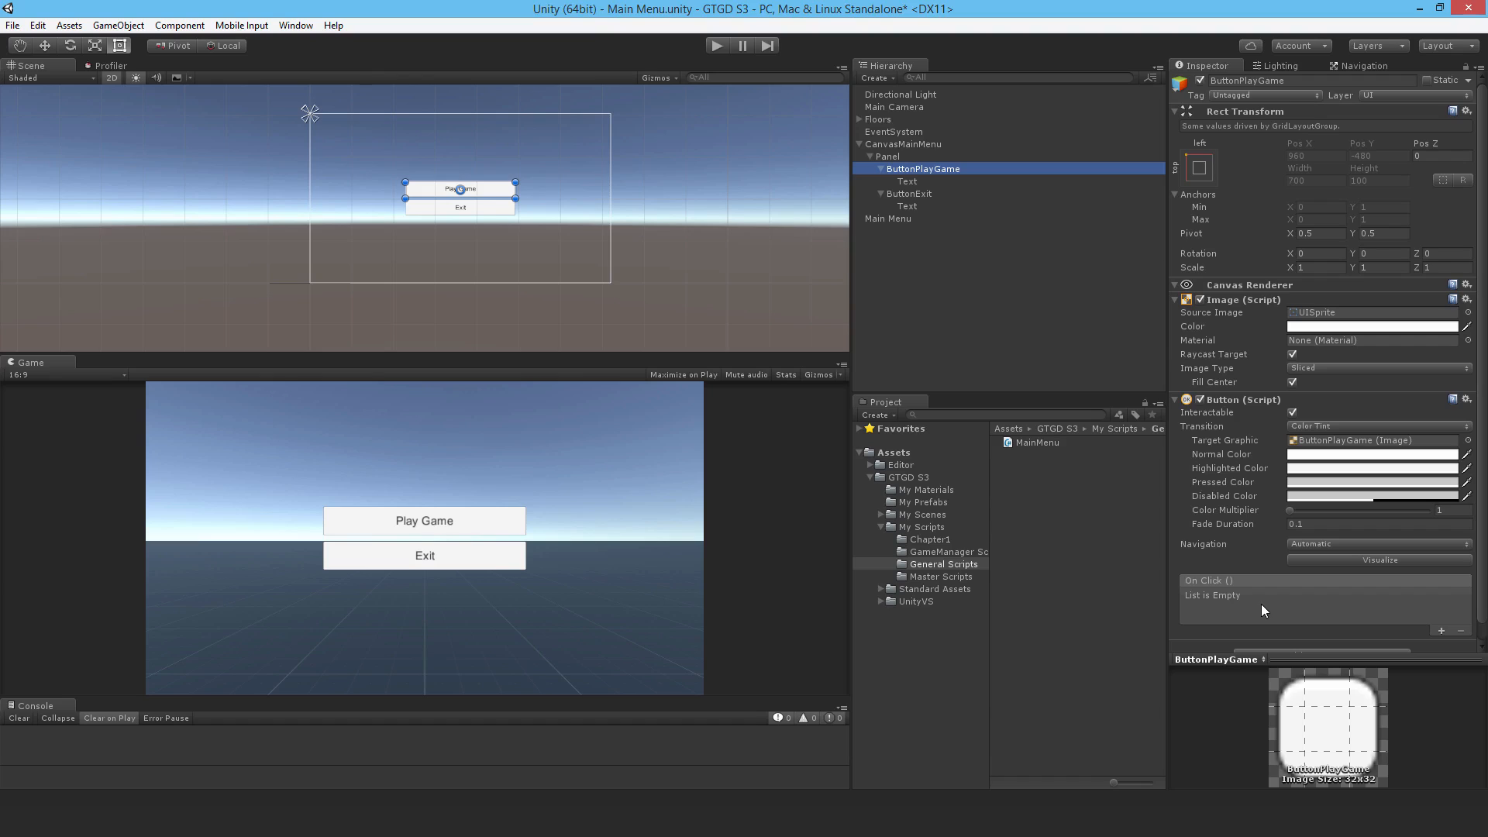
mouse_move(990, 352)
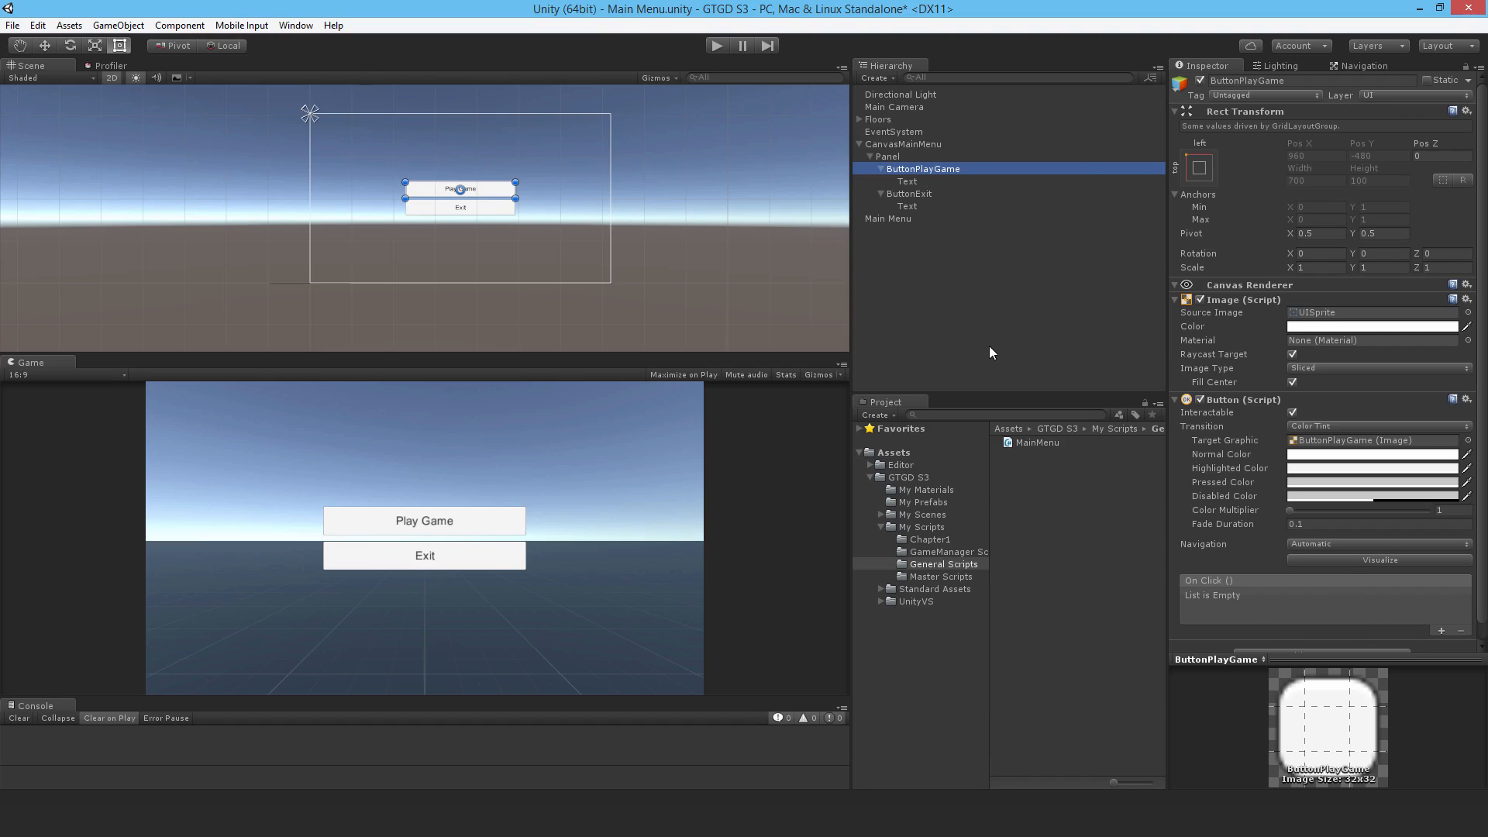
mouse_move(1445, 635)
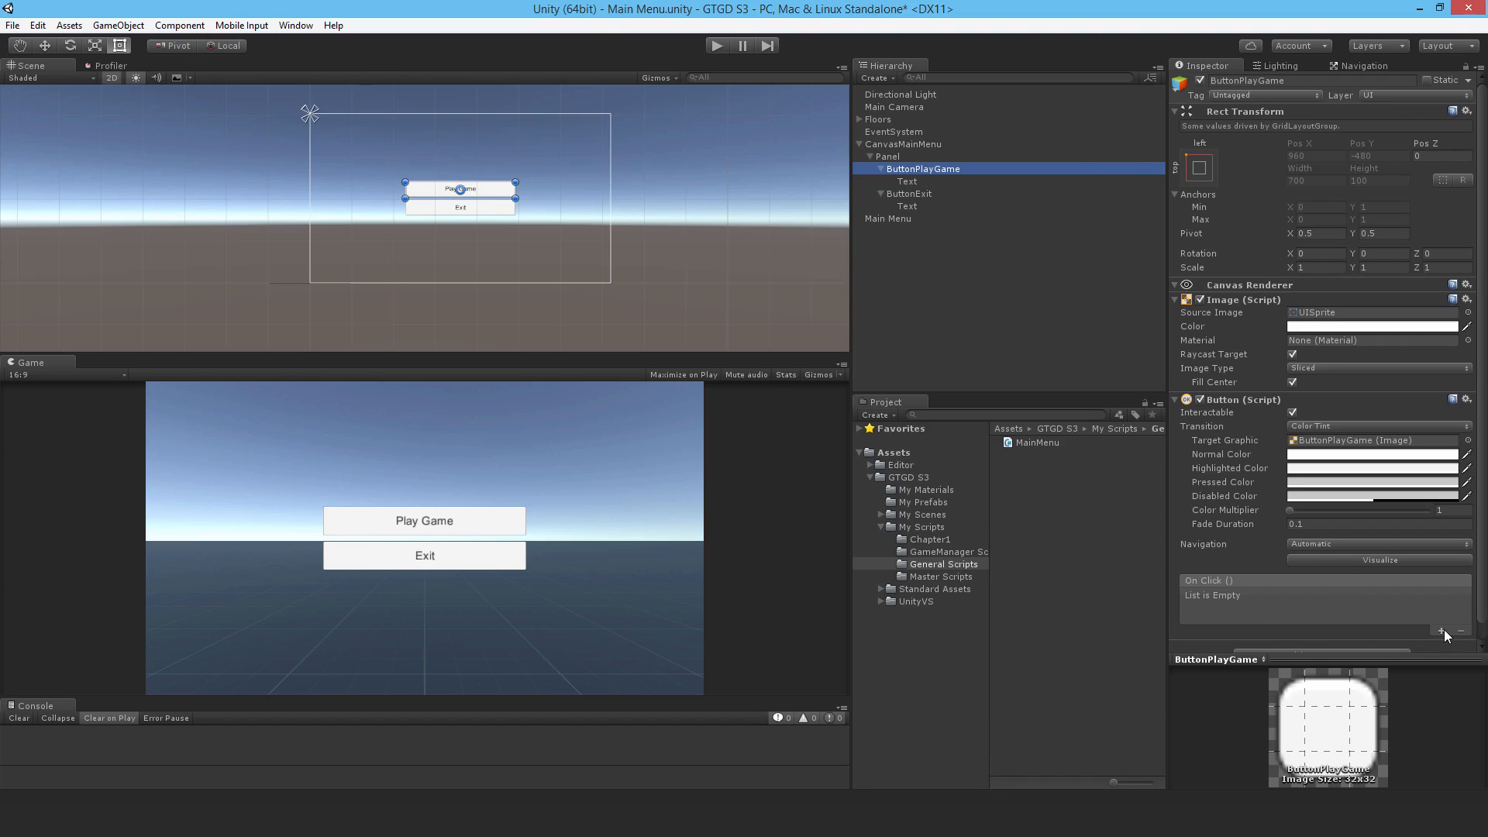
Wire the Play Game button's On Click to MainMenu.PlayGame on the Main Menu object
left_click(1441, 632)
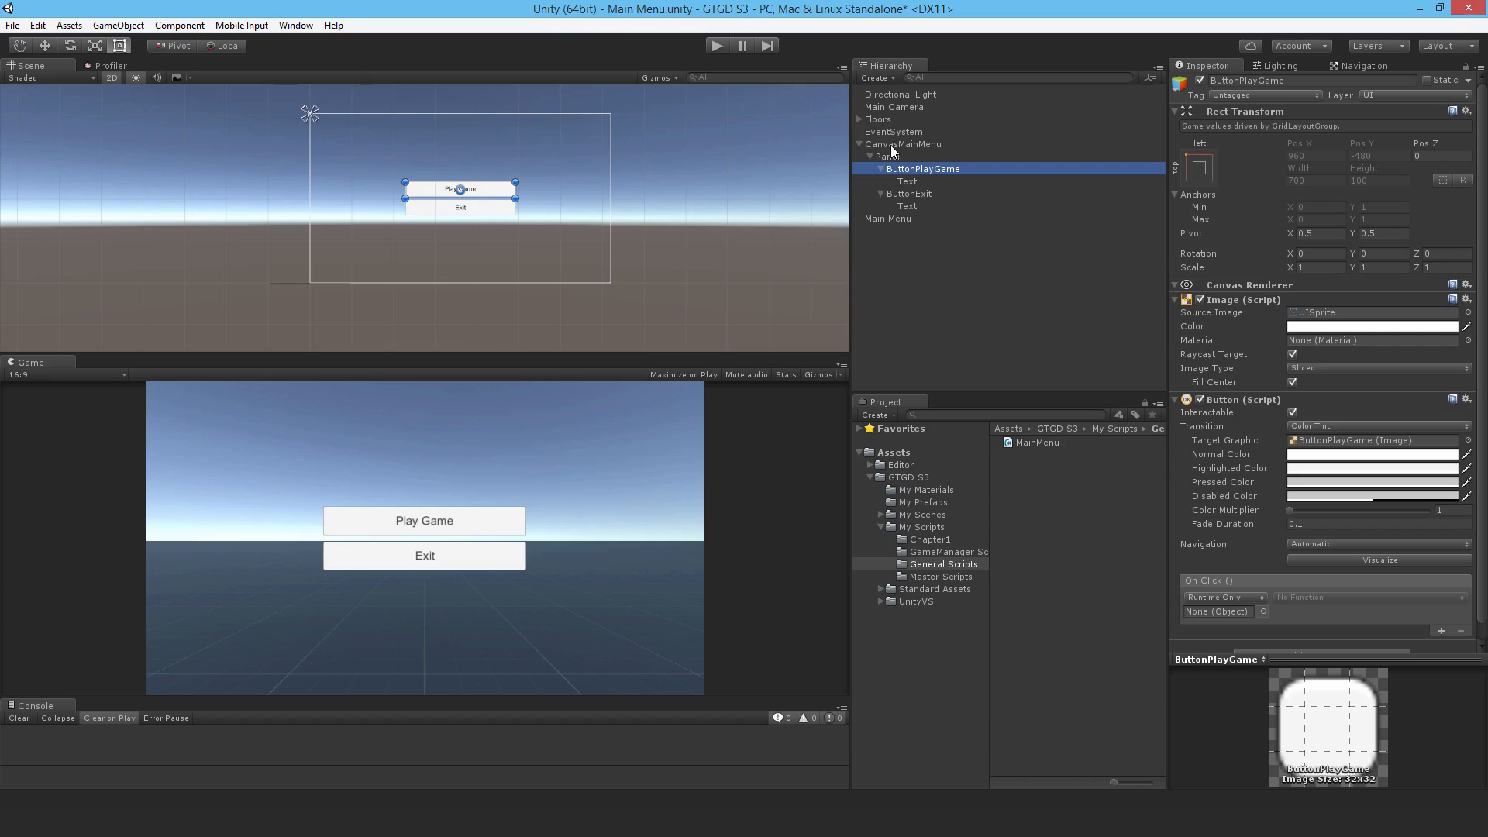
left_click(887, 218)
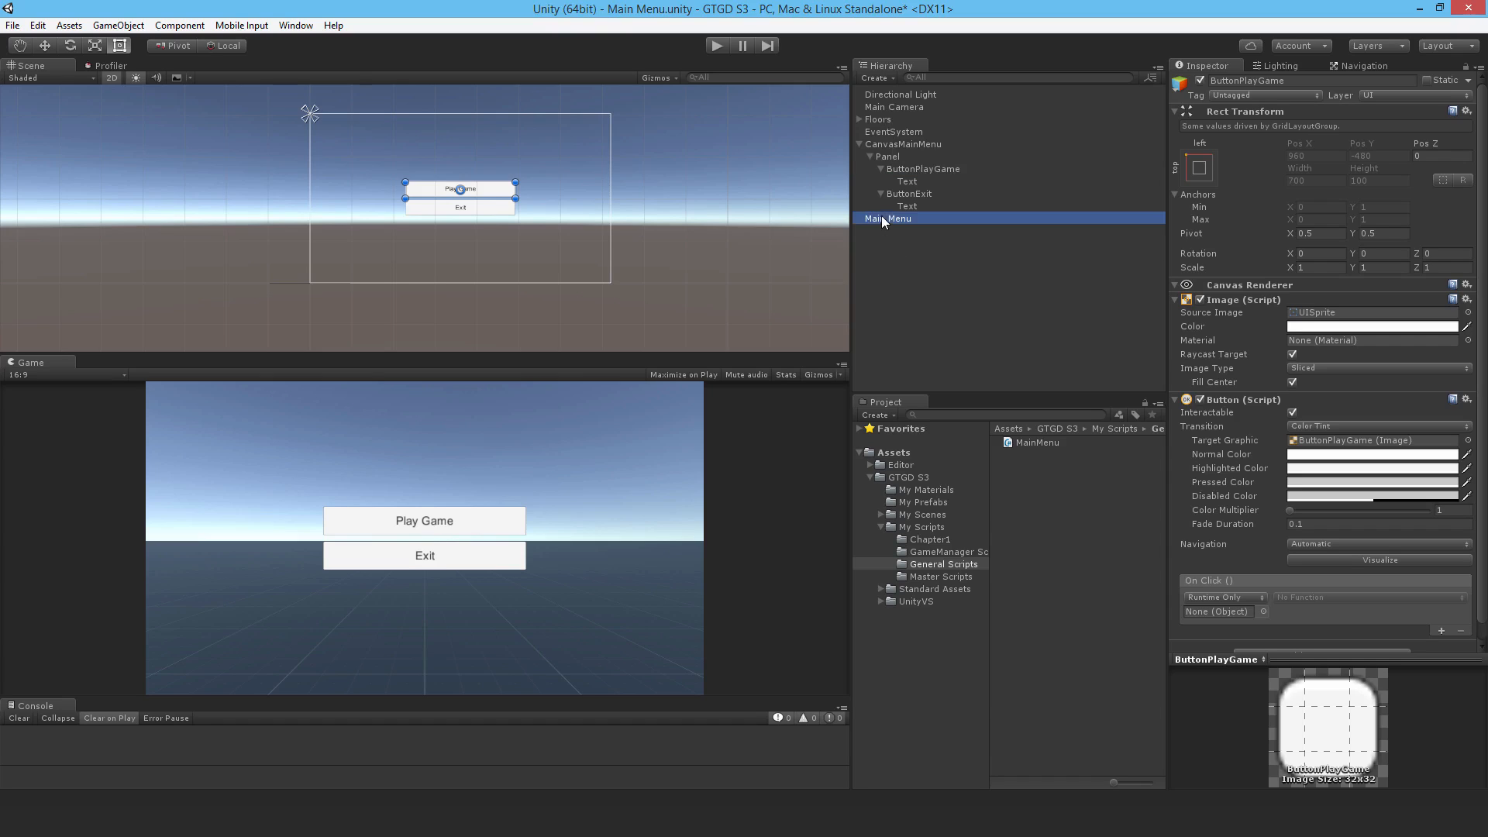
left_click(1367, 597)
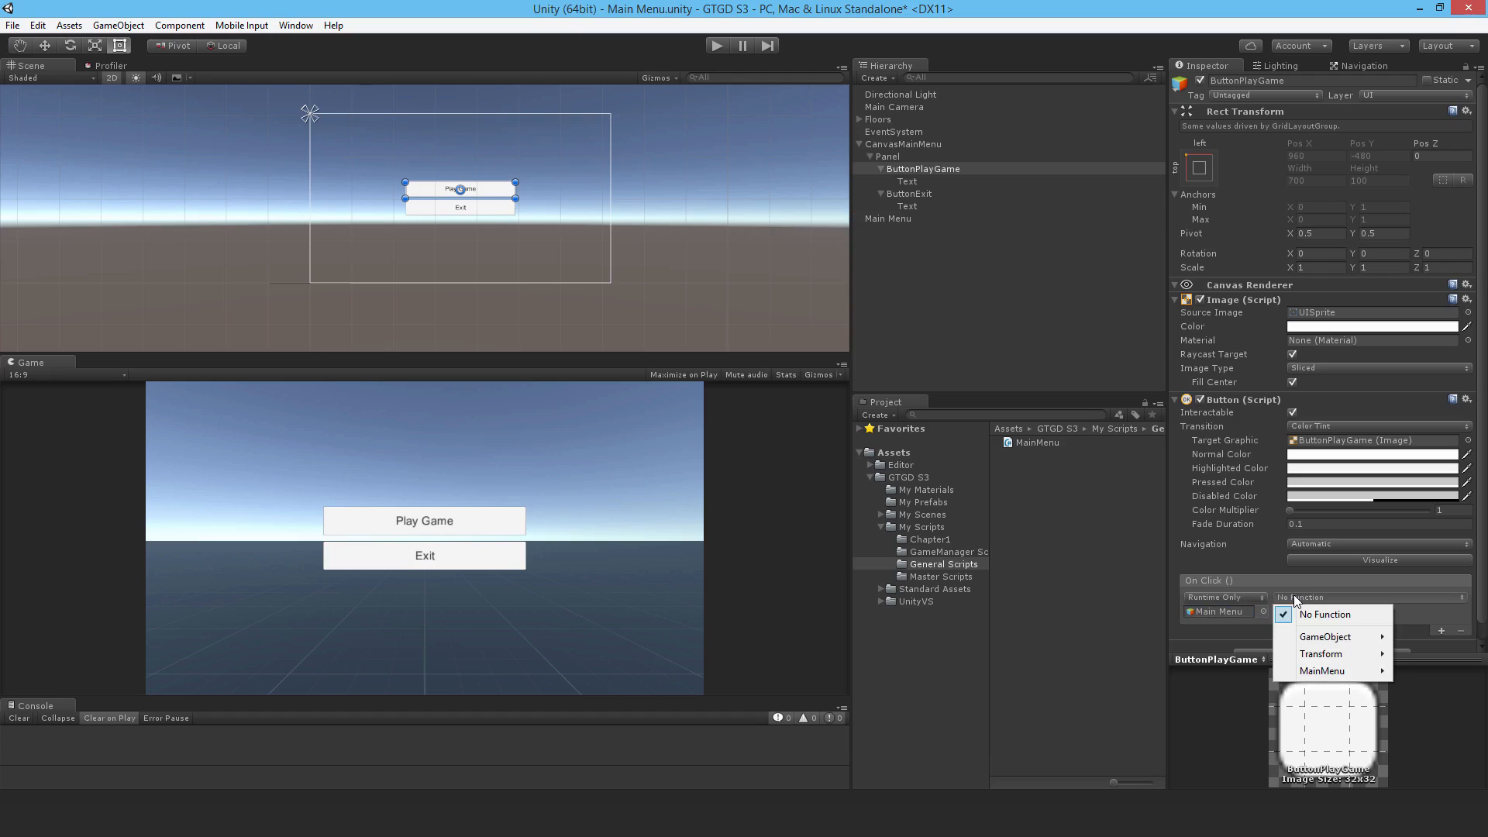
mouse_move(1322, 671)
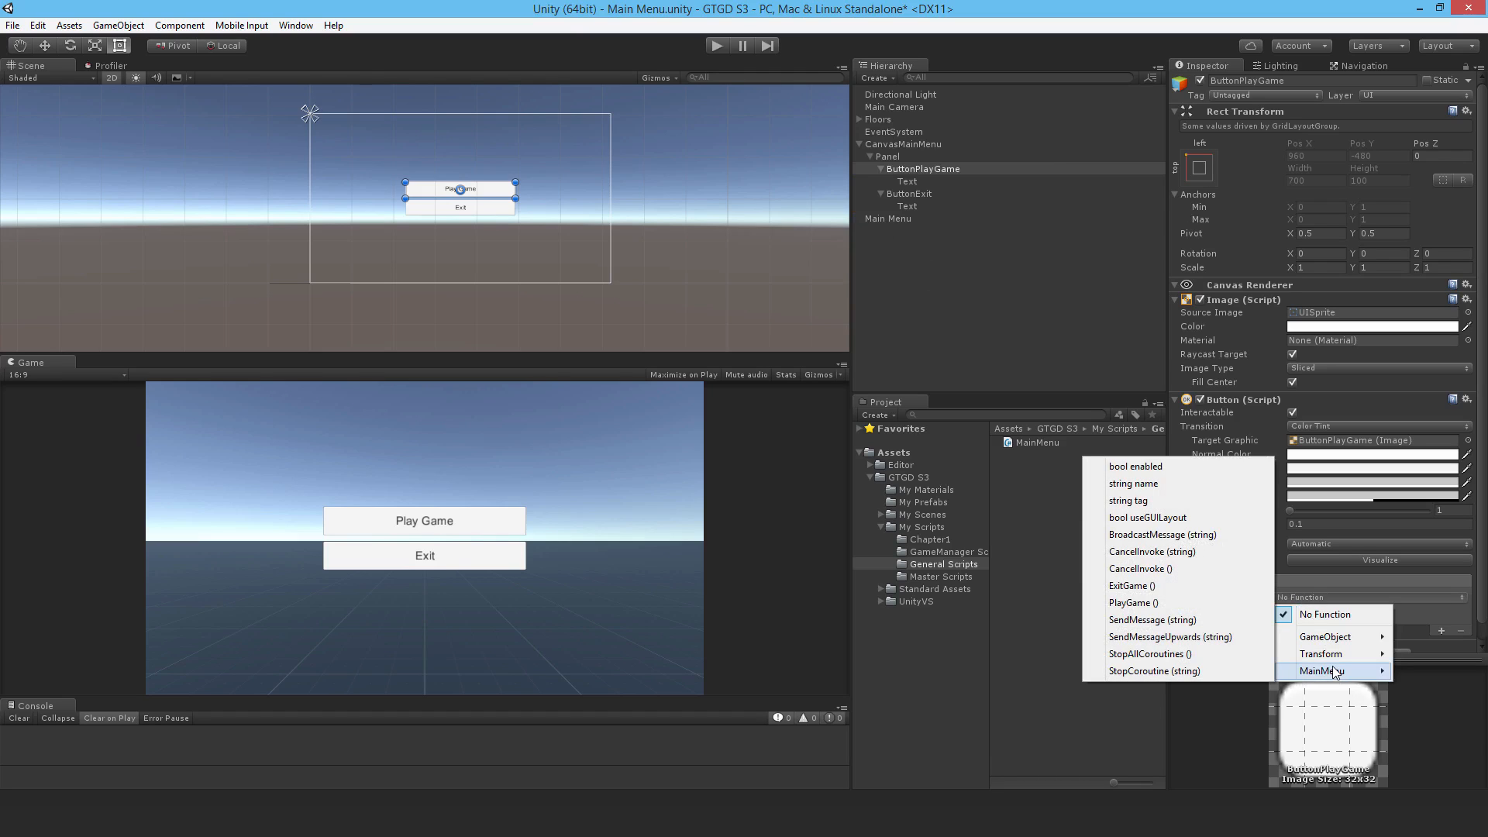
left_click(1134, 603)
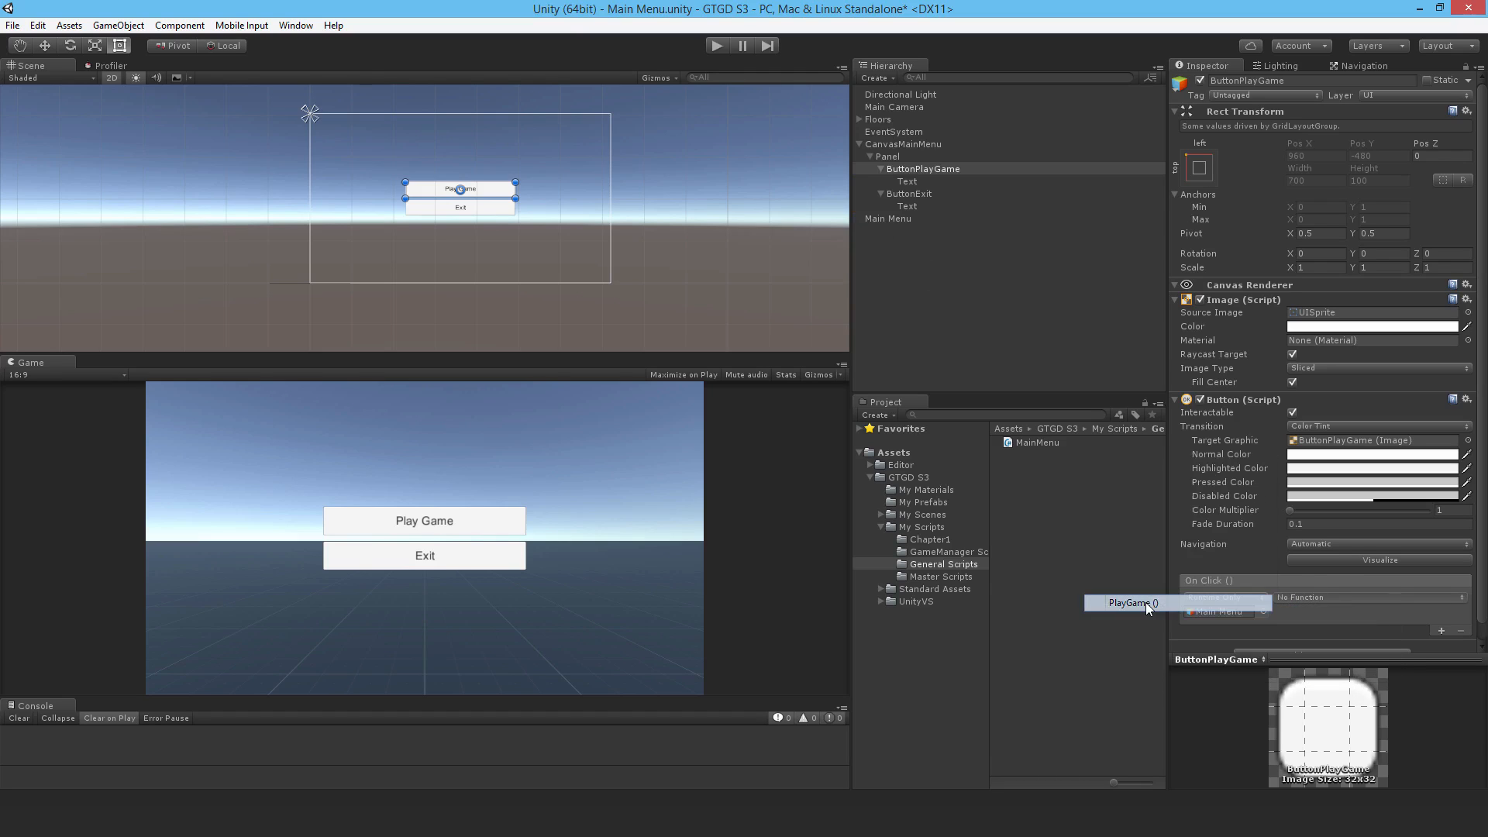
Wire the Exit button's On Click to the Main Menu object for MainMenu.ExitGame
left_click(910, 194)
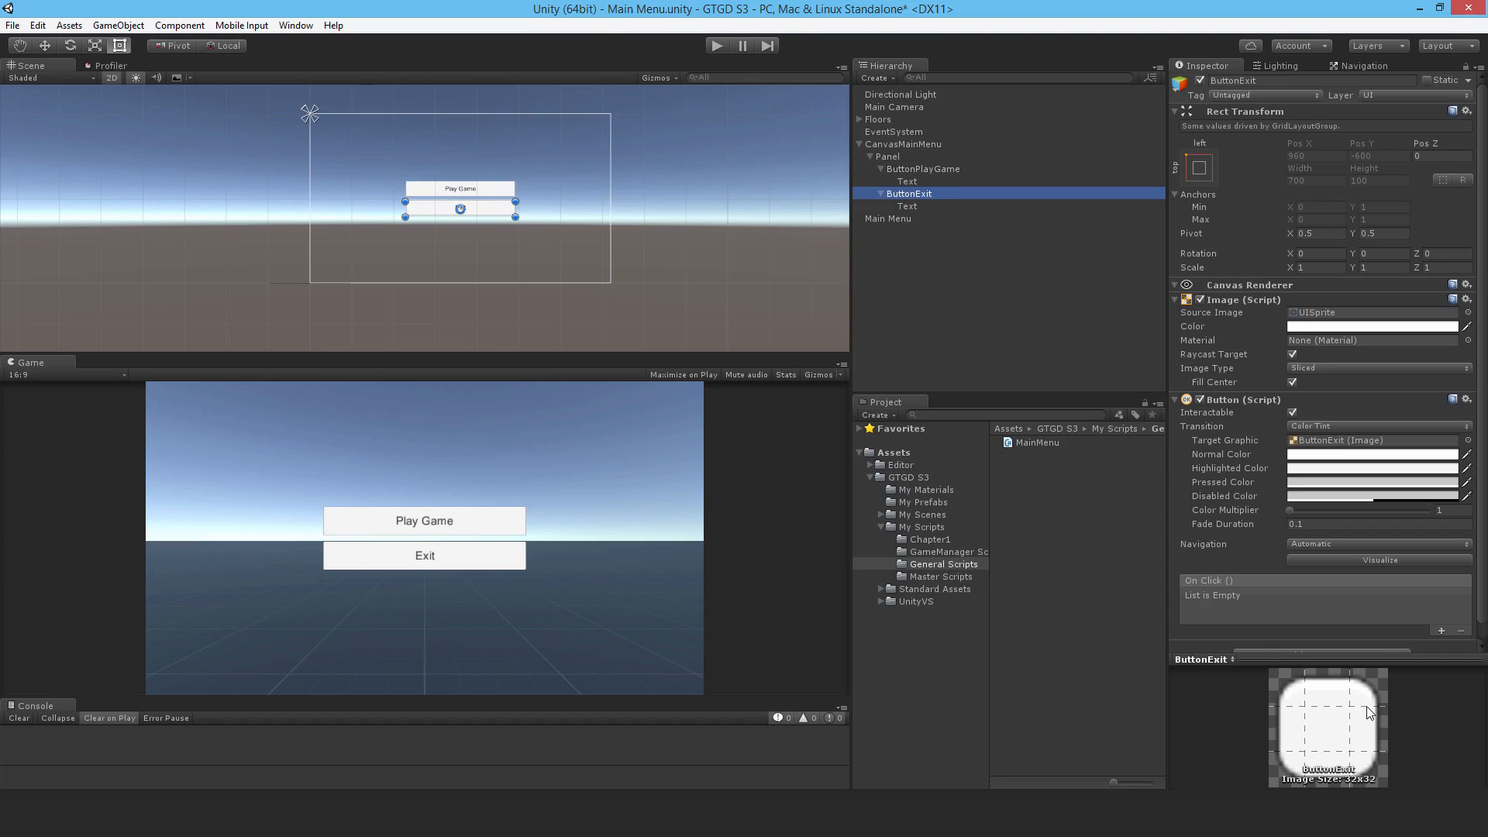
left_click(1440, 631)
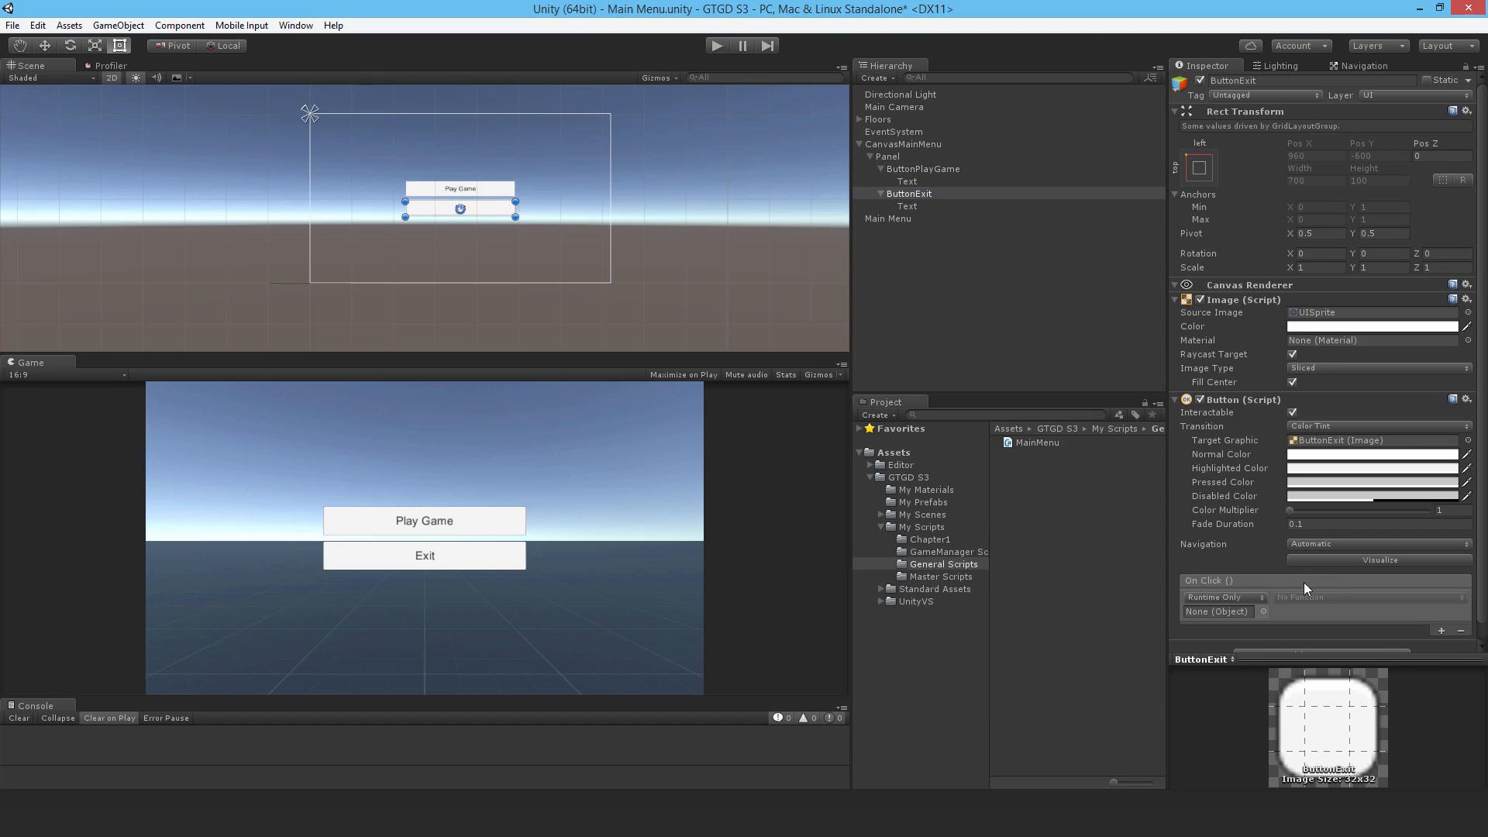
mouse_move(890, 227)
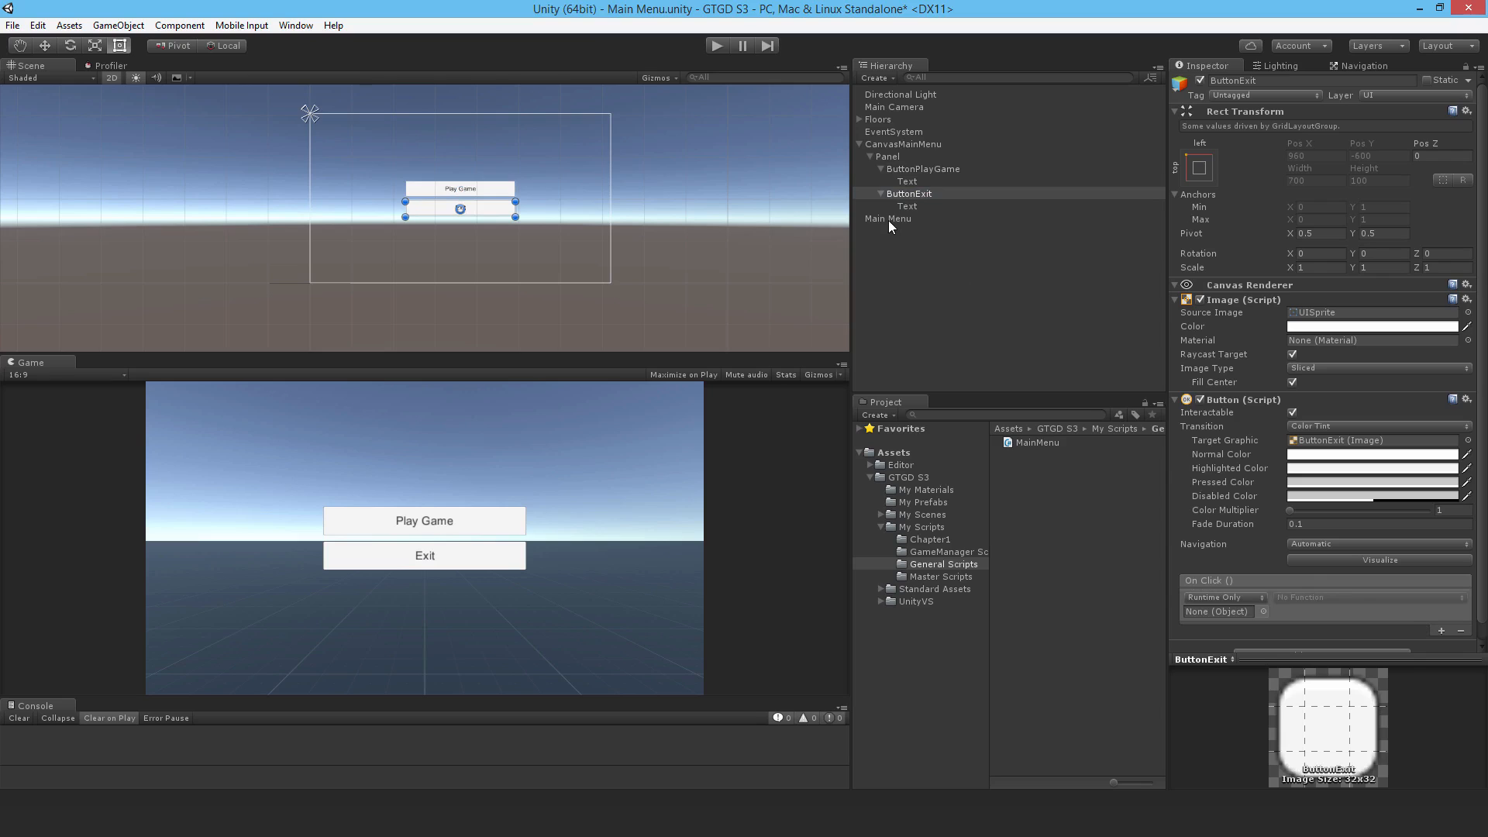
left_click(1367, 597)
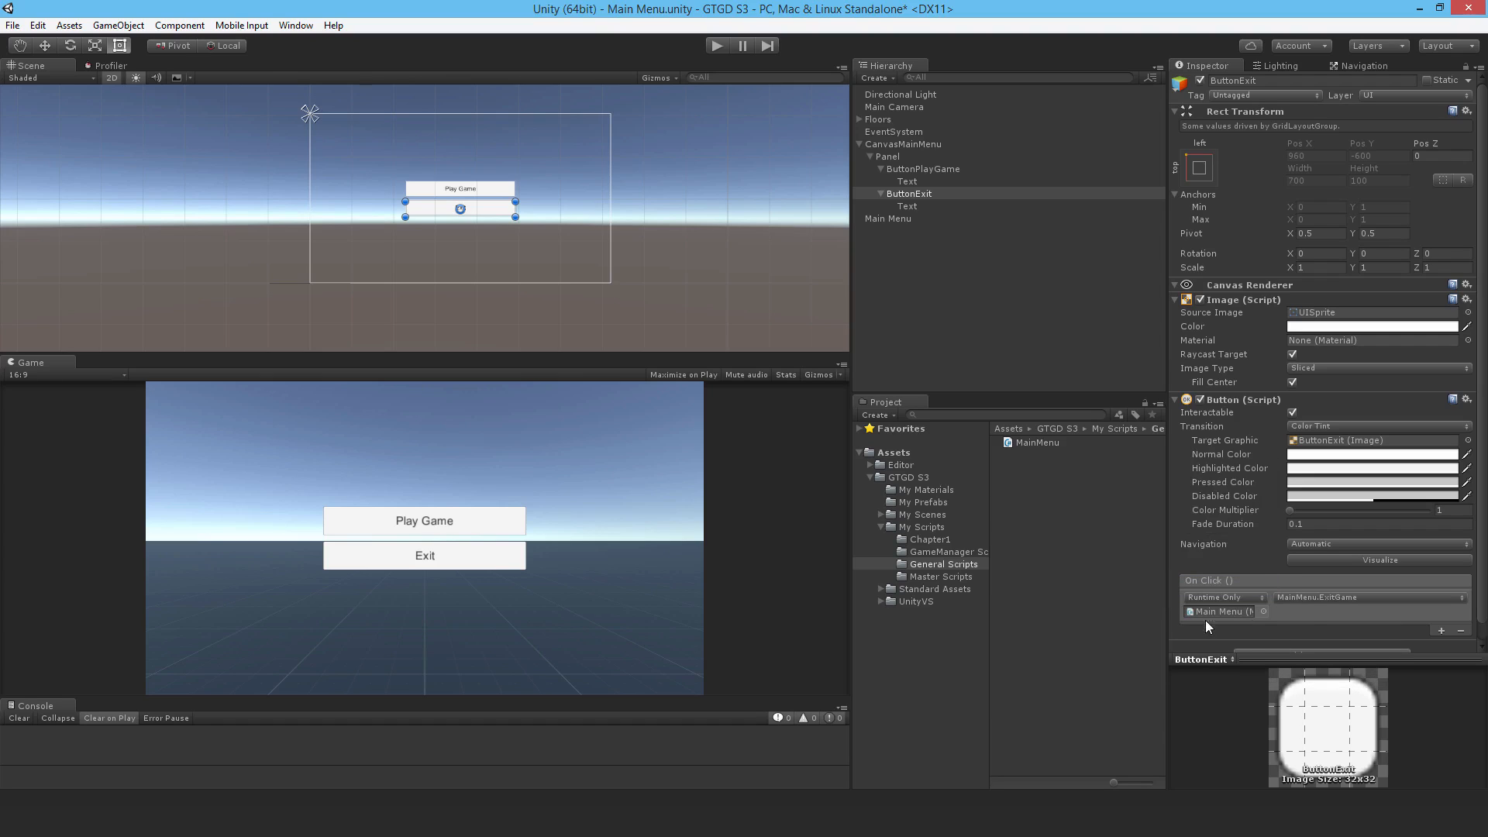
mouse_move(1212, 616)
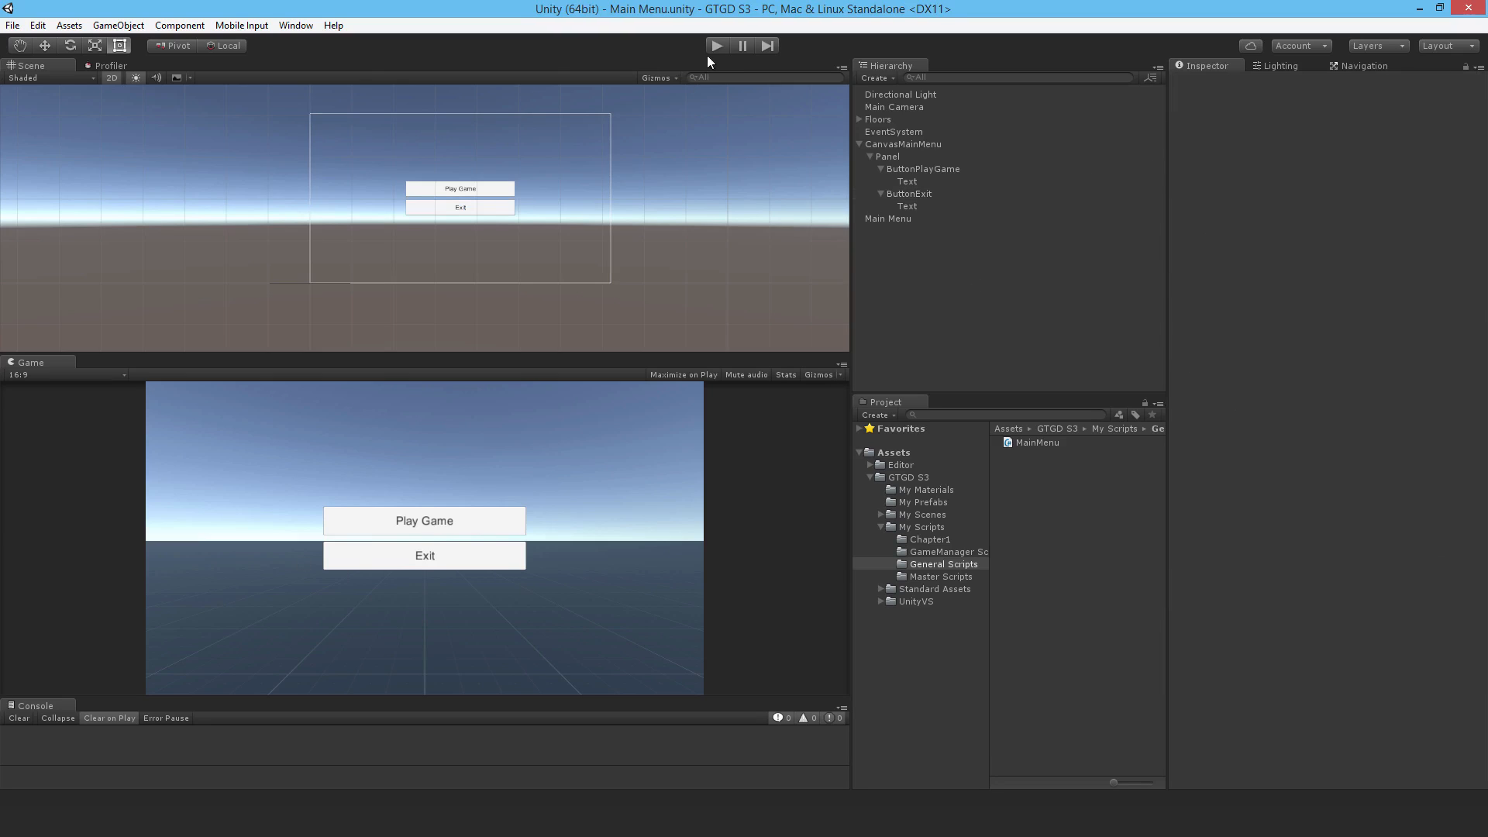
Run the scene, press Play Game to load the game level, then stop play mode
left_click(716, 45)
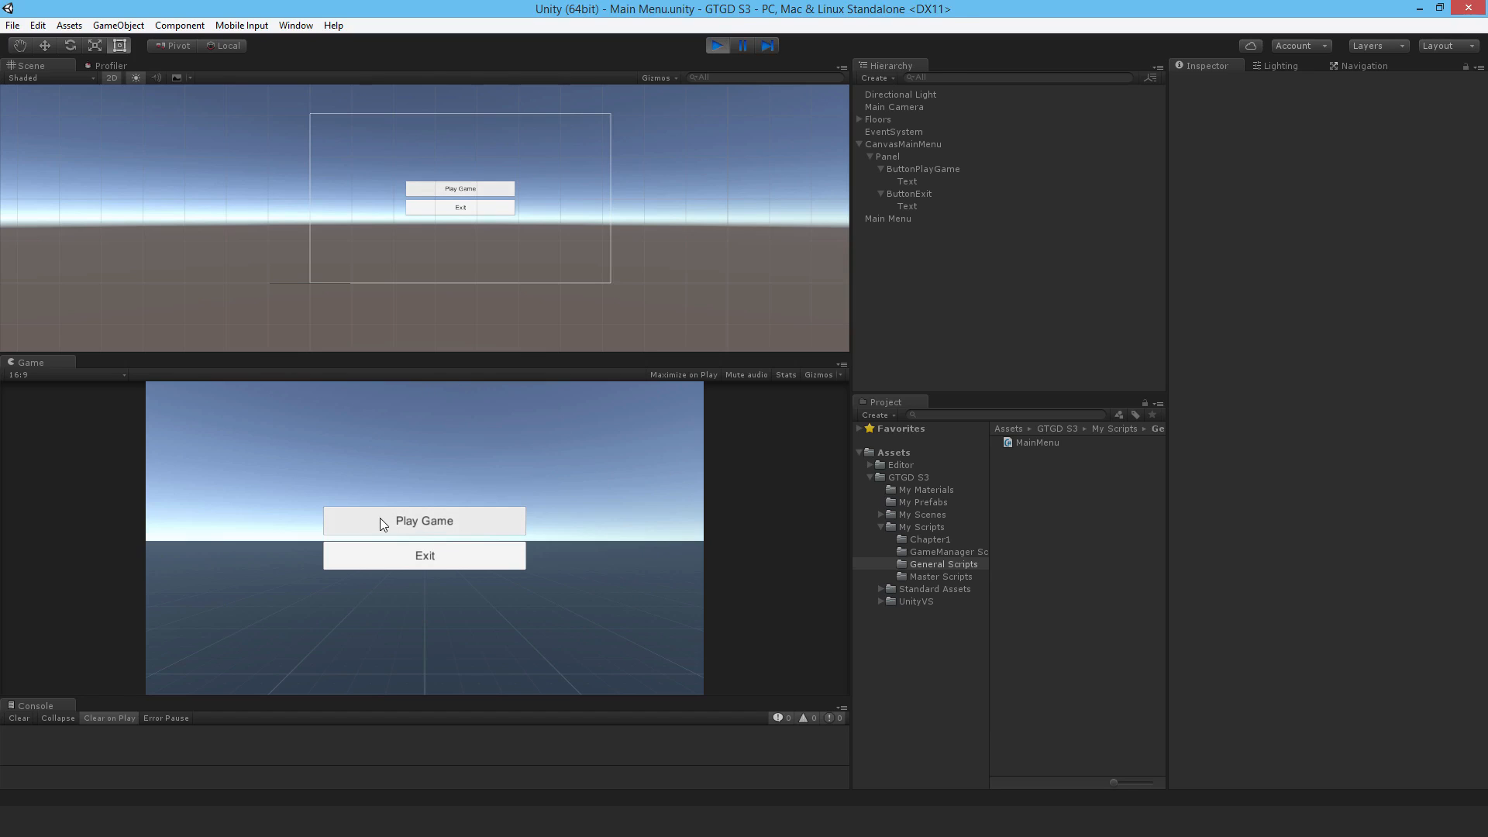
left_click(424, 520)
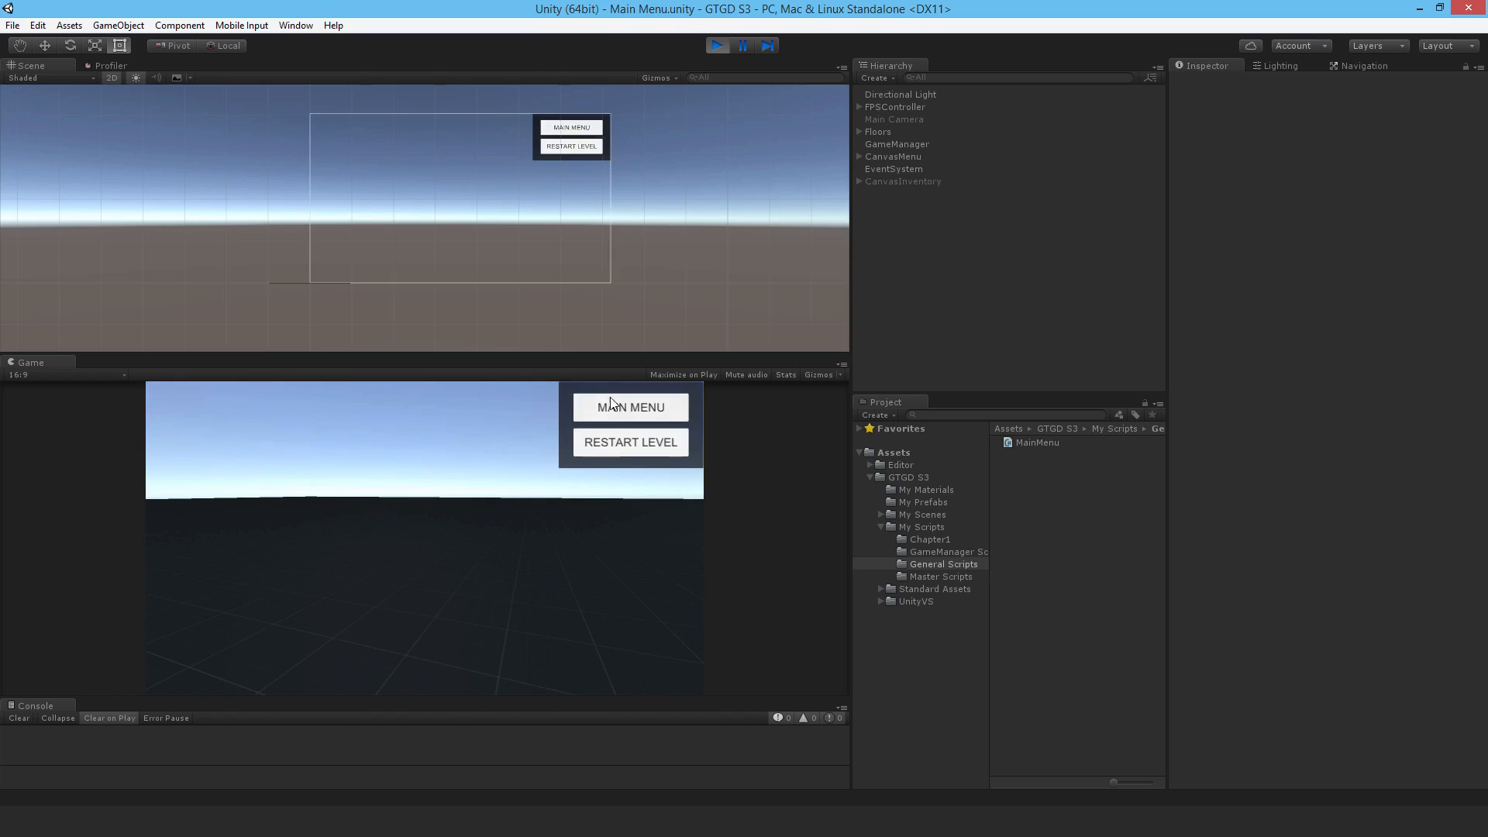
mouse_move(630, 441)
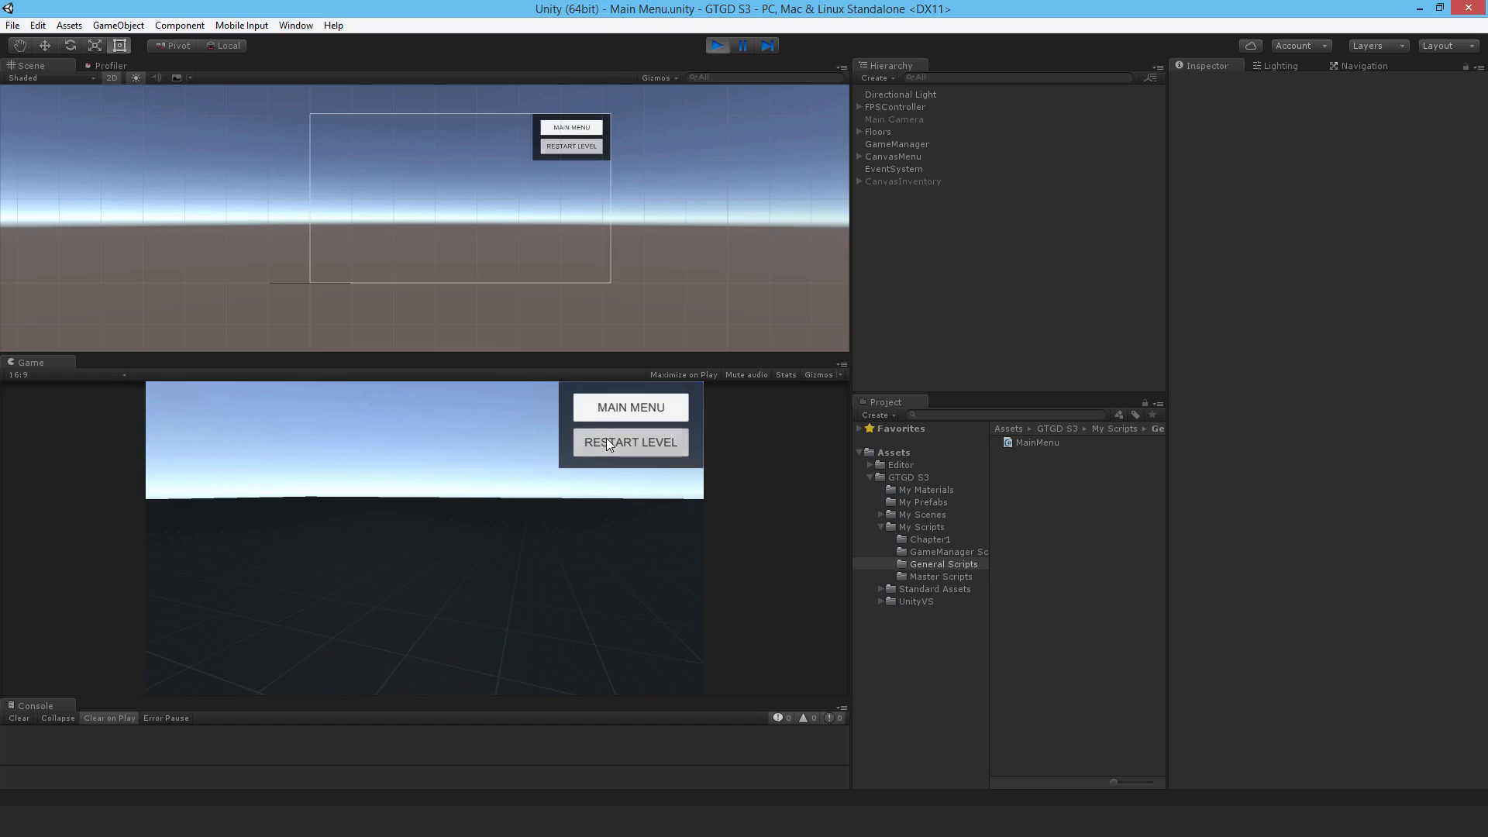
mouse_move(629, 432)
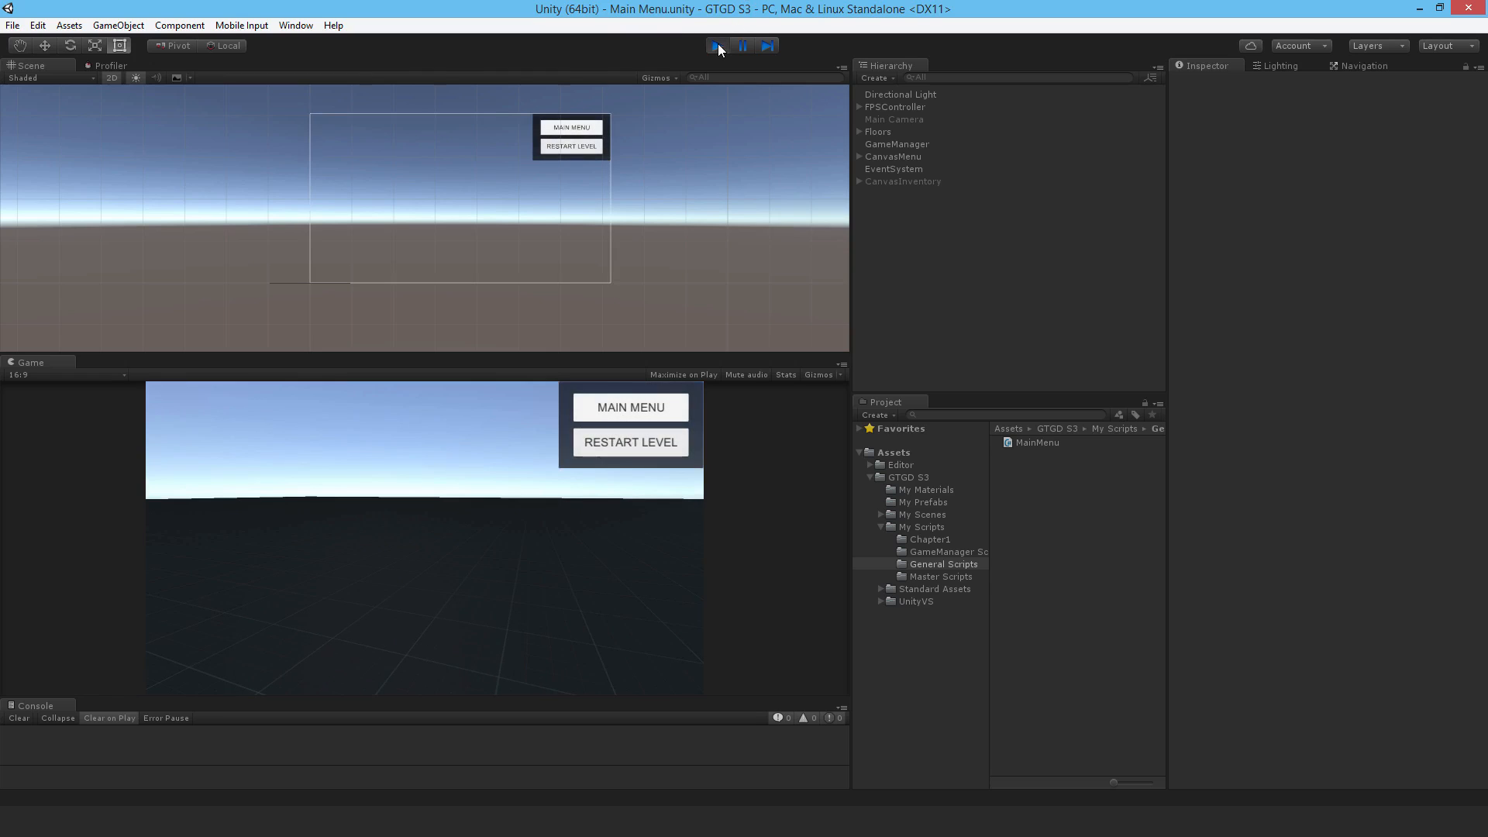
left_click(718, 45)
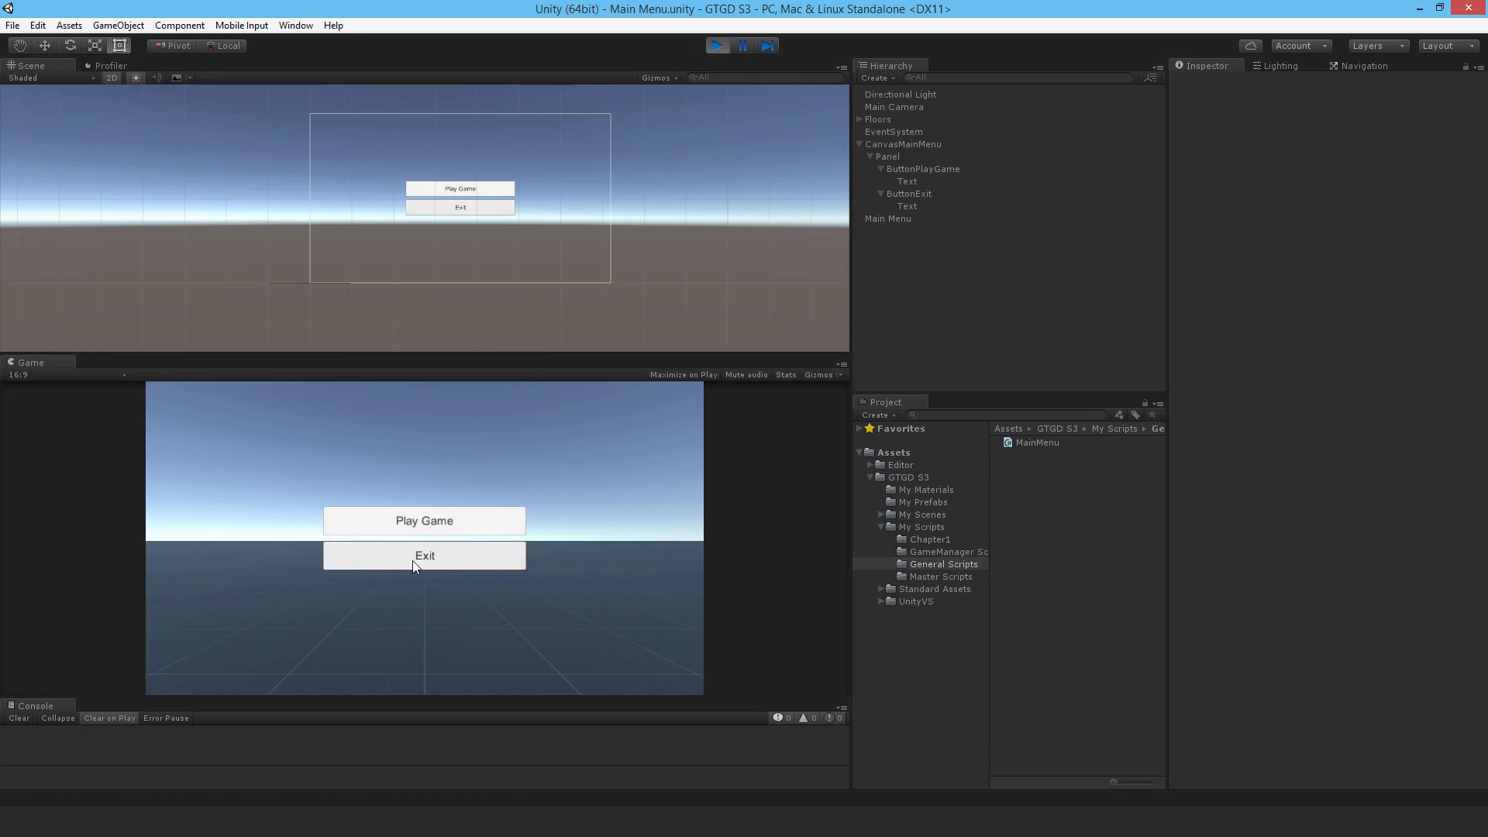
mouse_move(394, 596)
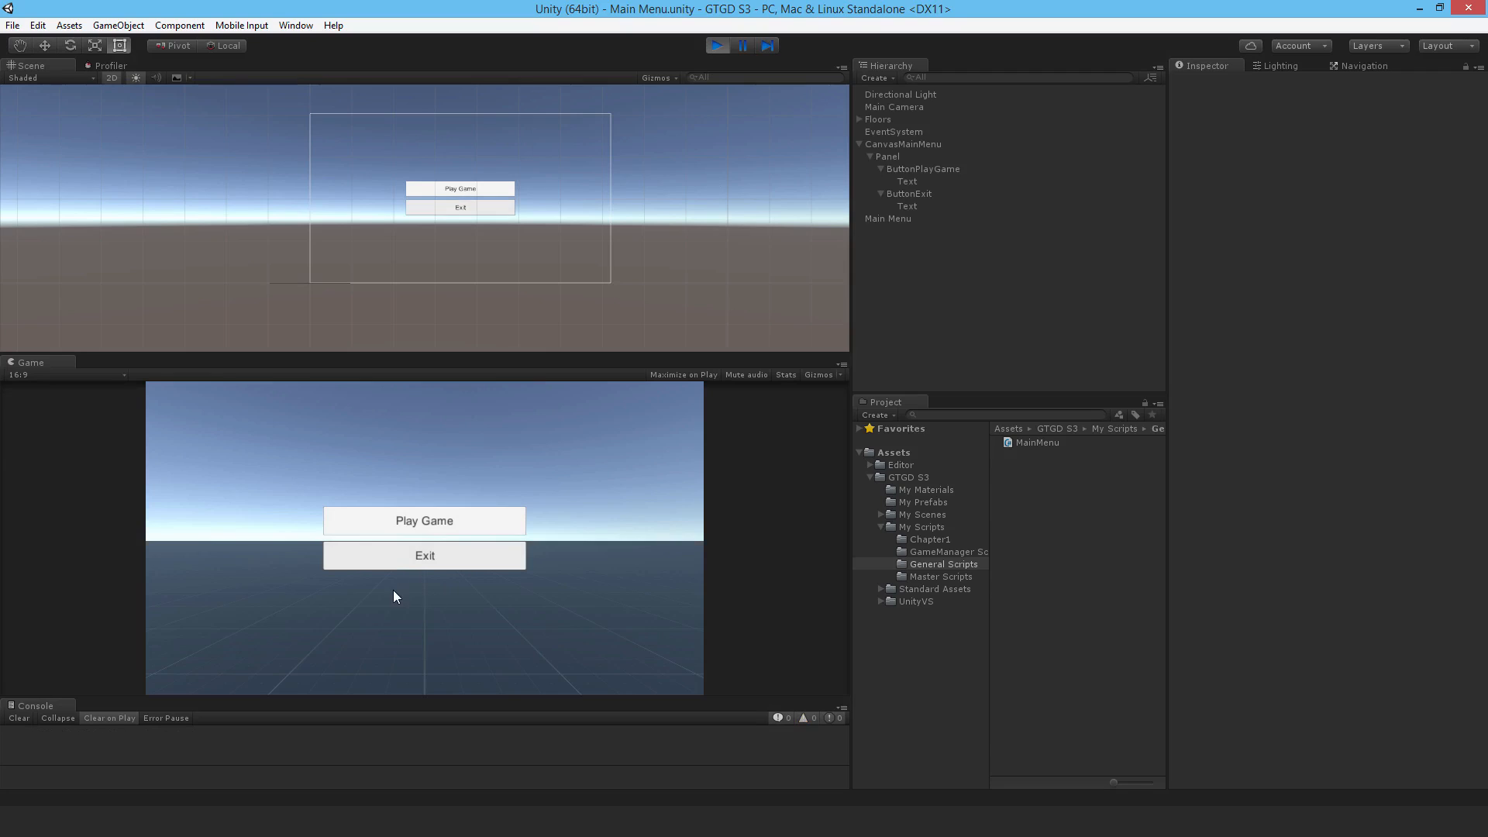
mouse_move(387, 589)
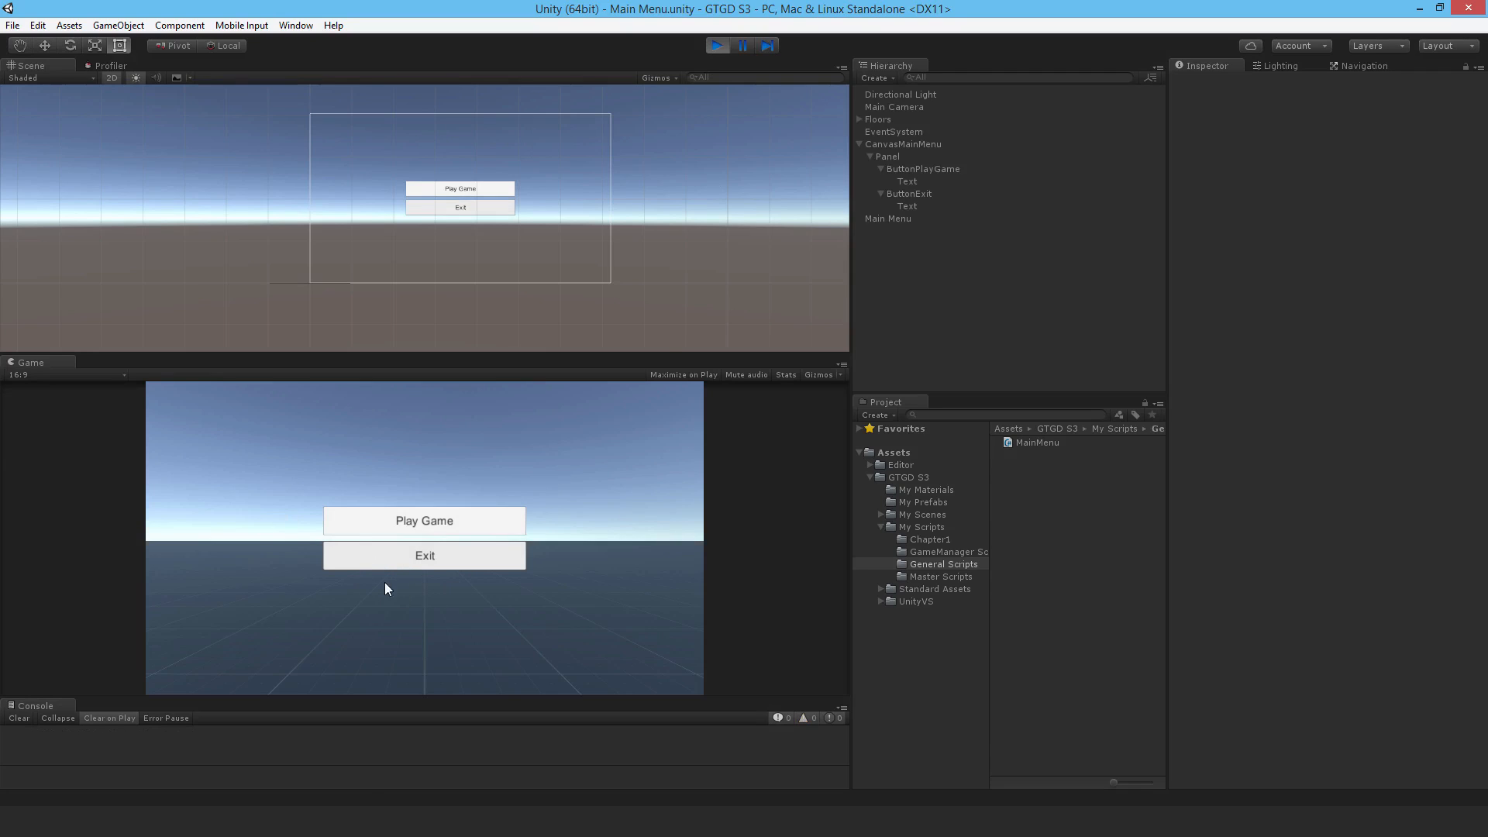